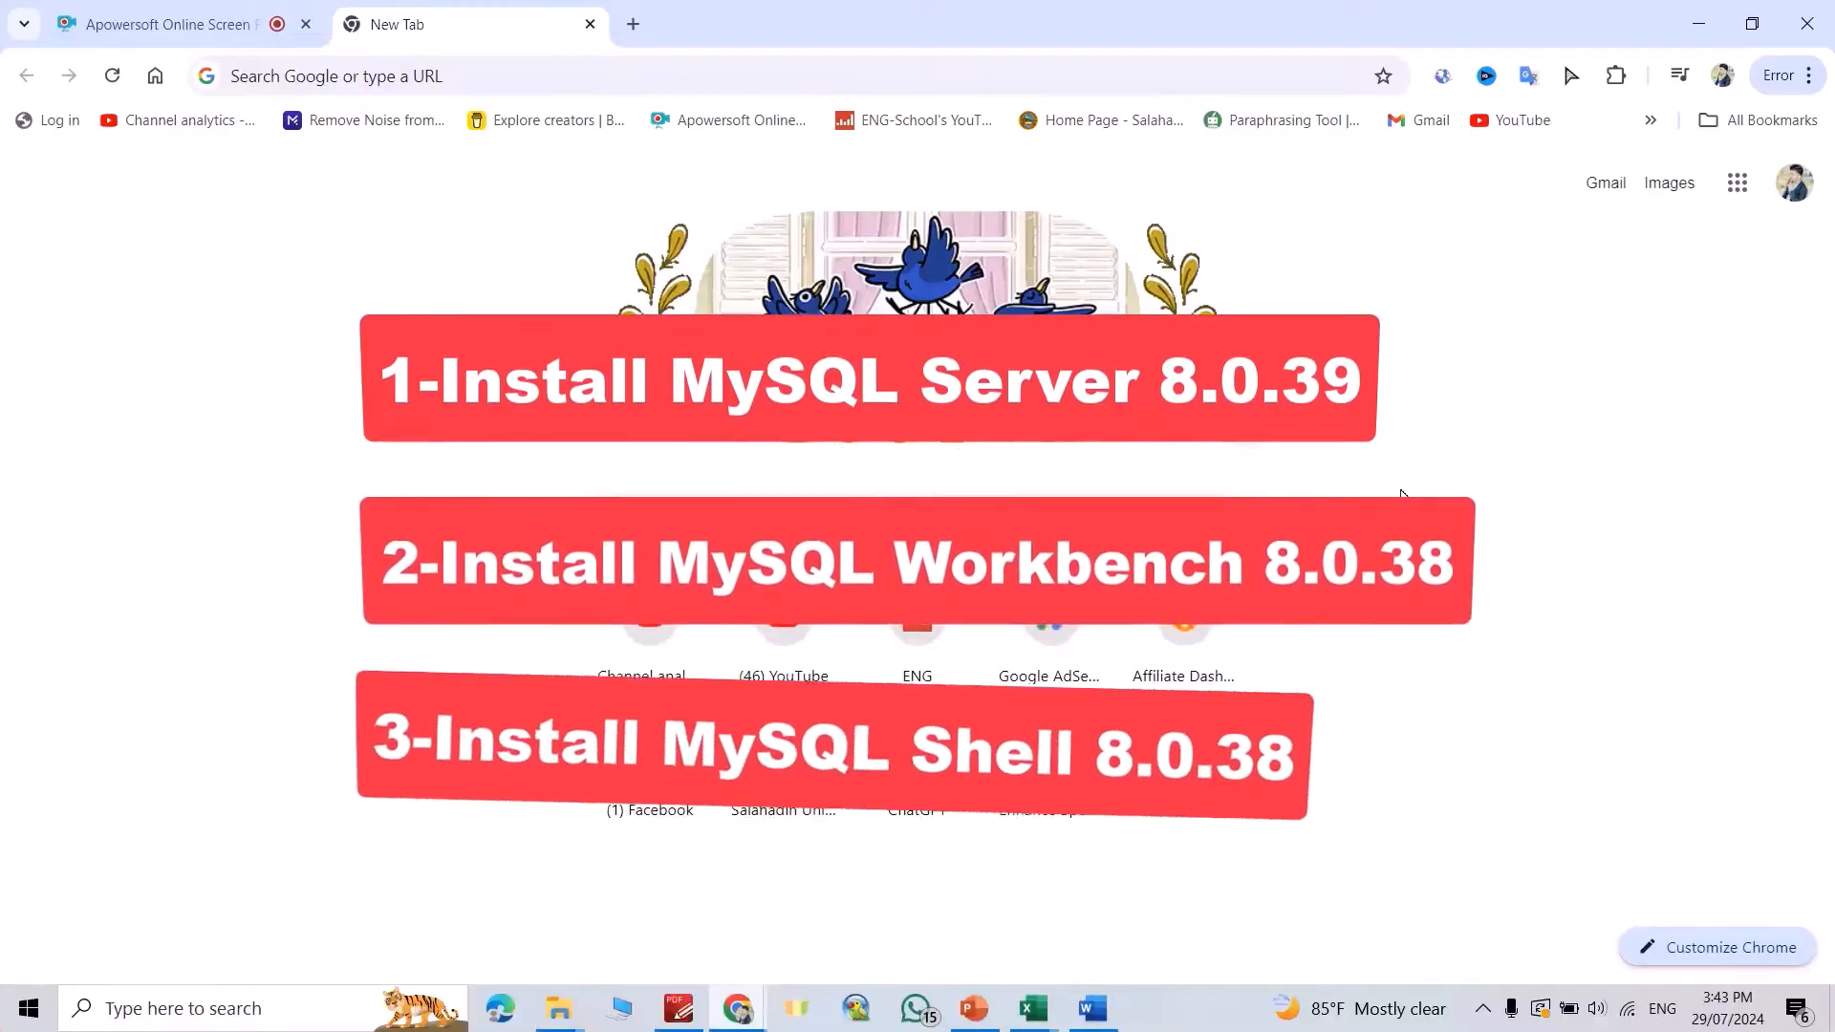
Search Google for 'mysql' from the Chrome address bar.
type("m")
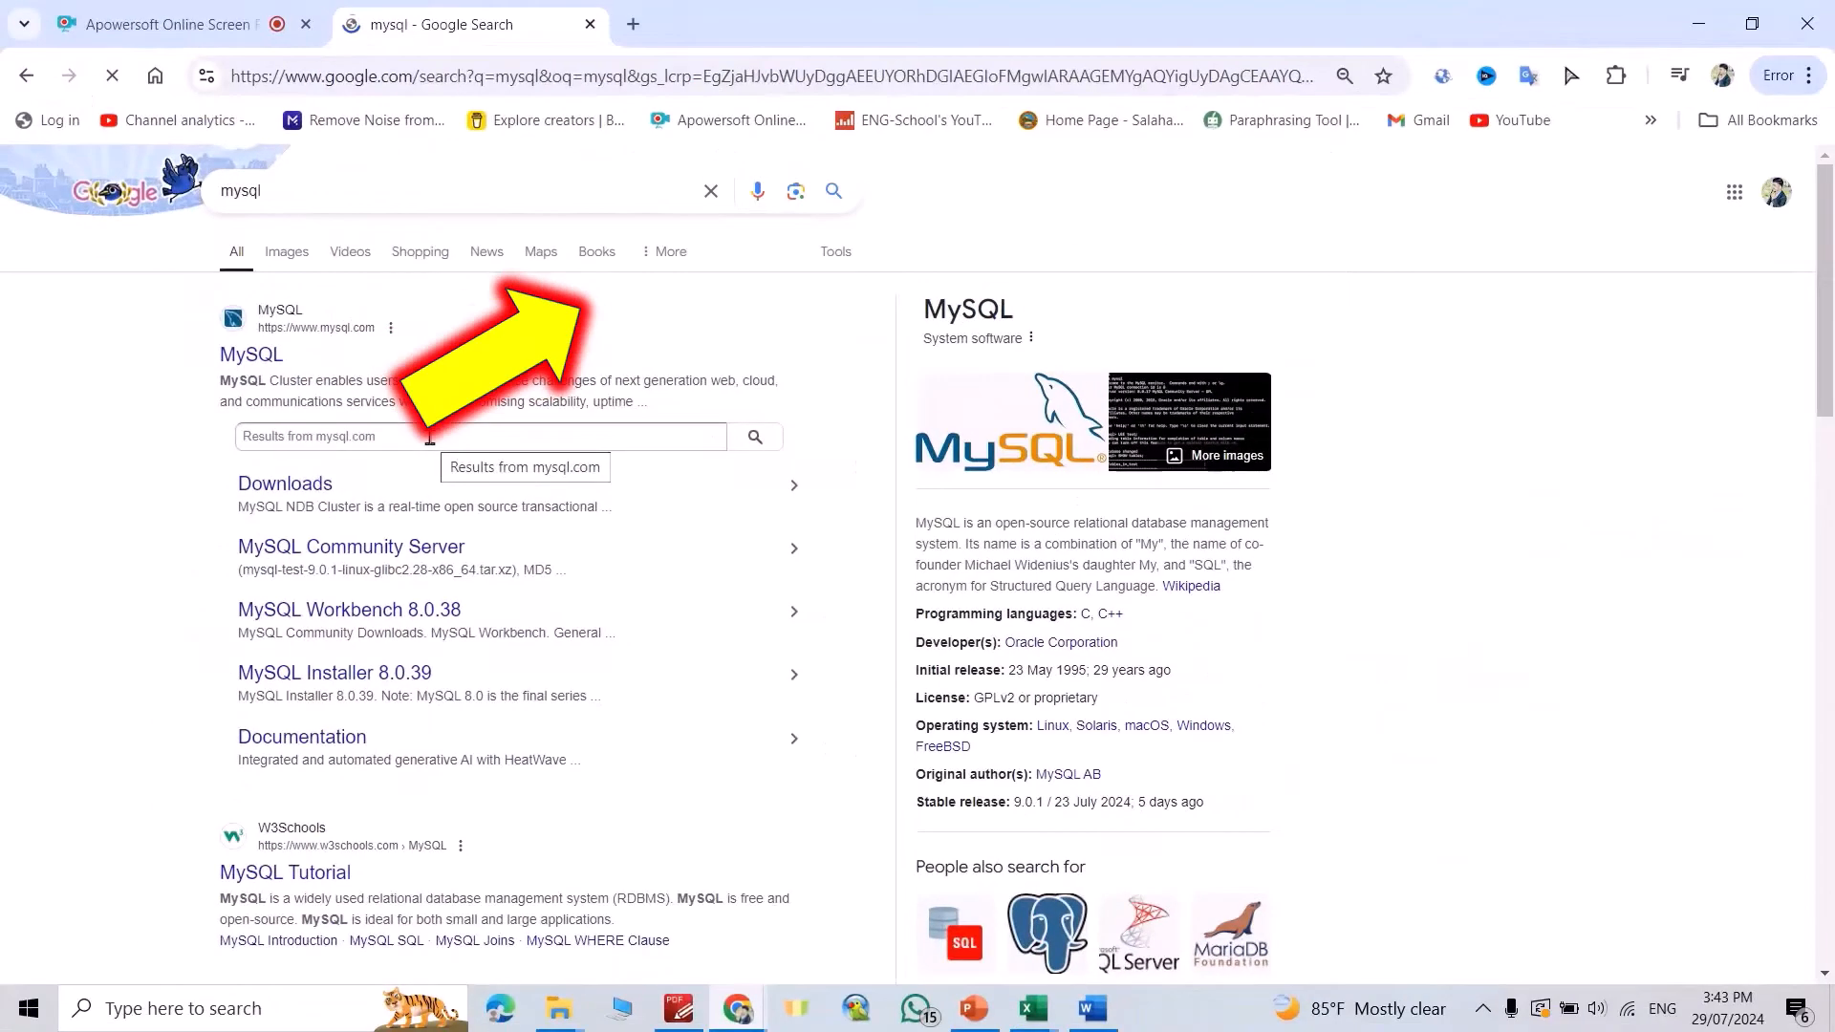
Navigate via Downloads and MySQL Community (GPL) Downloads to the MySQL Installer for Windows page.
left_click(251, 355)
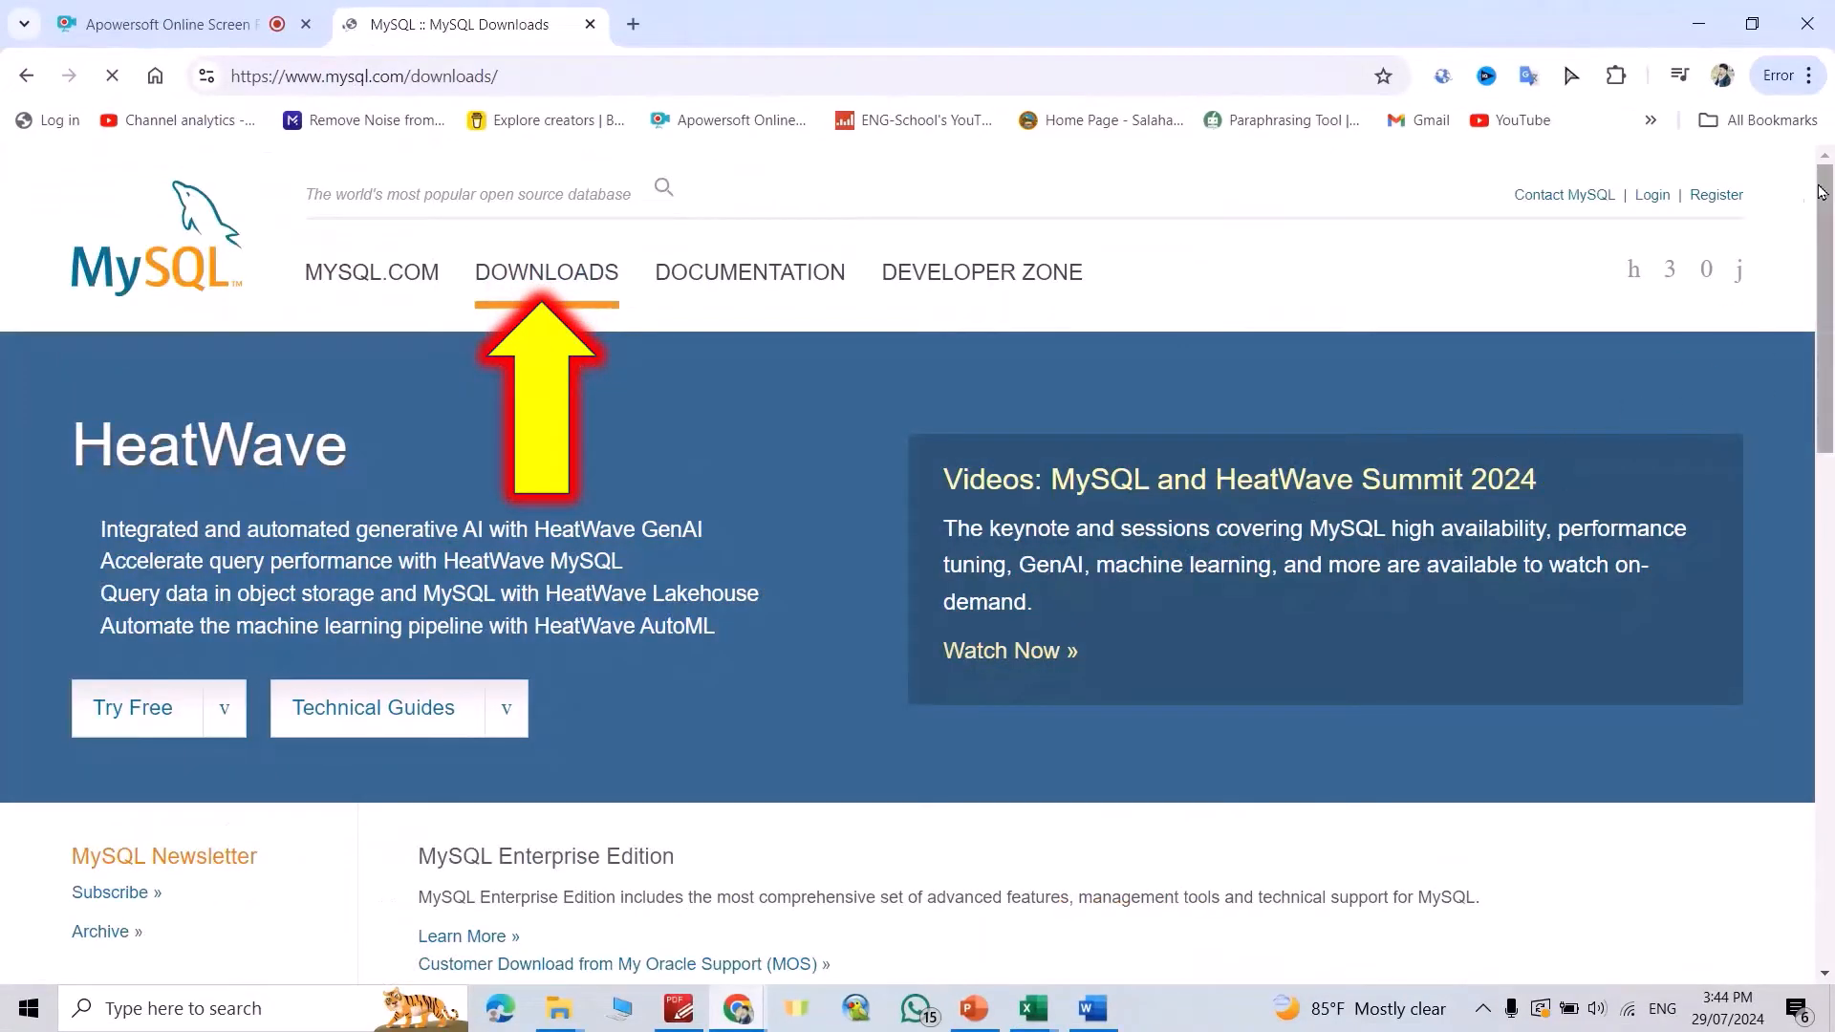
scroll("down", 3)
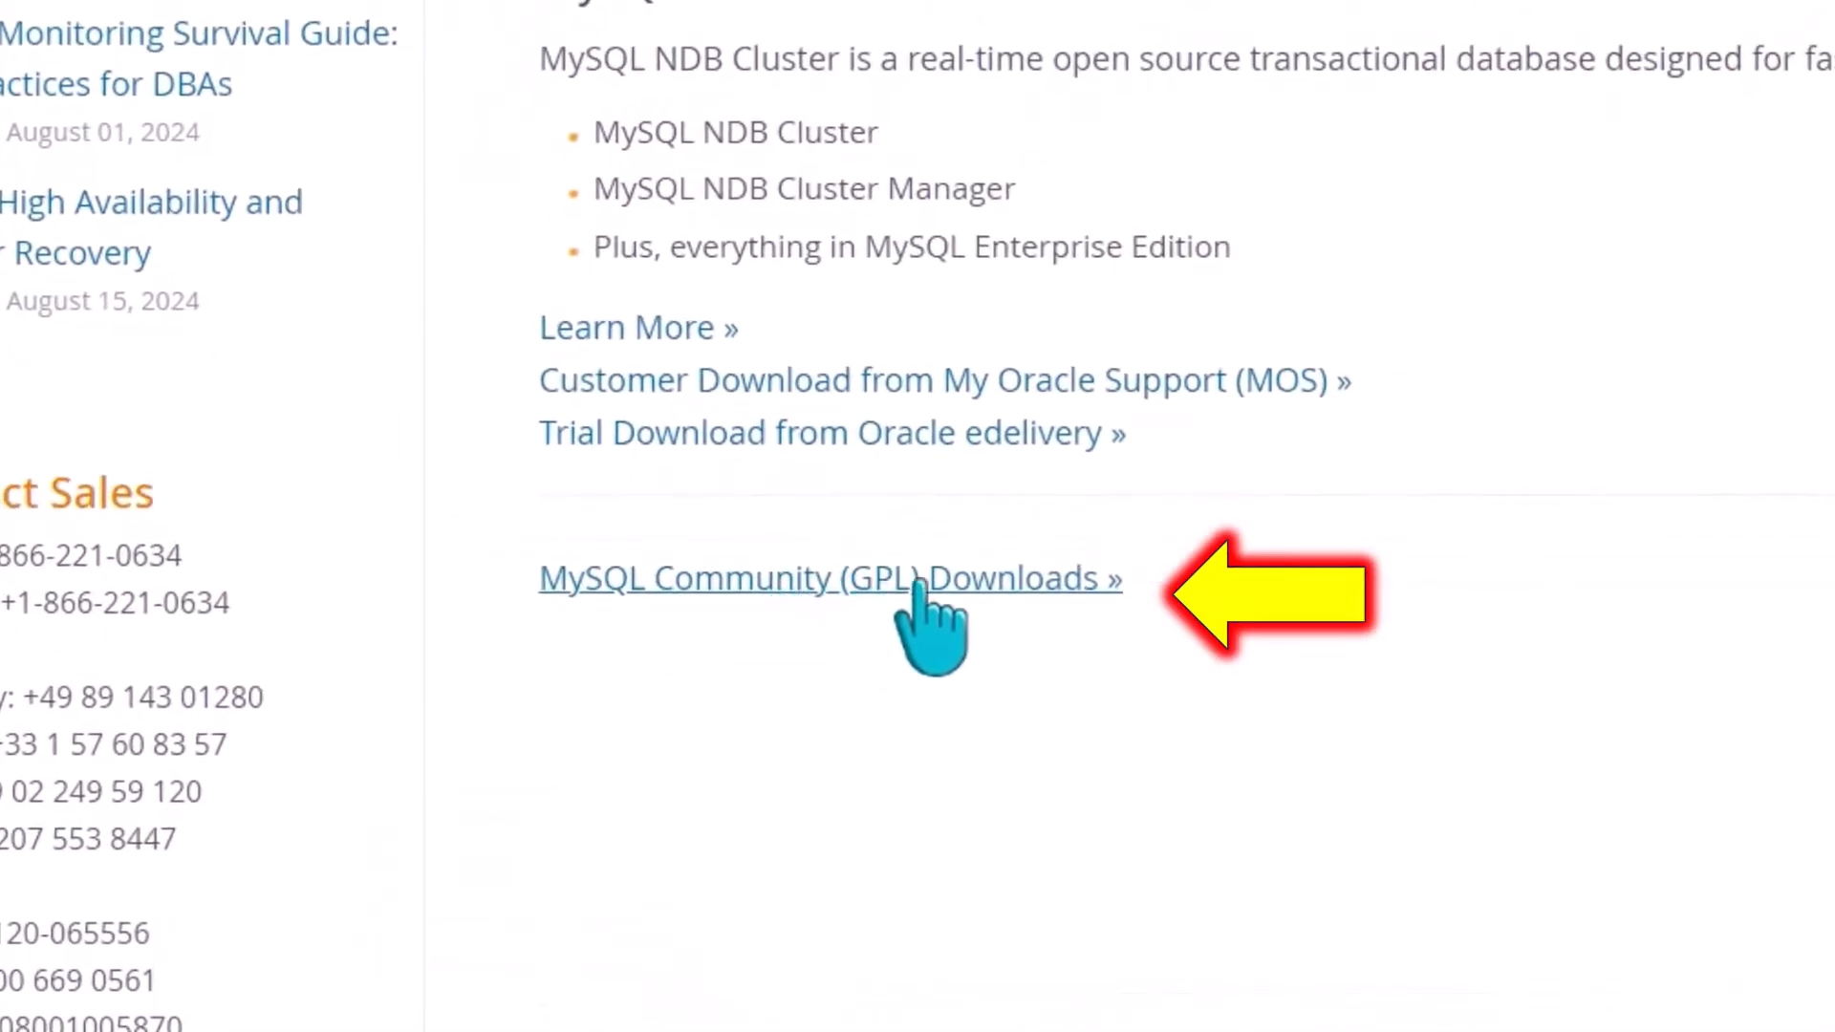
left_click(827, 578)
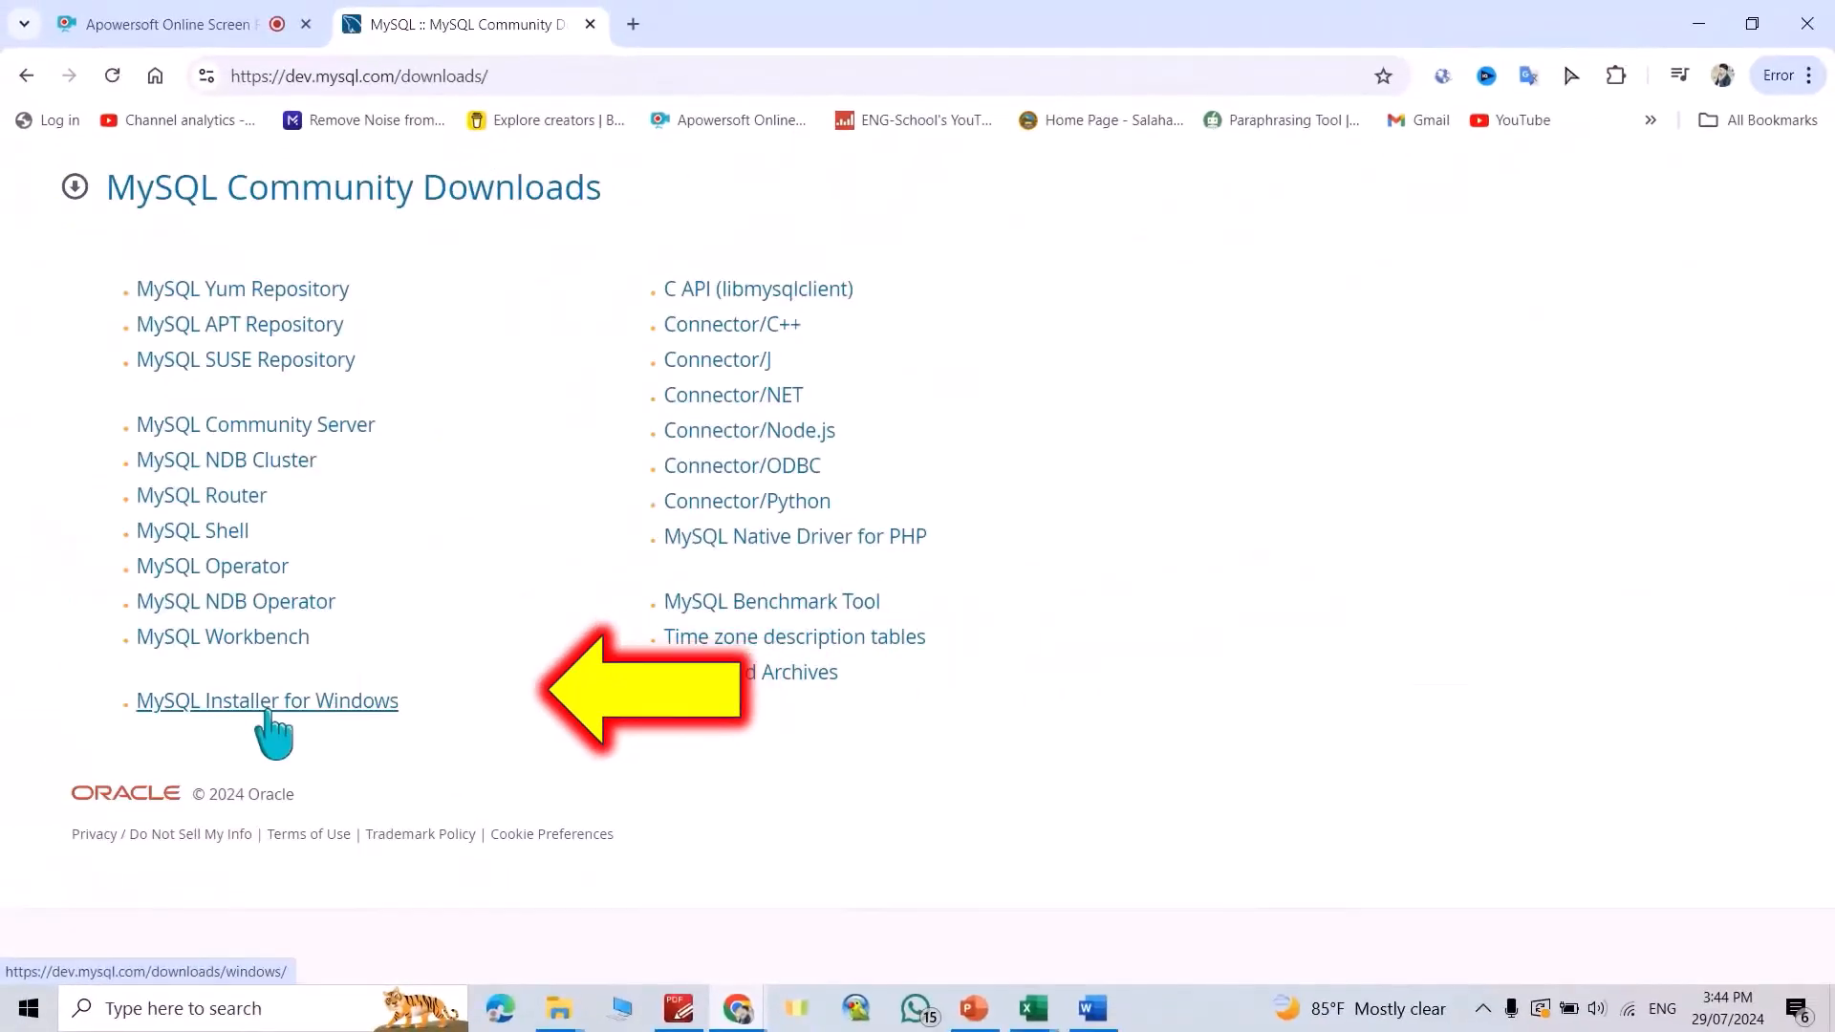
left_click(267, 702)
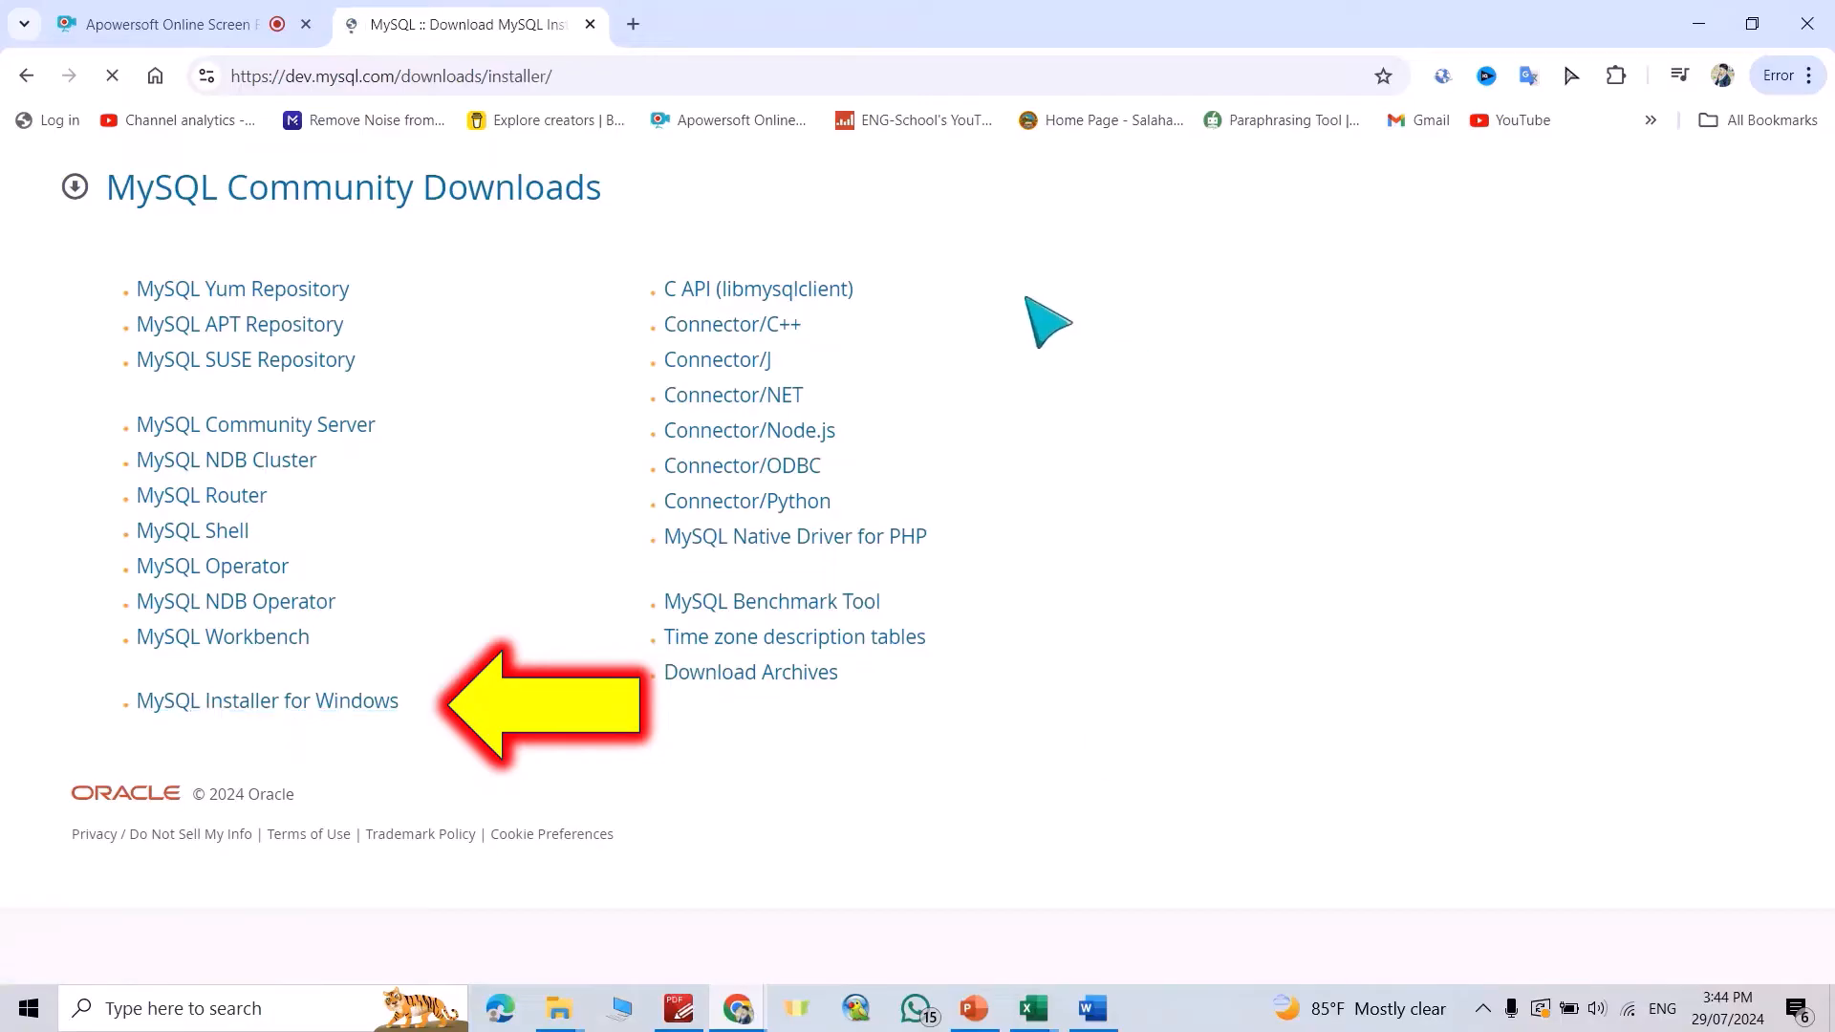
Download the 303.6M MySQL Installer 8.0.39 MSI via 'No thanks, just start my download' and view recent downloads.
left_click(267, 699)
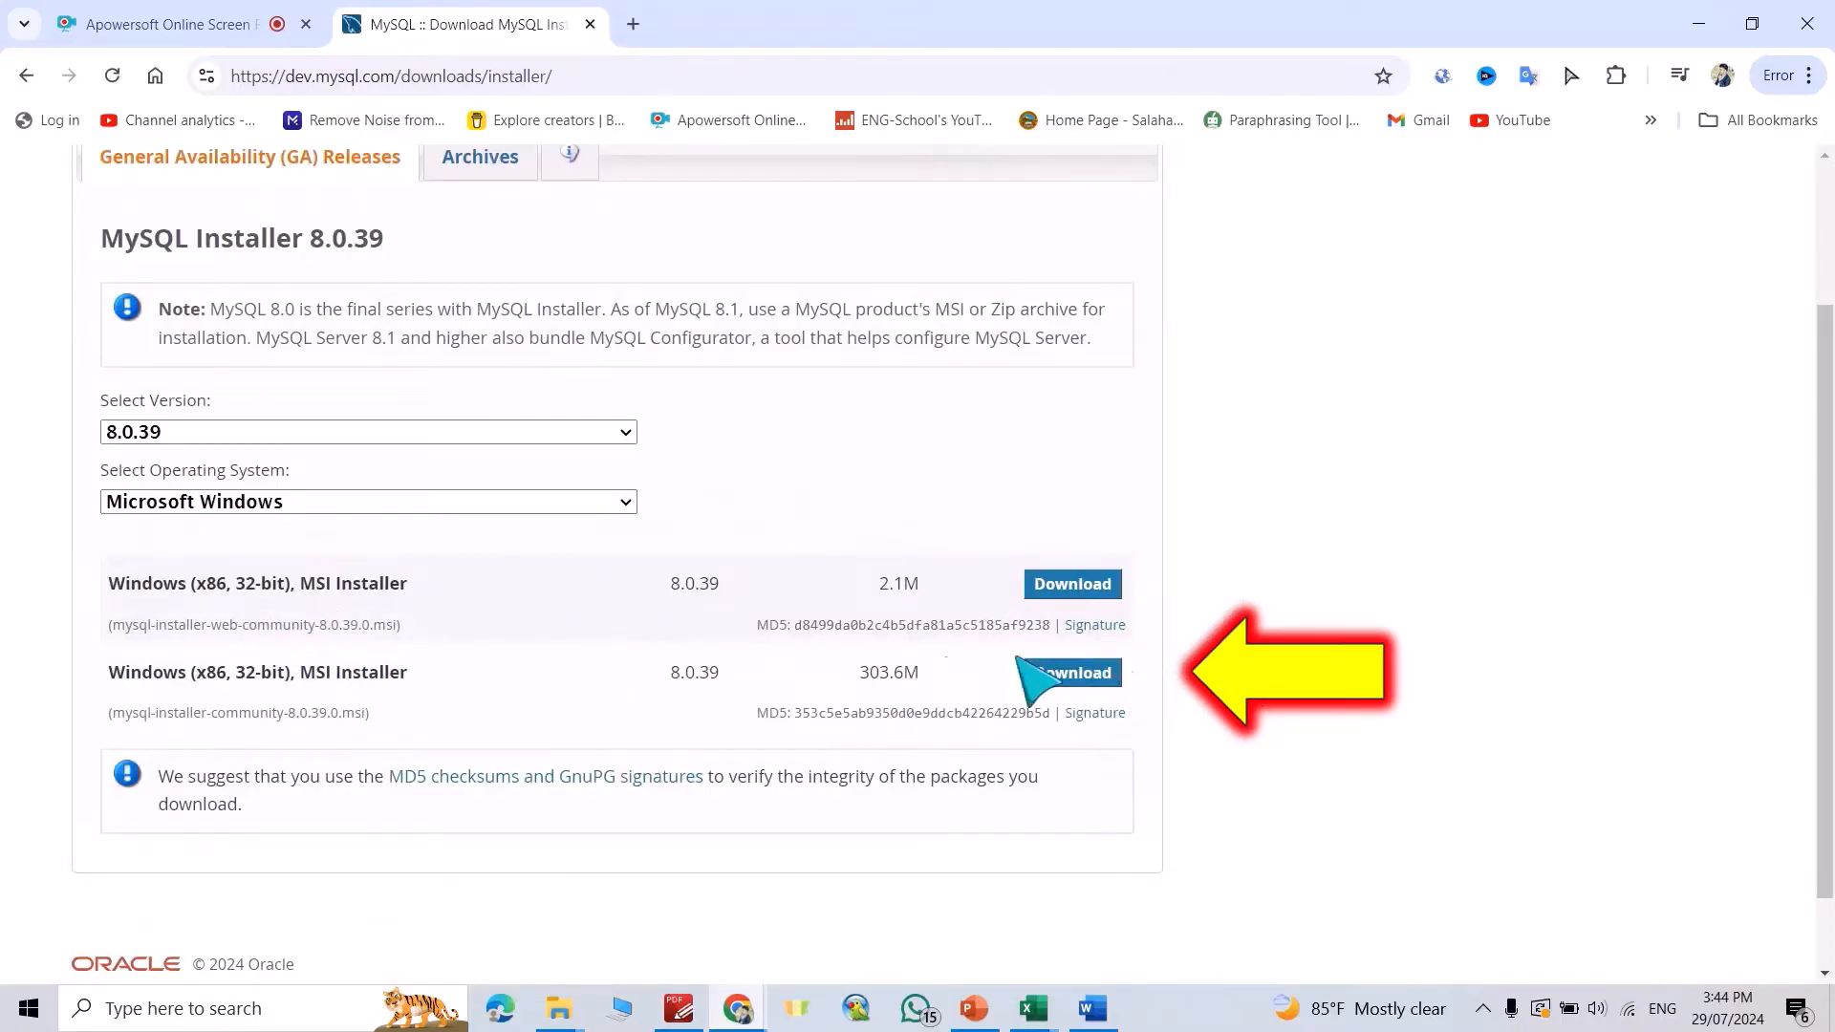
mouse_move(894, 688)
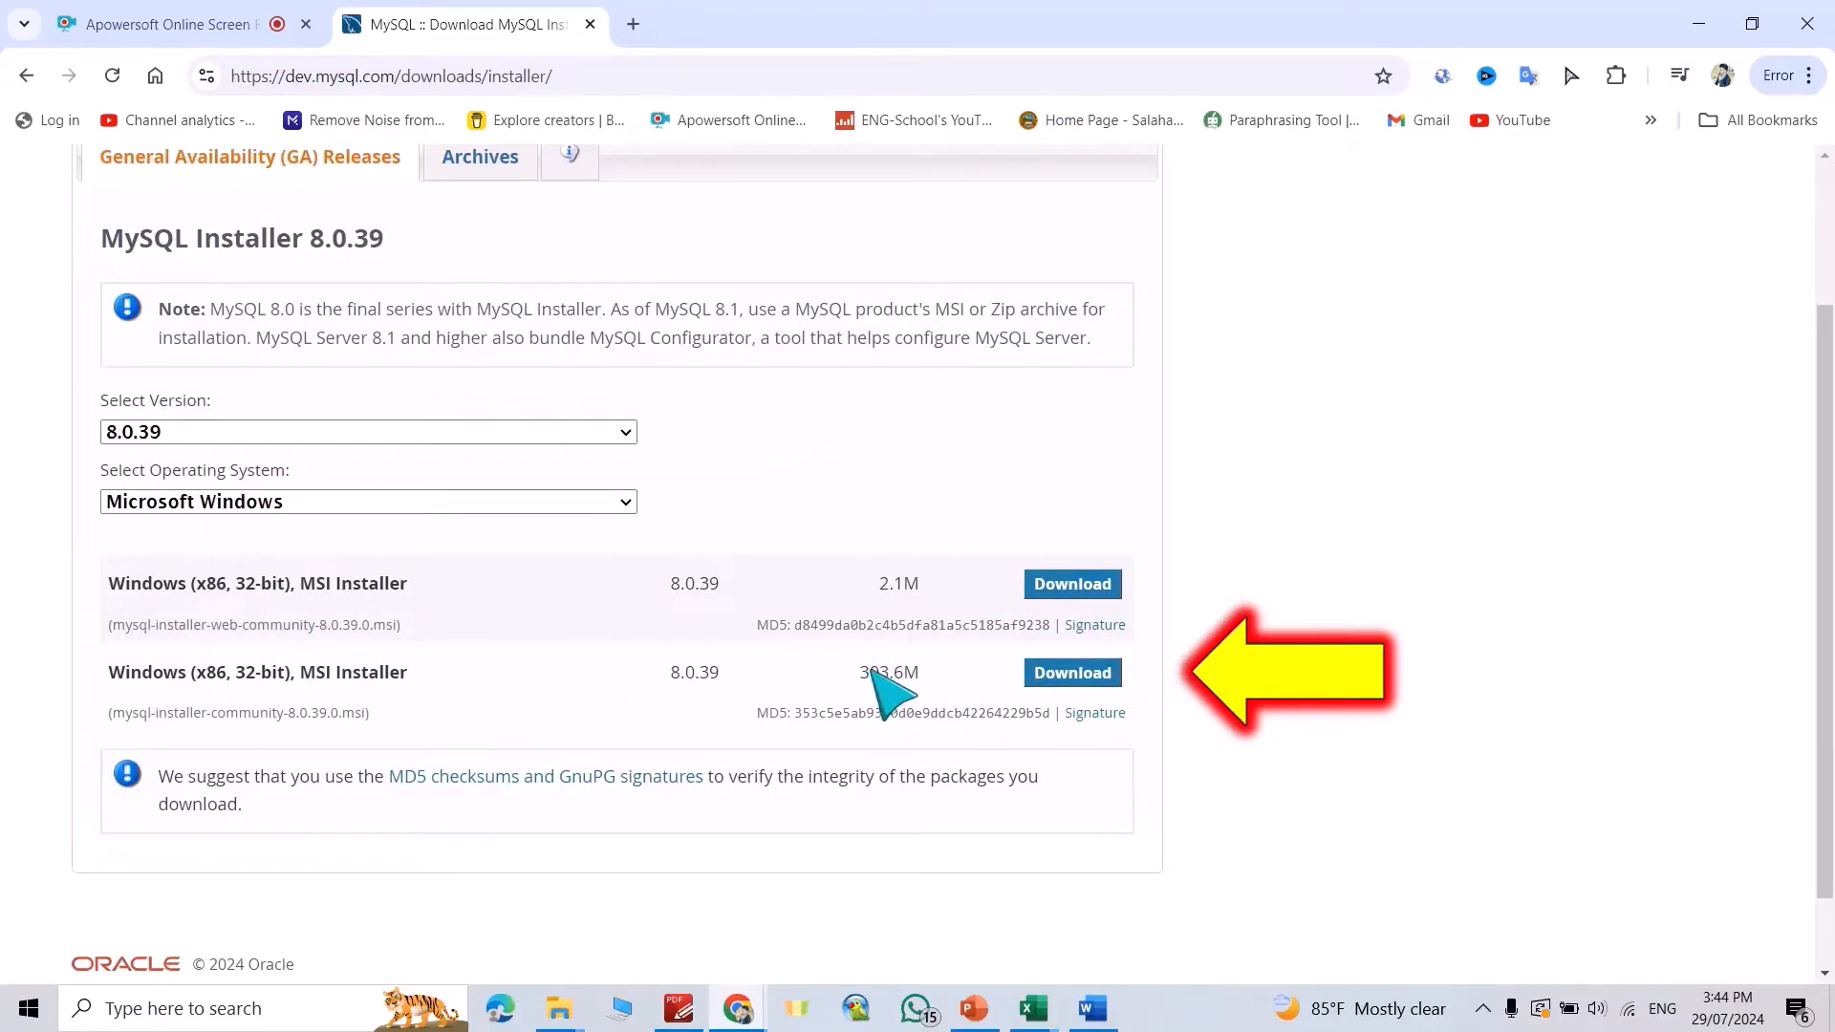
left_click(1070, 671)
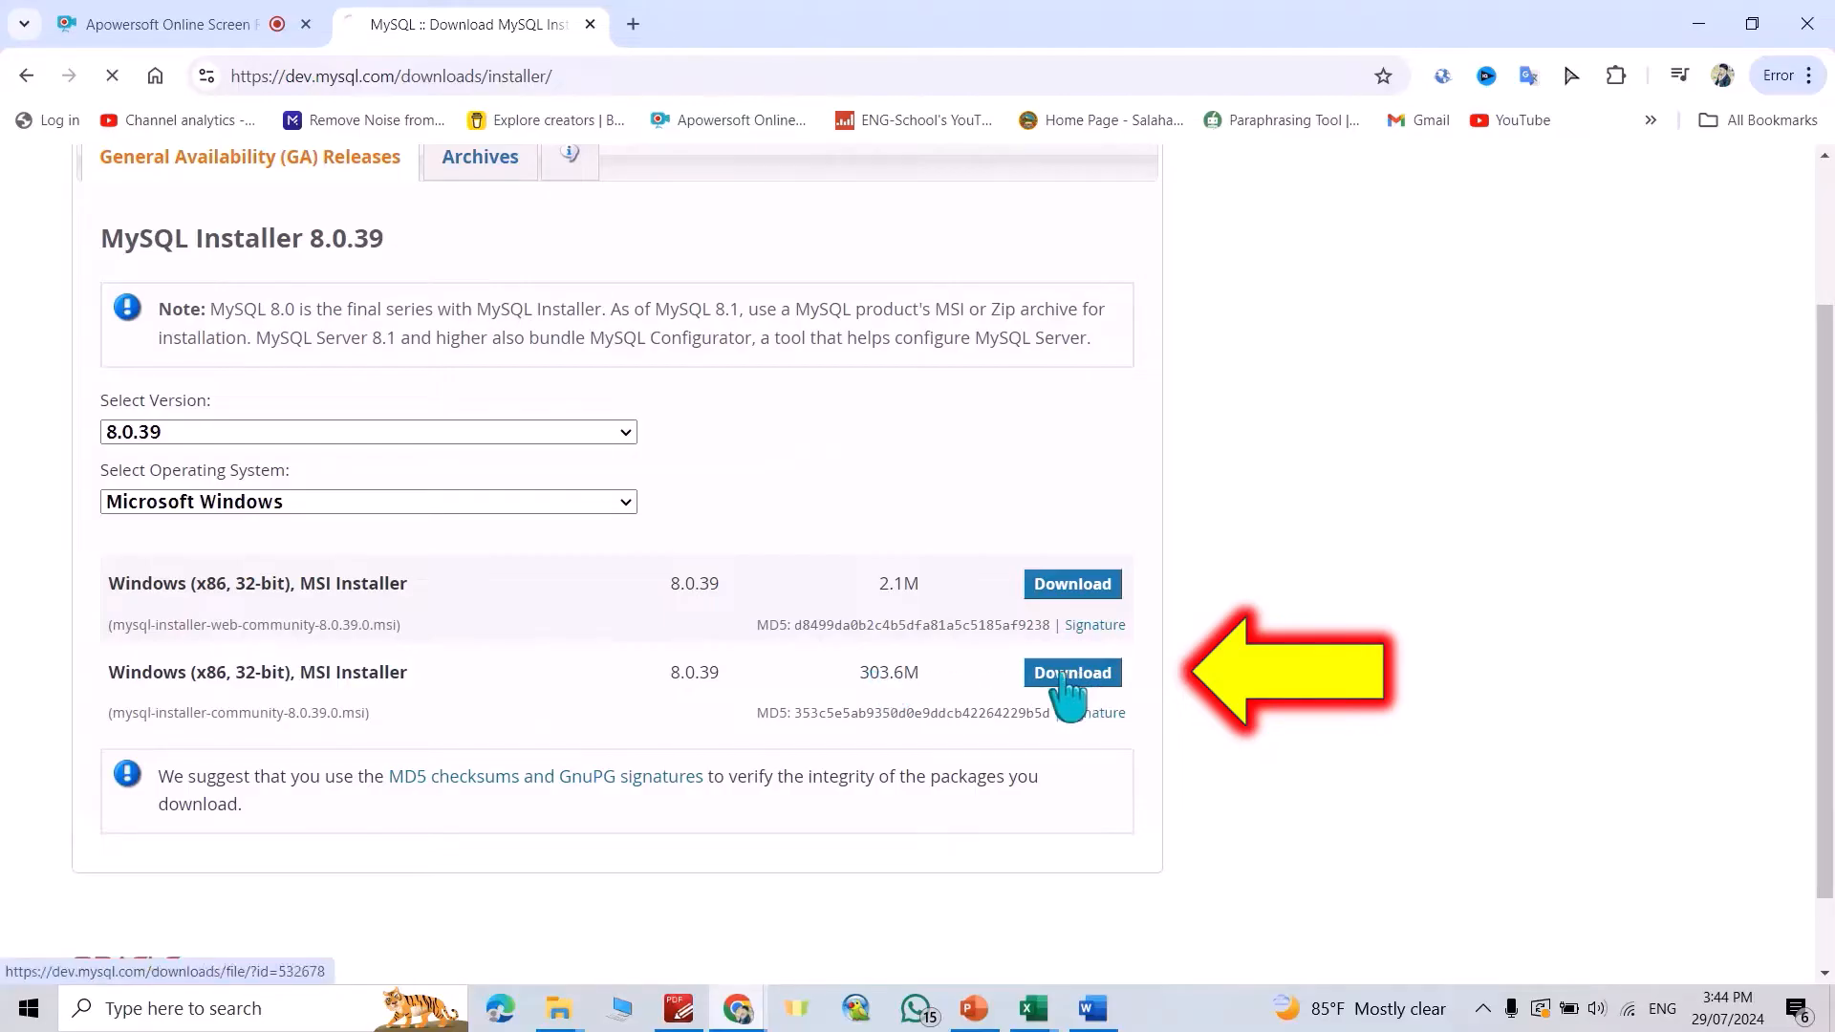
left_click(1070, 671)
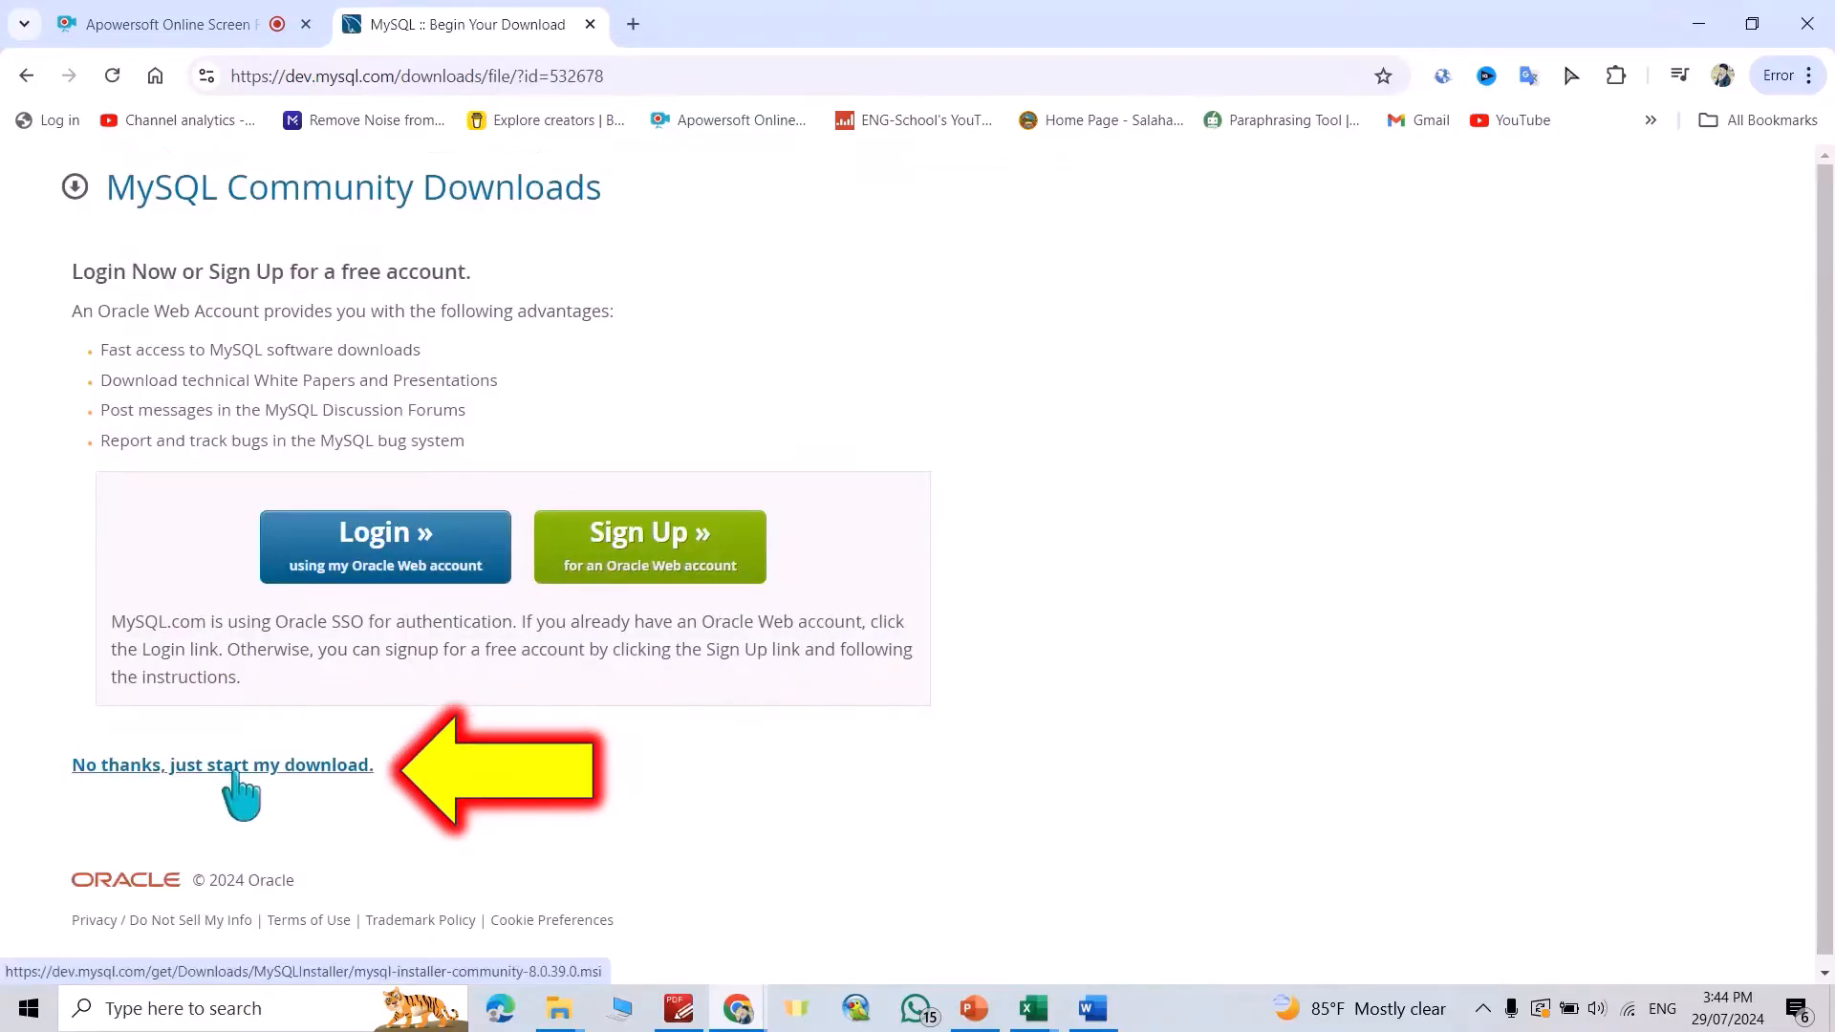
left_click(222, 764)
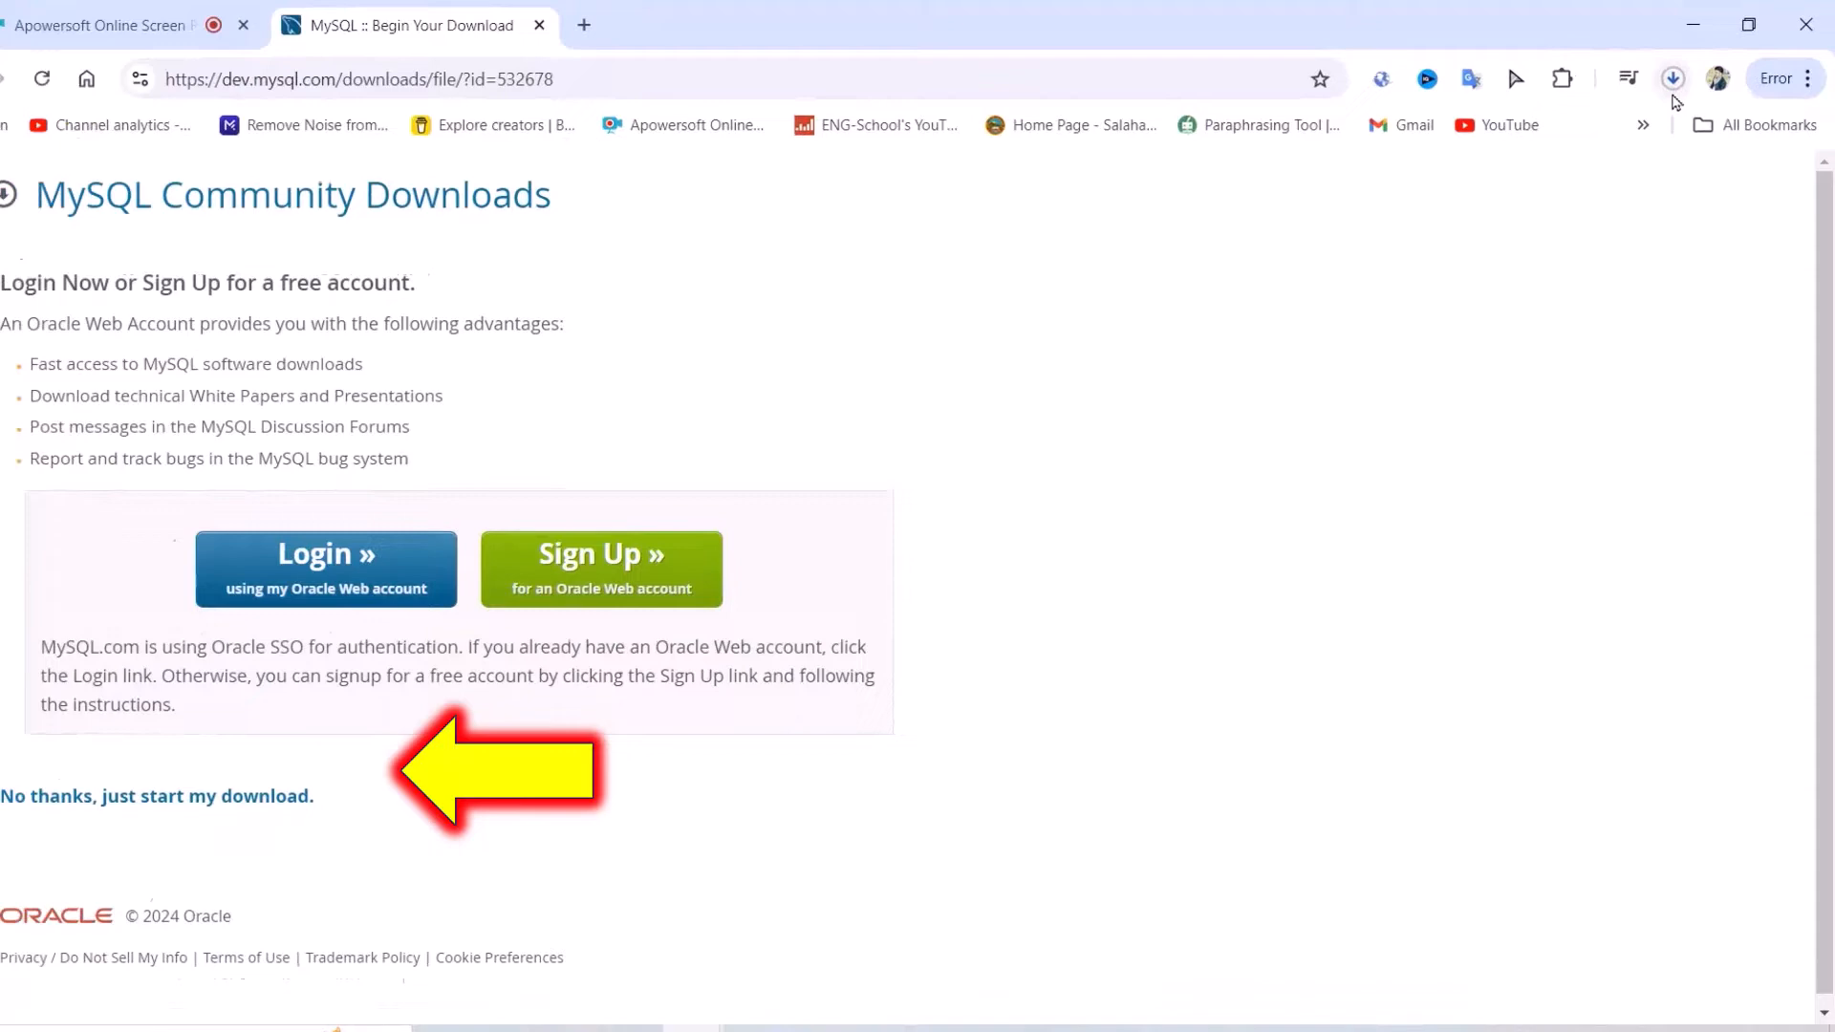
left_click(1670, 78)
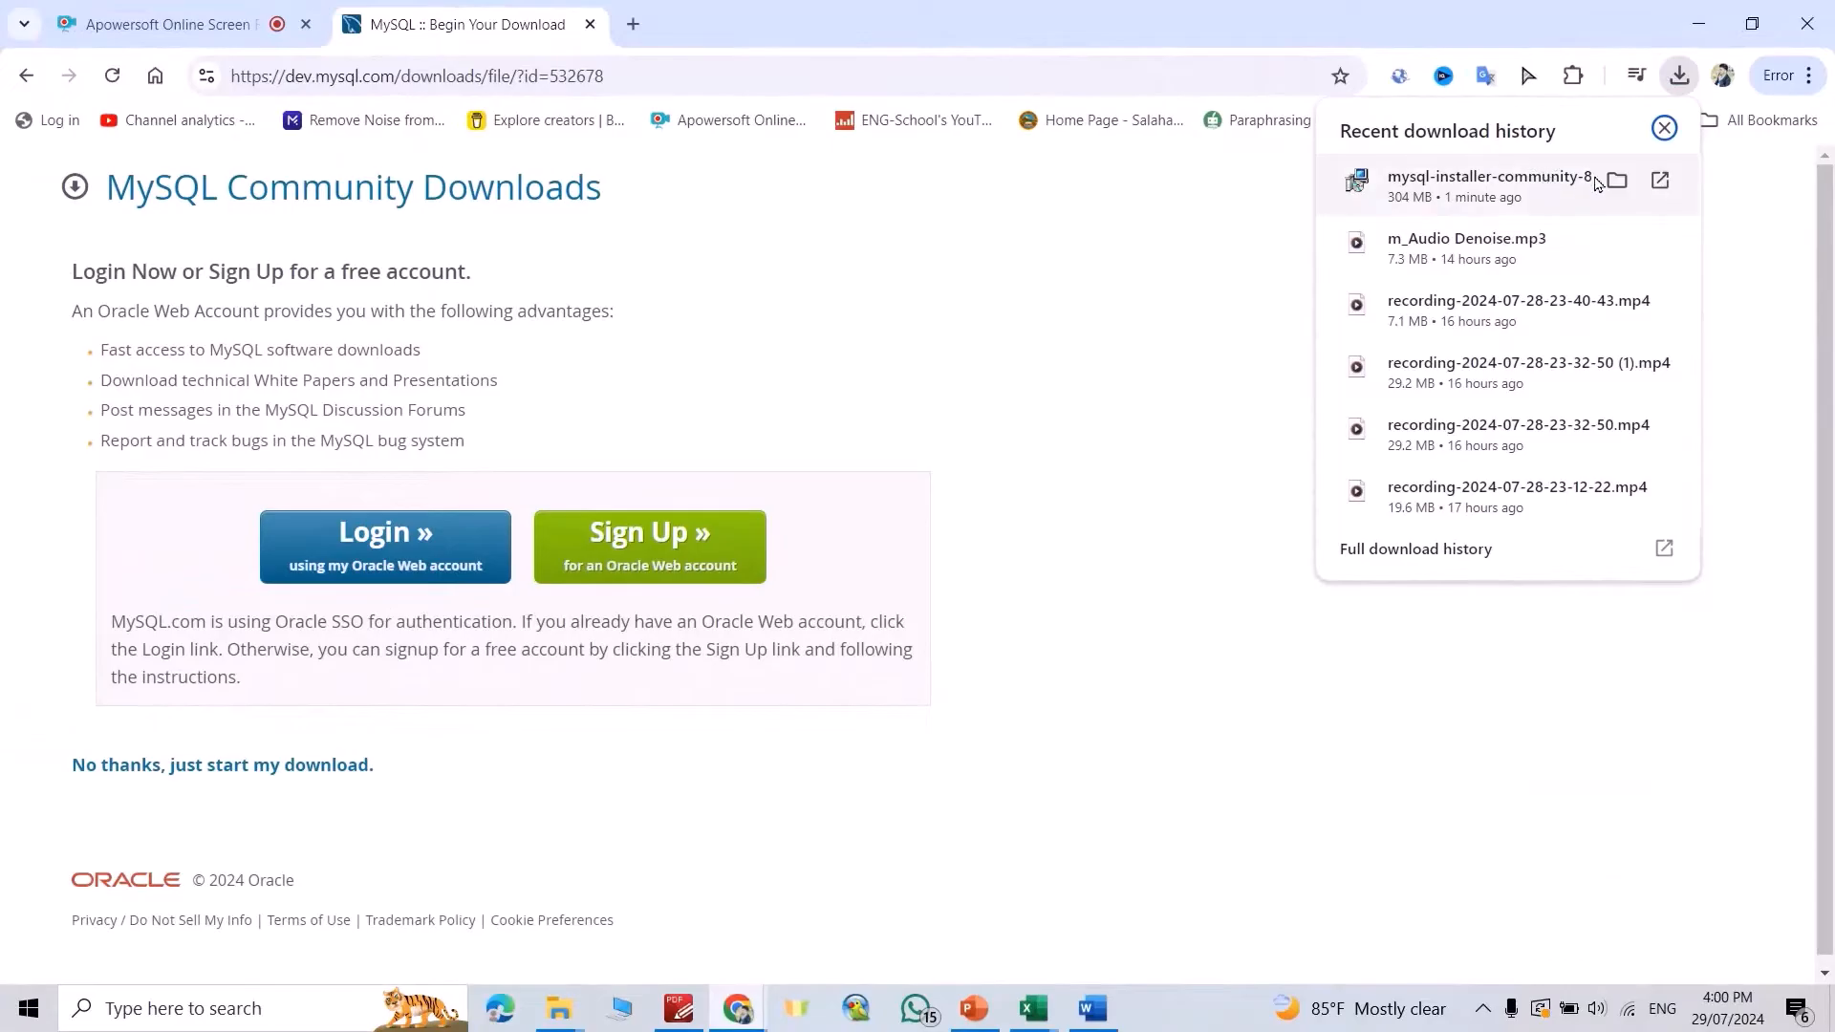
Launch mysql-installer-community-8.0.39.0 from the Downloads folder and allow it to run.
left_click(1616, 180)
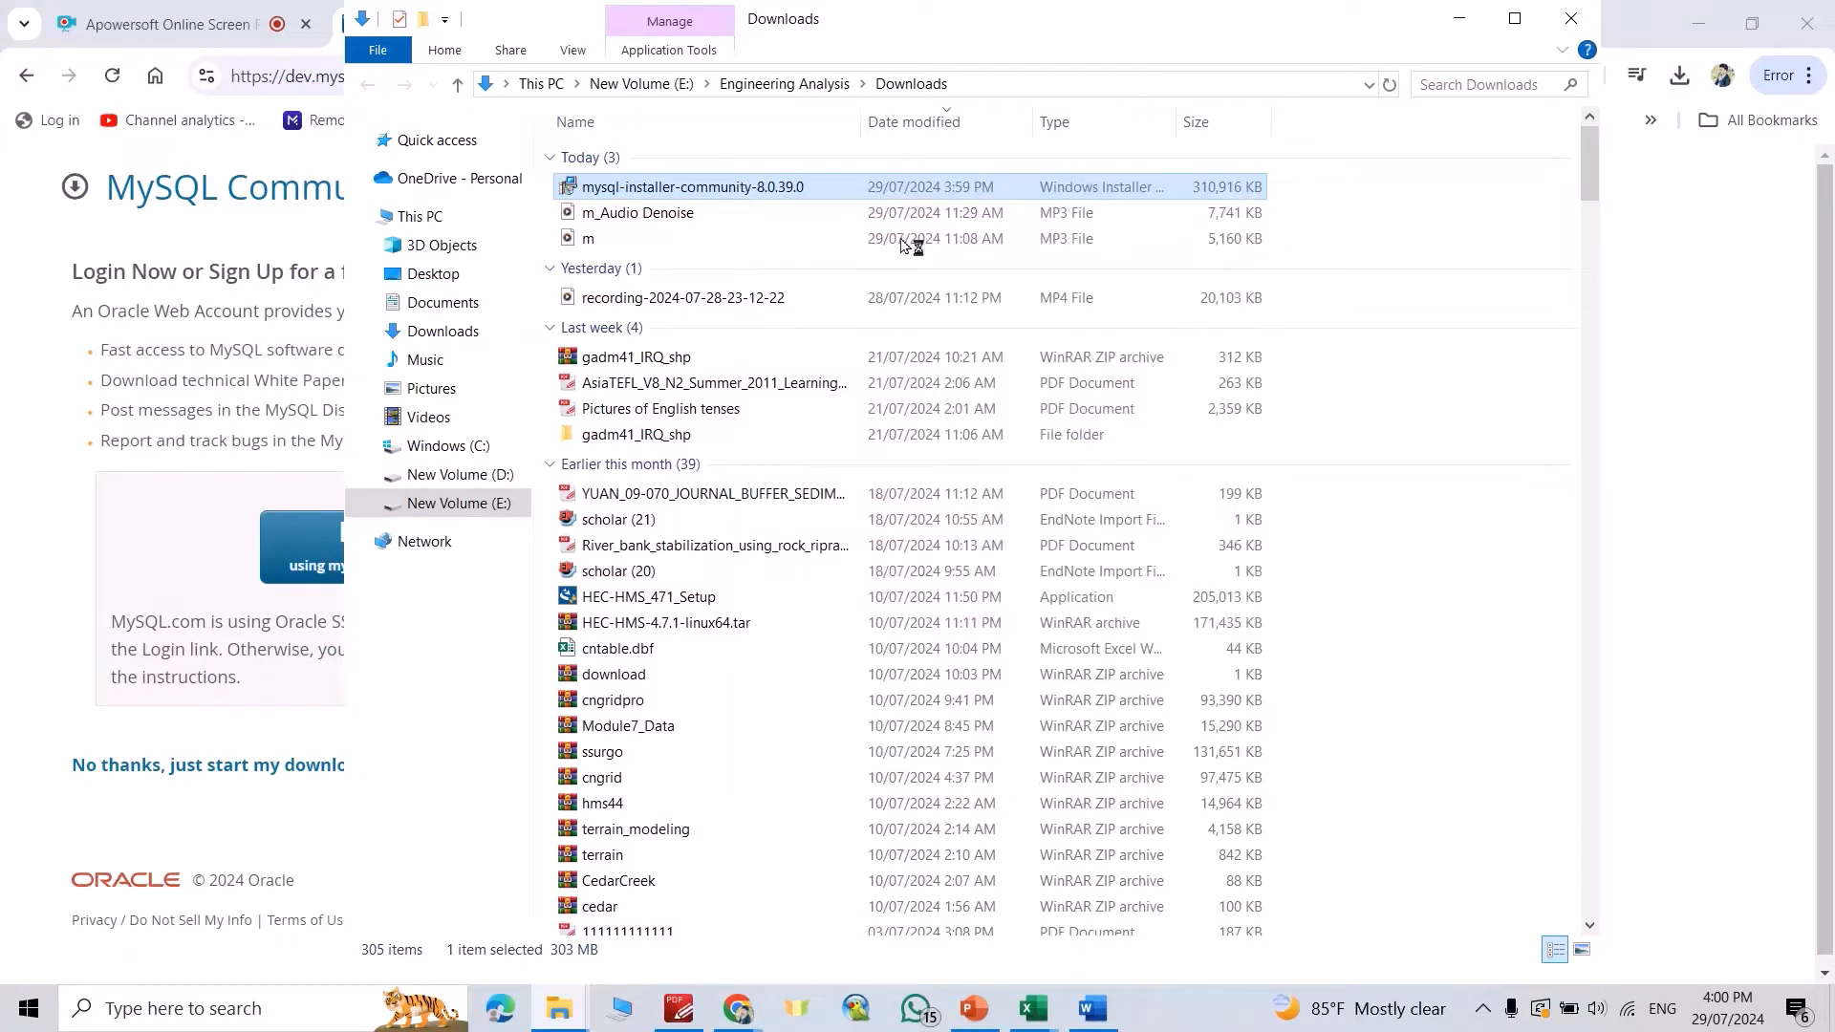
double_click(692, 185)
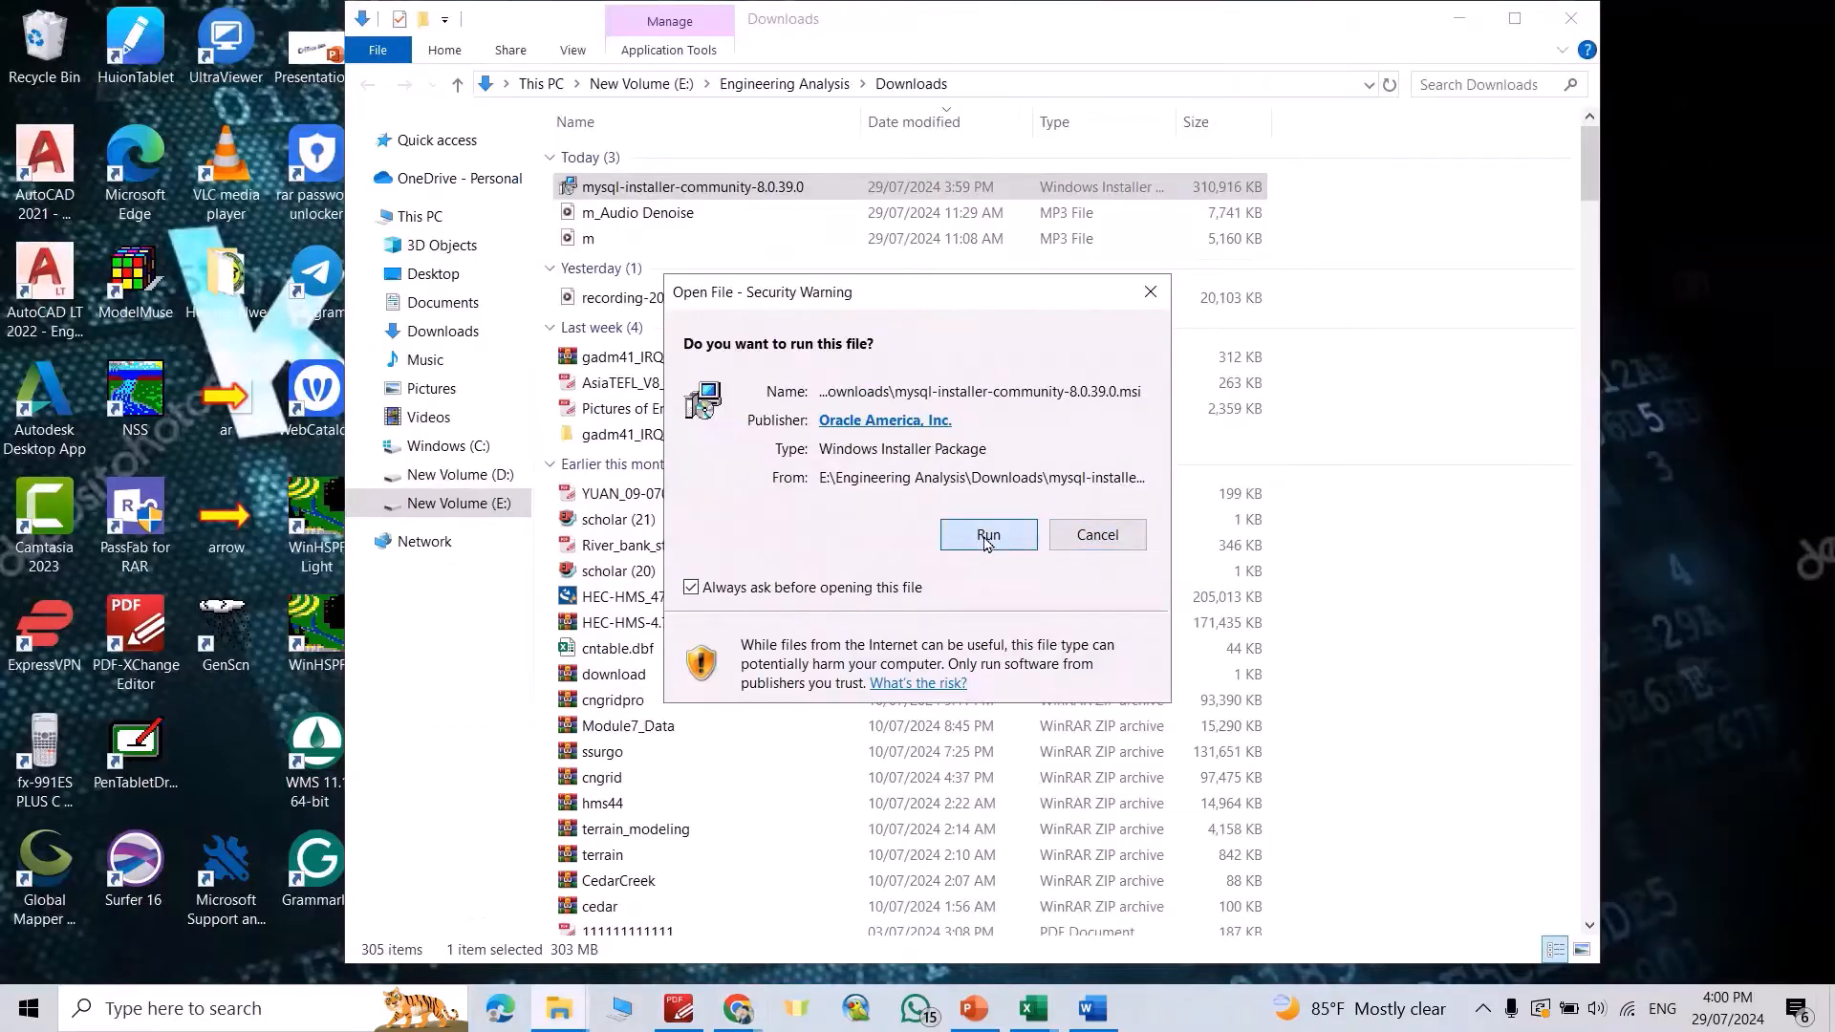
left_click(986, 535)
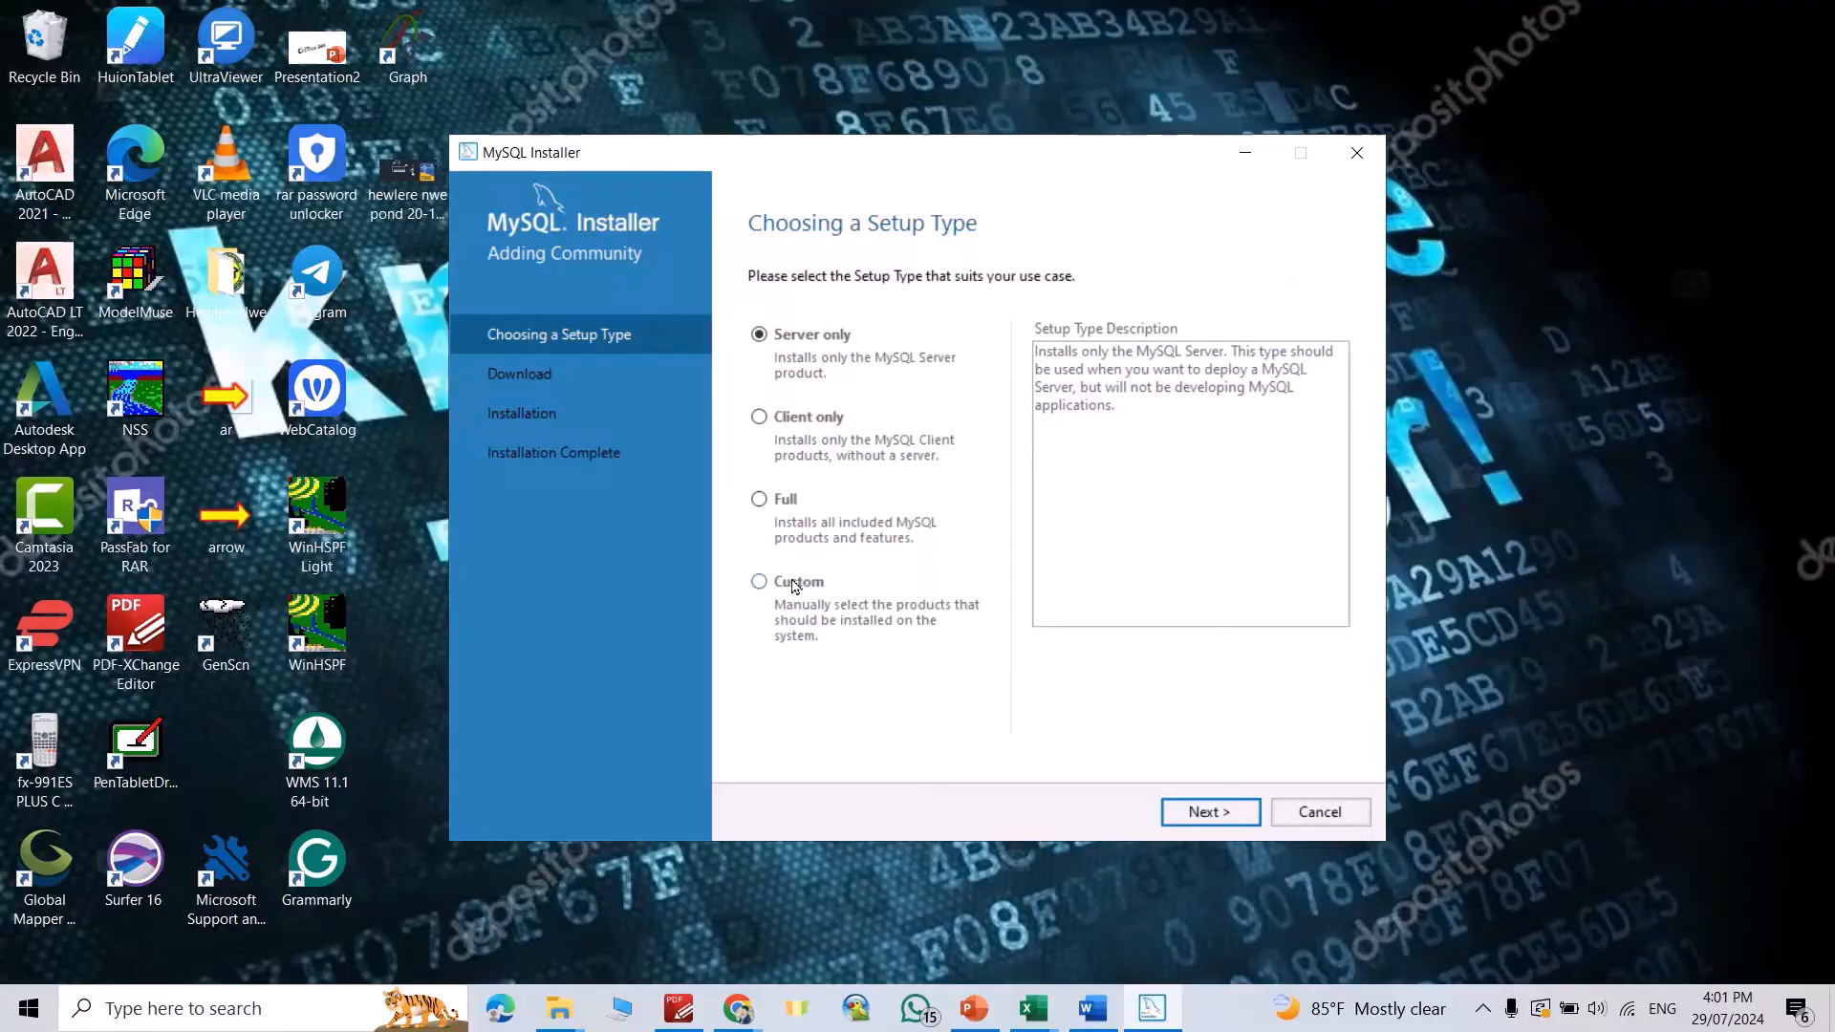
Choose a Custom setup and add MySQL Server 8.0.39 - X64 to the products to install.
left_click(1207, 810)
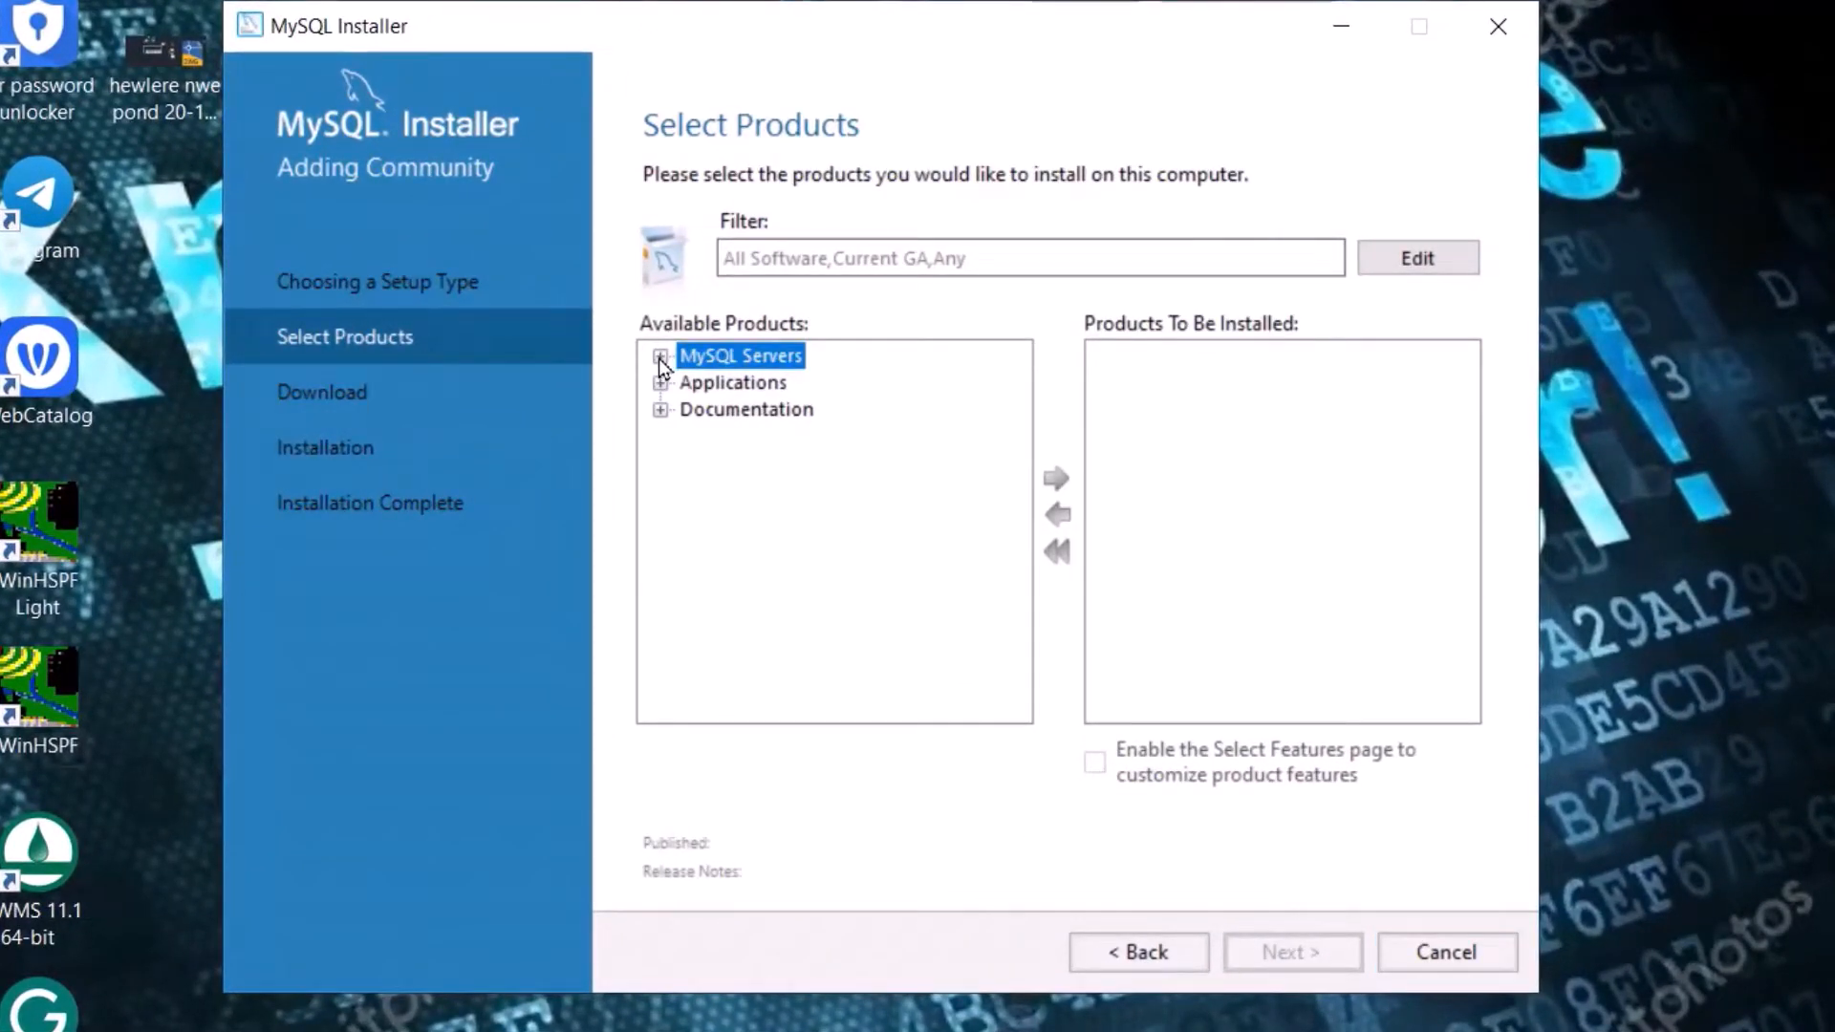
left_click(659, 355)
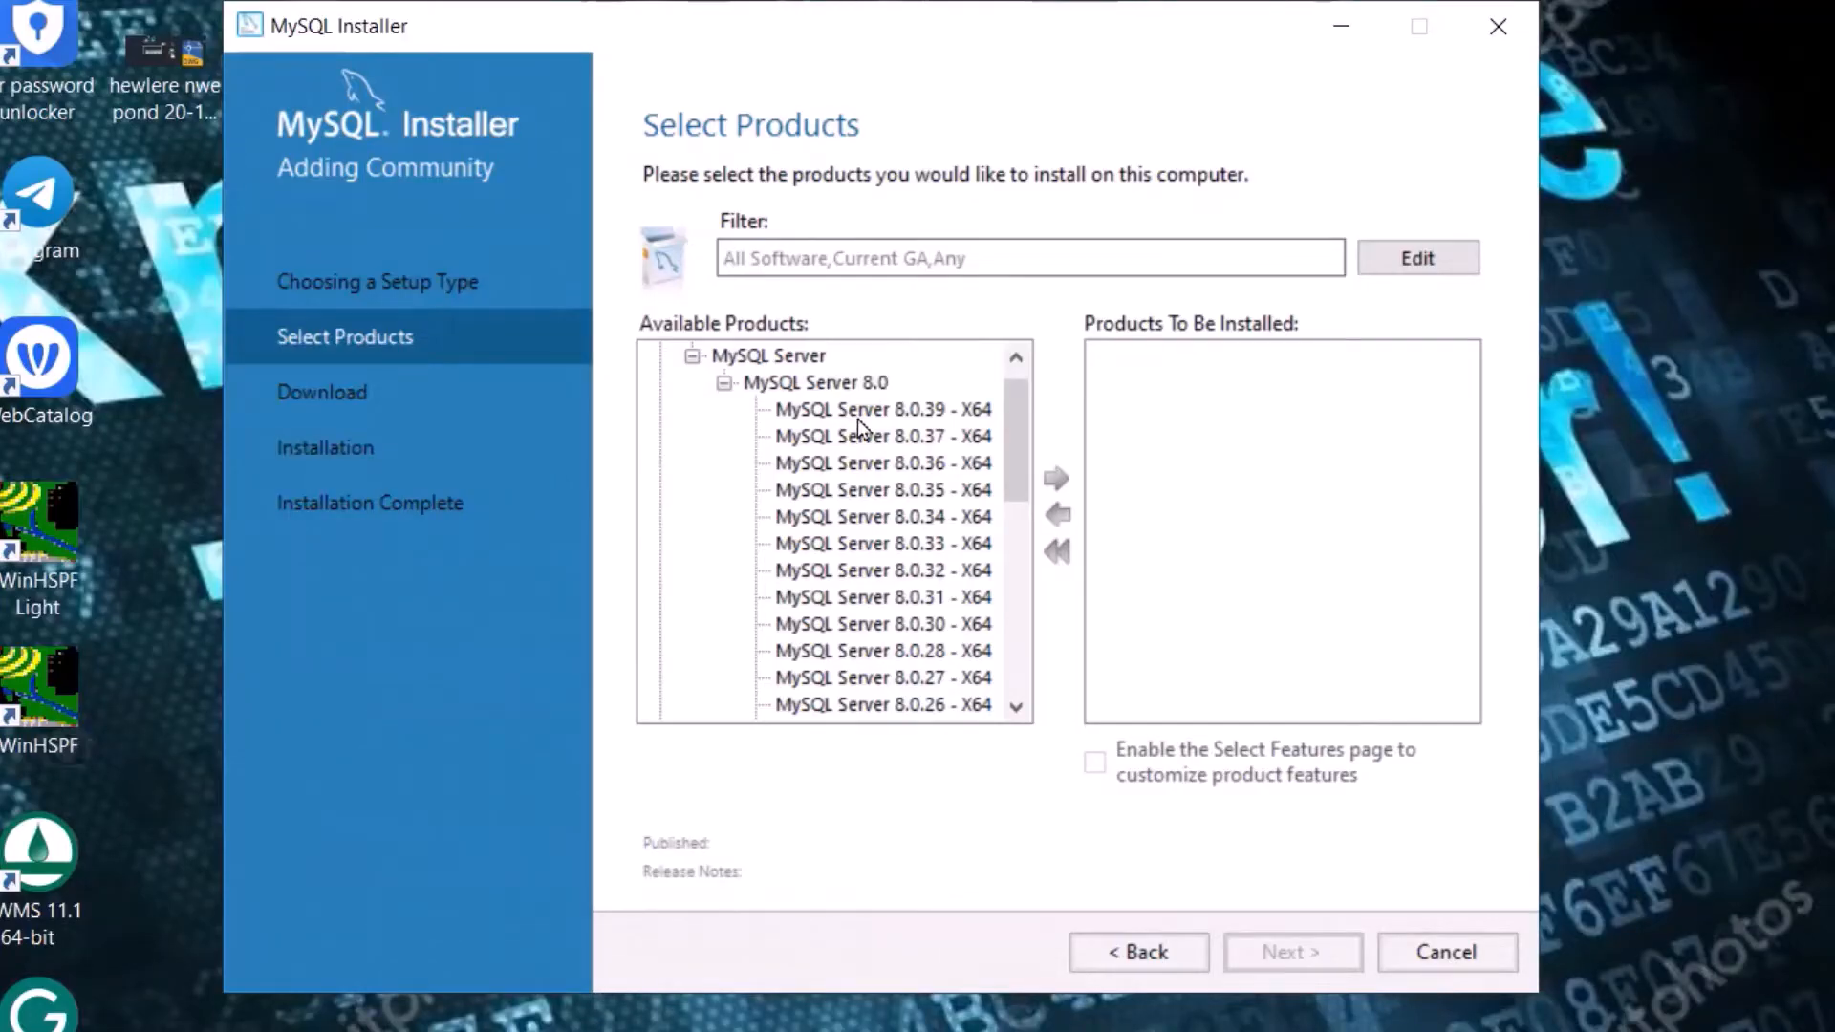
mouse_move(895, 421)
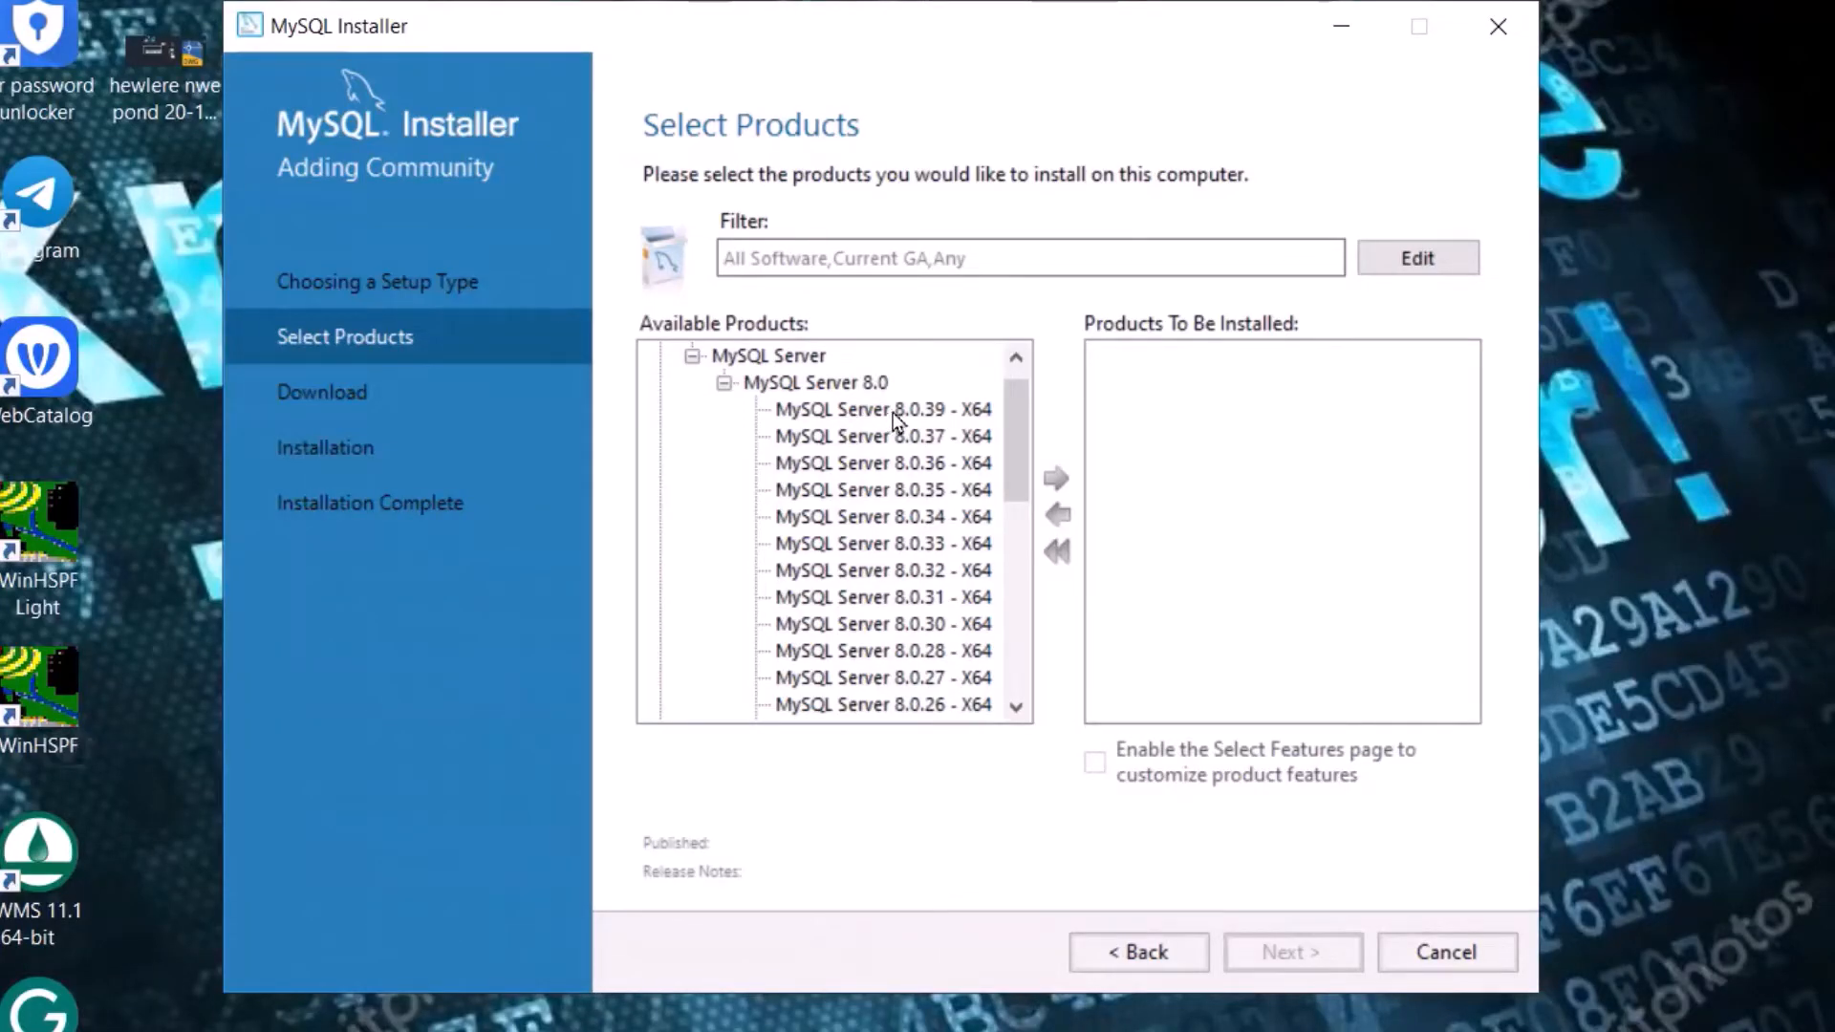
left_click(881, 409)
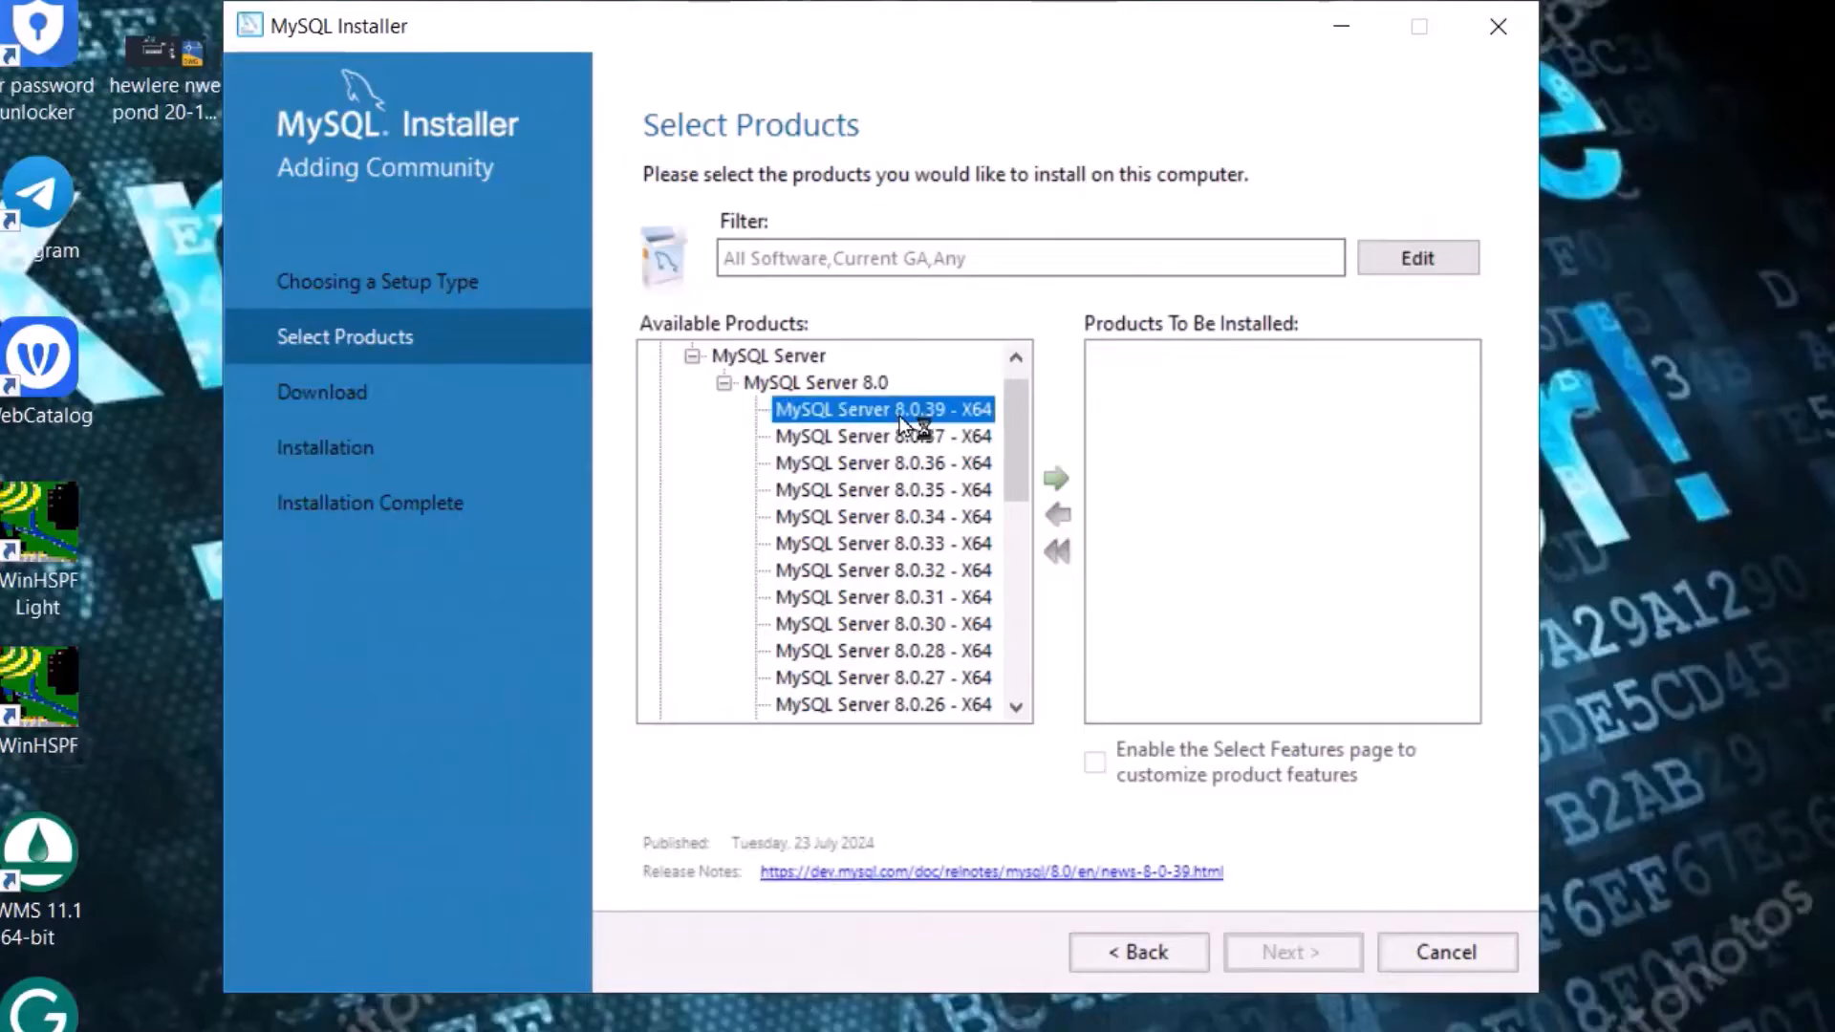
left_click(1055, 478)
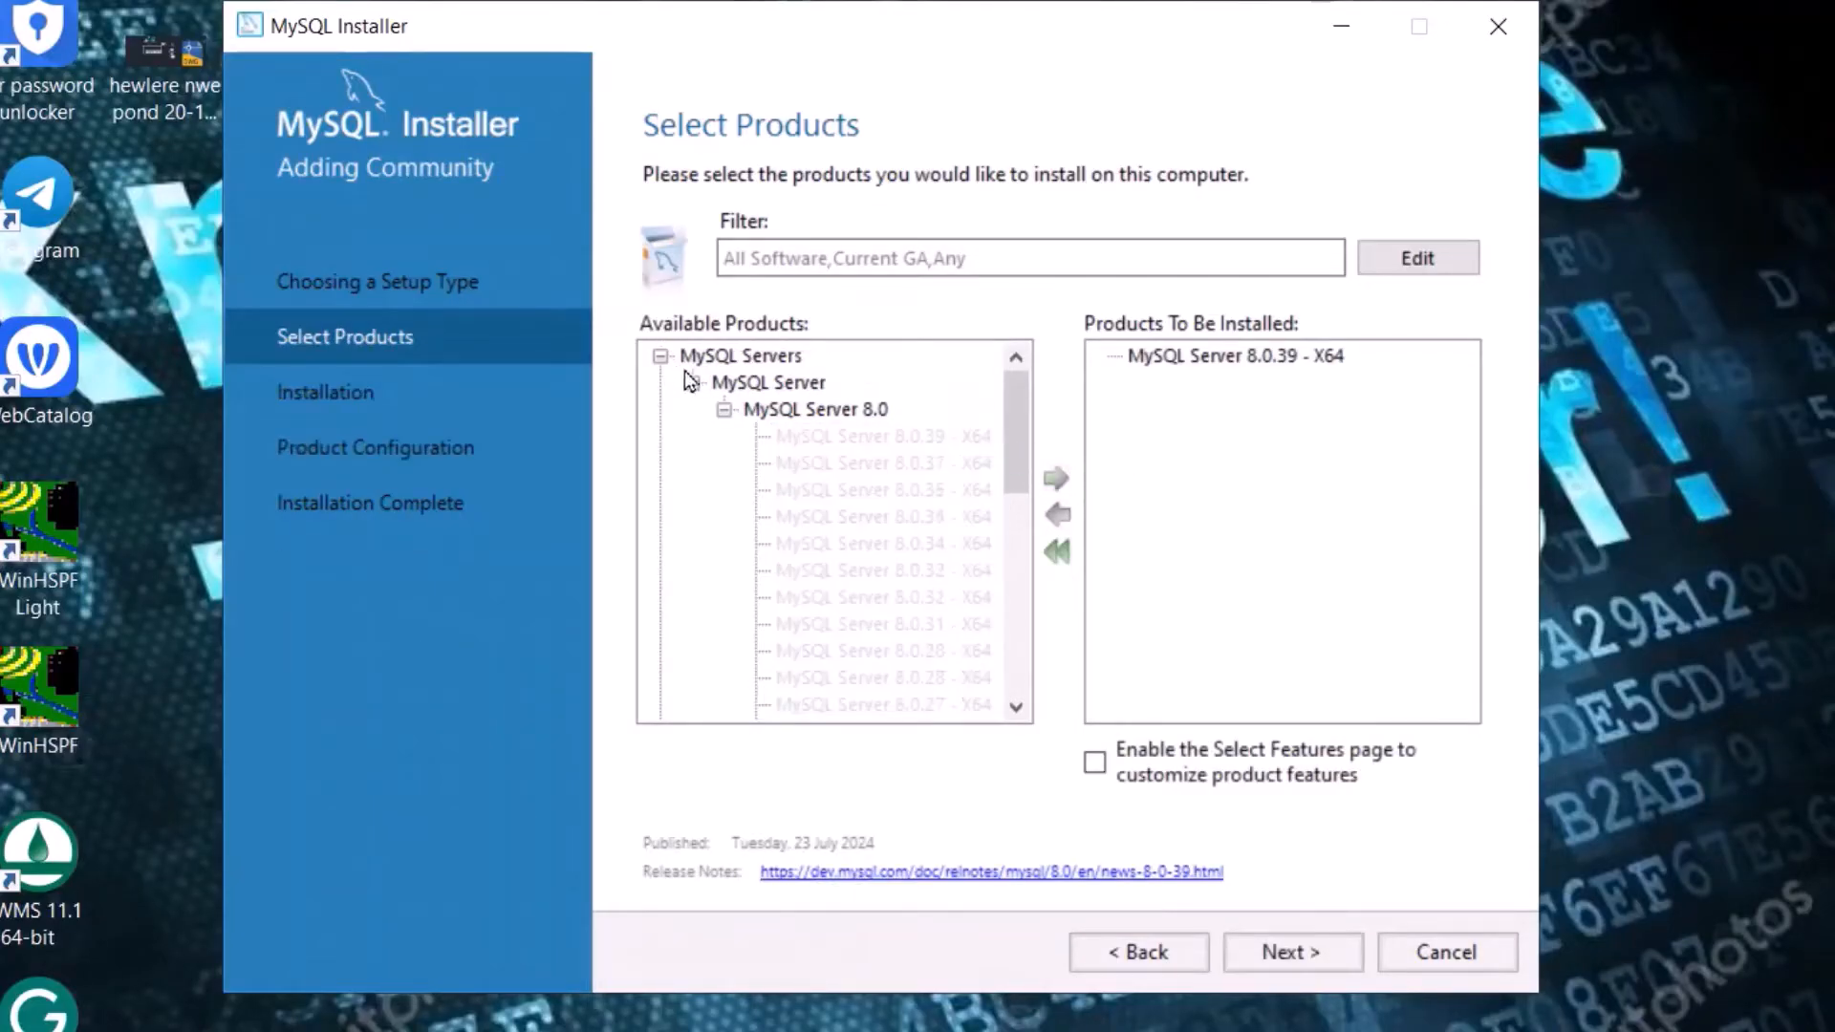
left_click(726, 409)
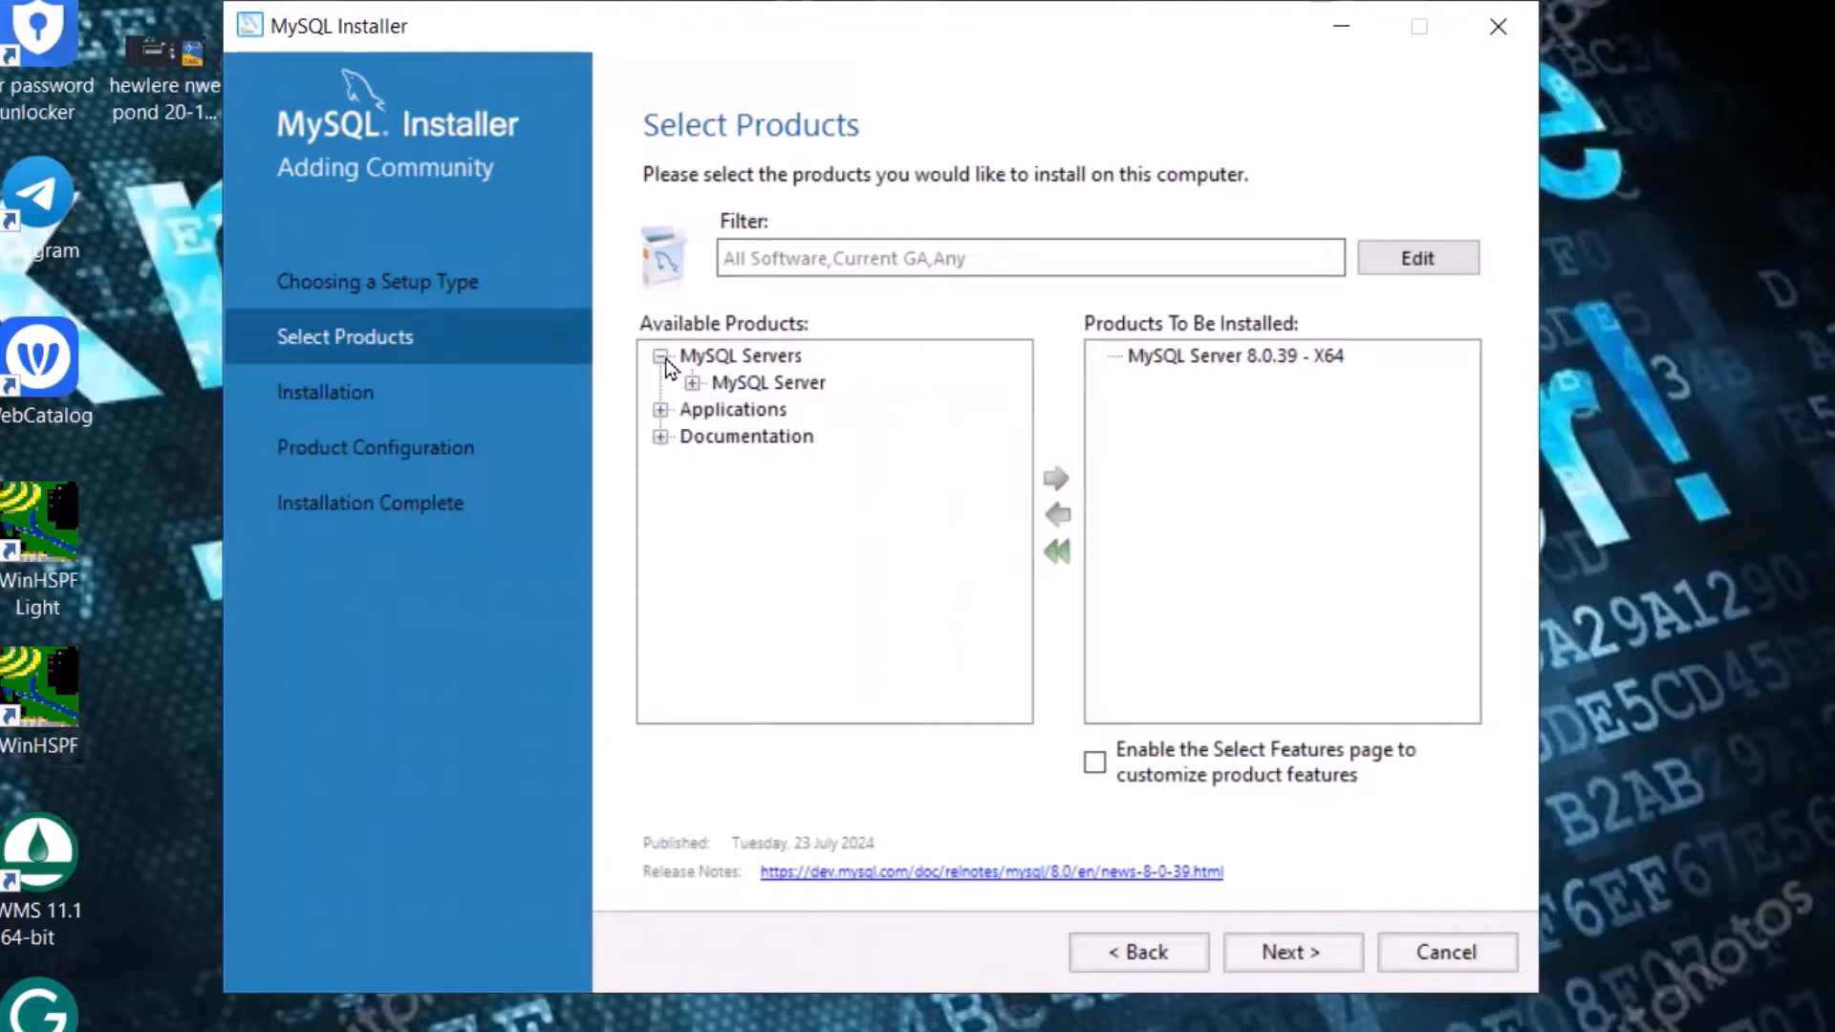
Add MySQL Workbench 8.0.38 from Applications to the install list.
left_click(663, 409)
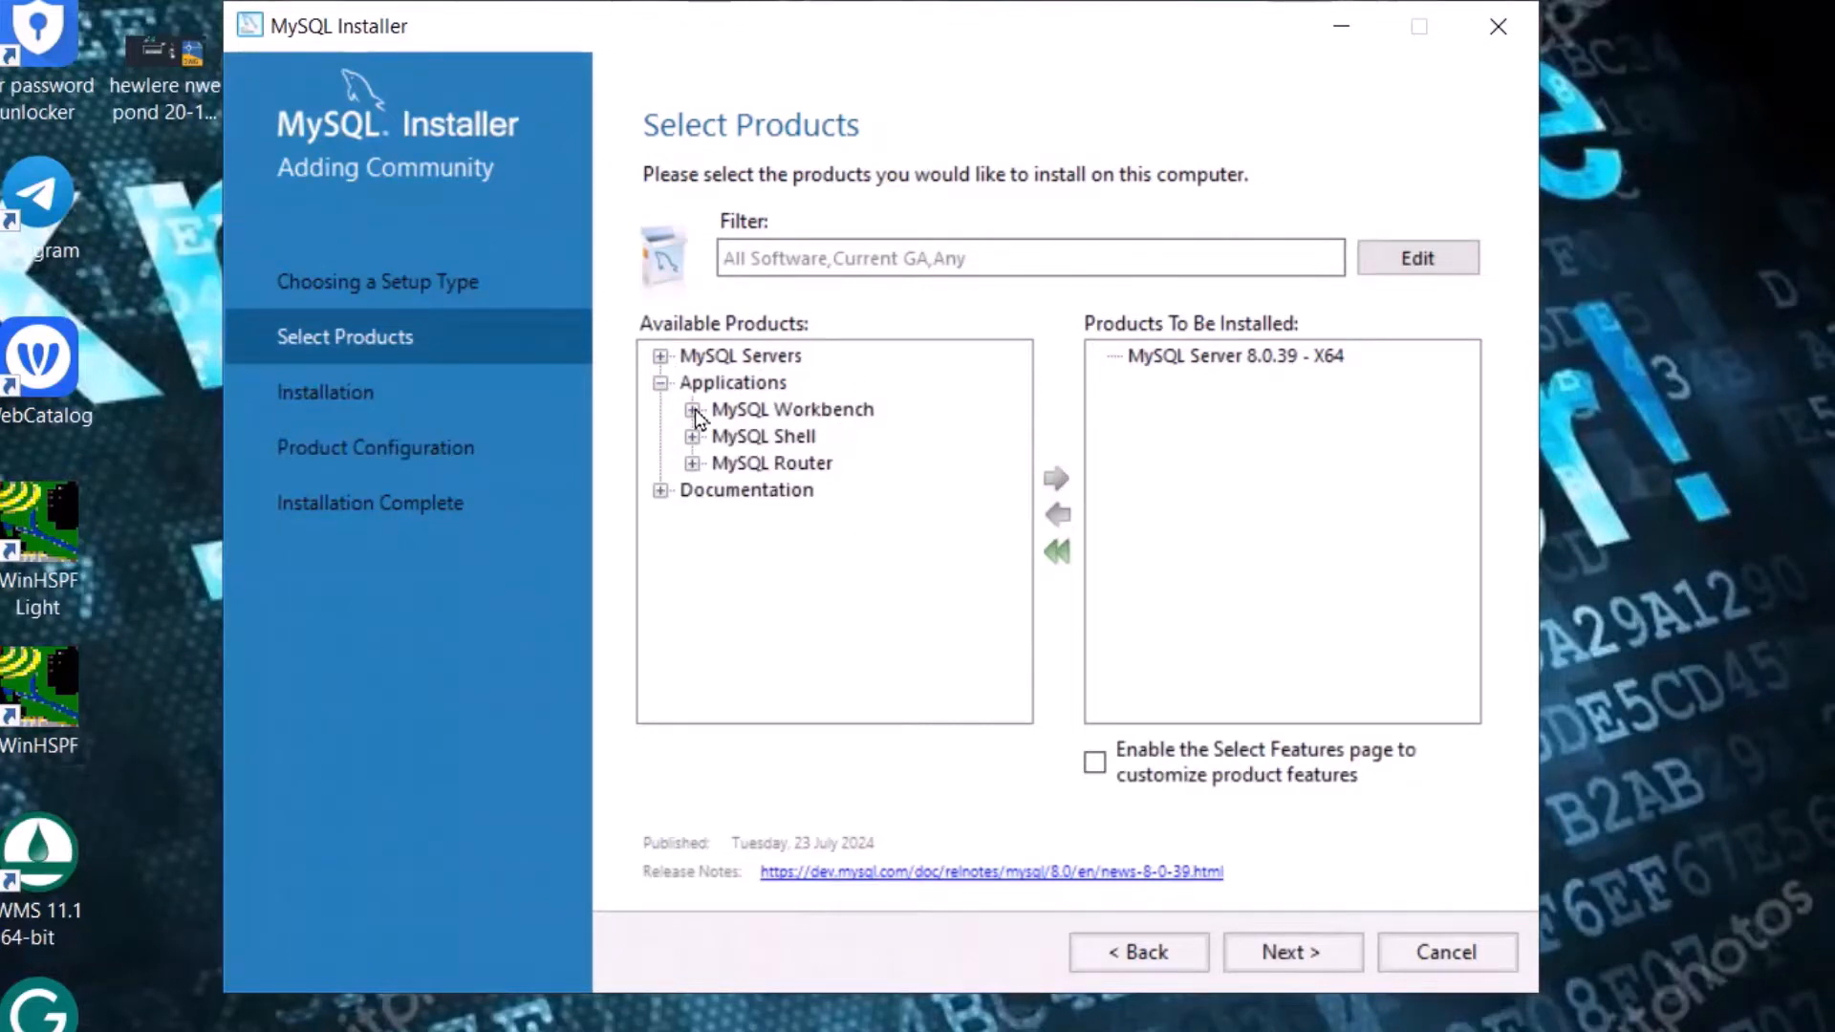
left_click(692, 409)
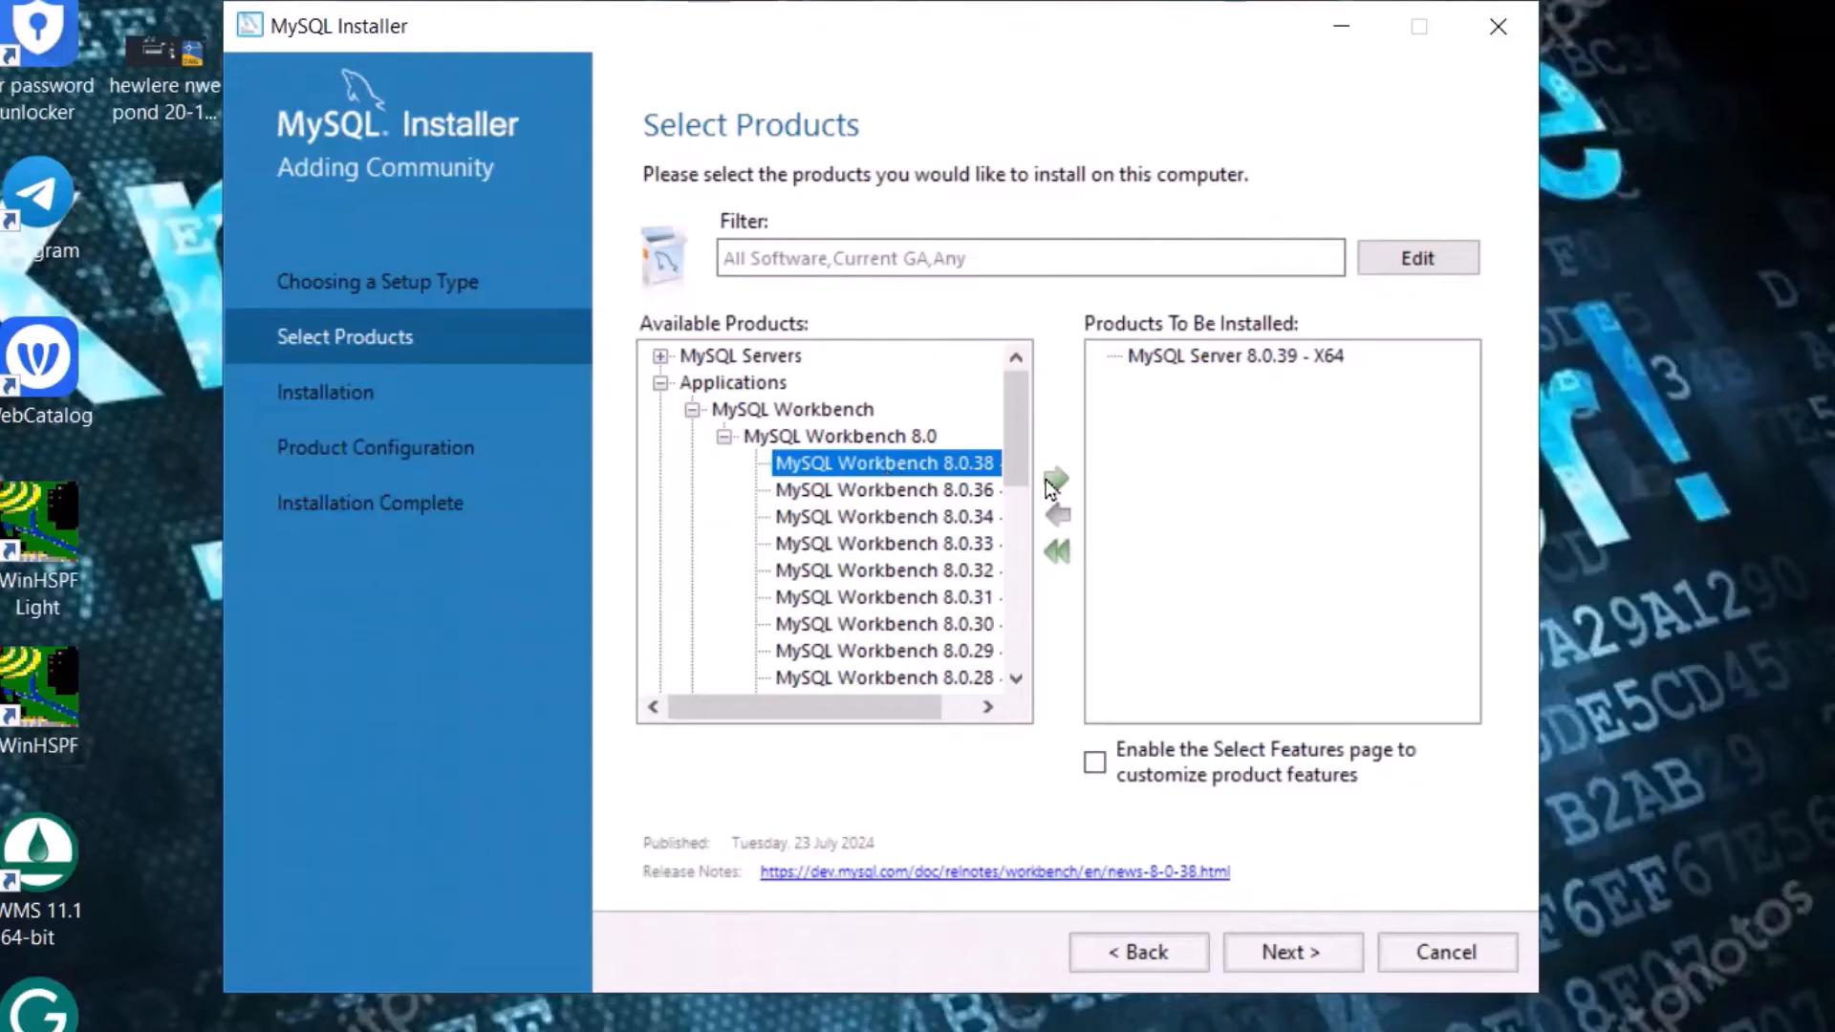
left_click(1053, 477)
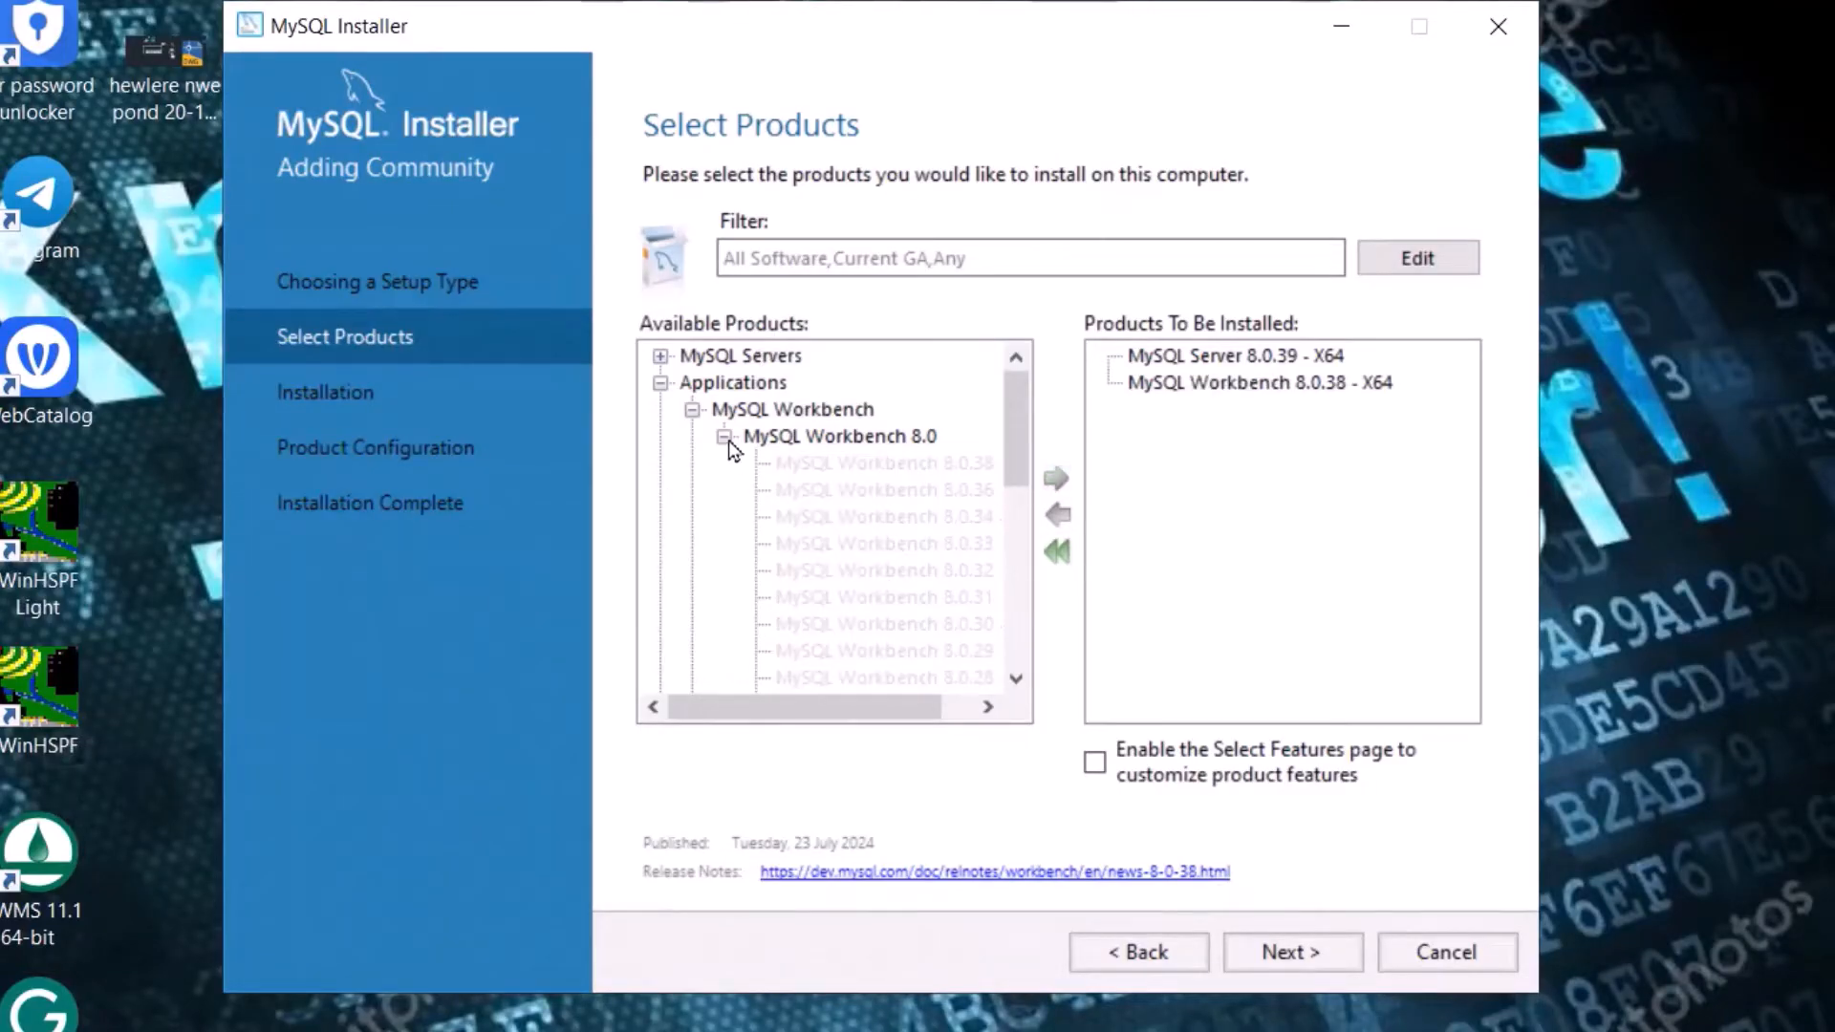
left_click(722, 436)
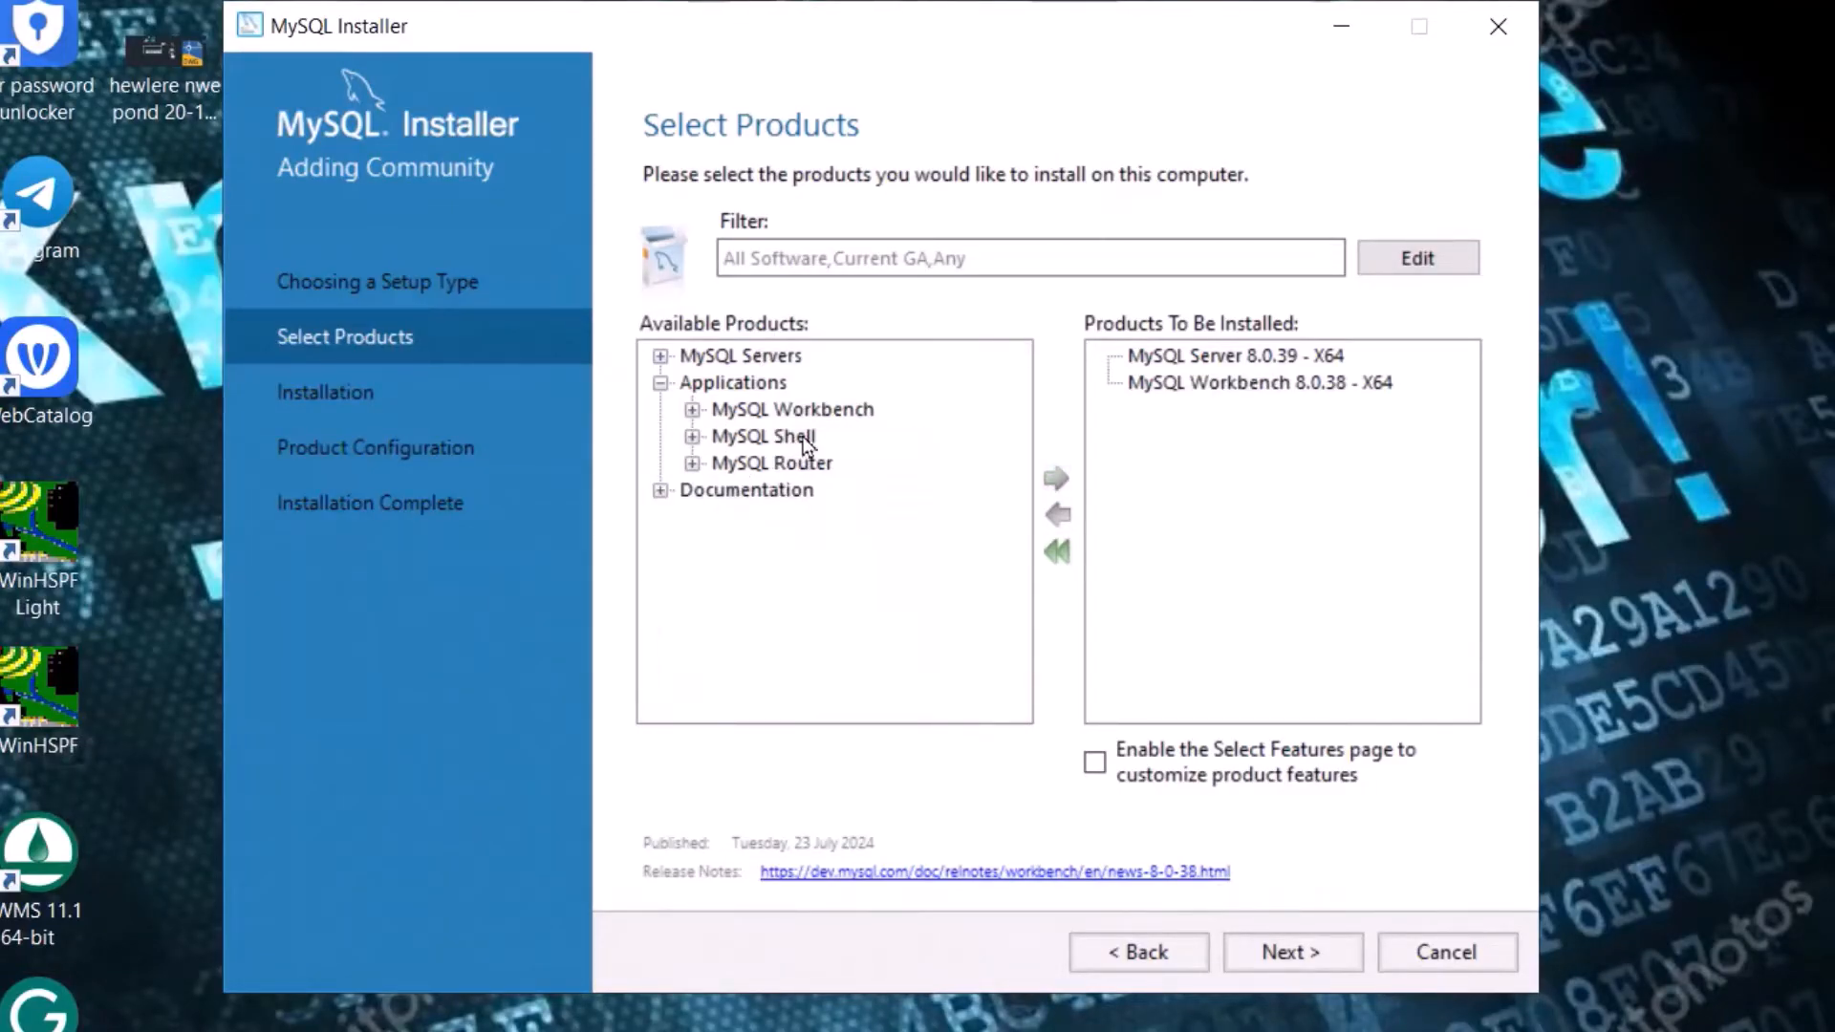
Add MySQL Shell 8.0.38 to the install list and execute installation of all selected products.
left_click(692, 435)
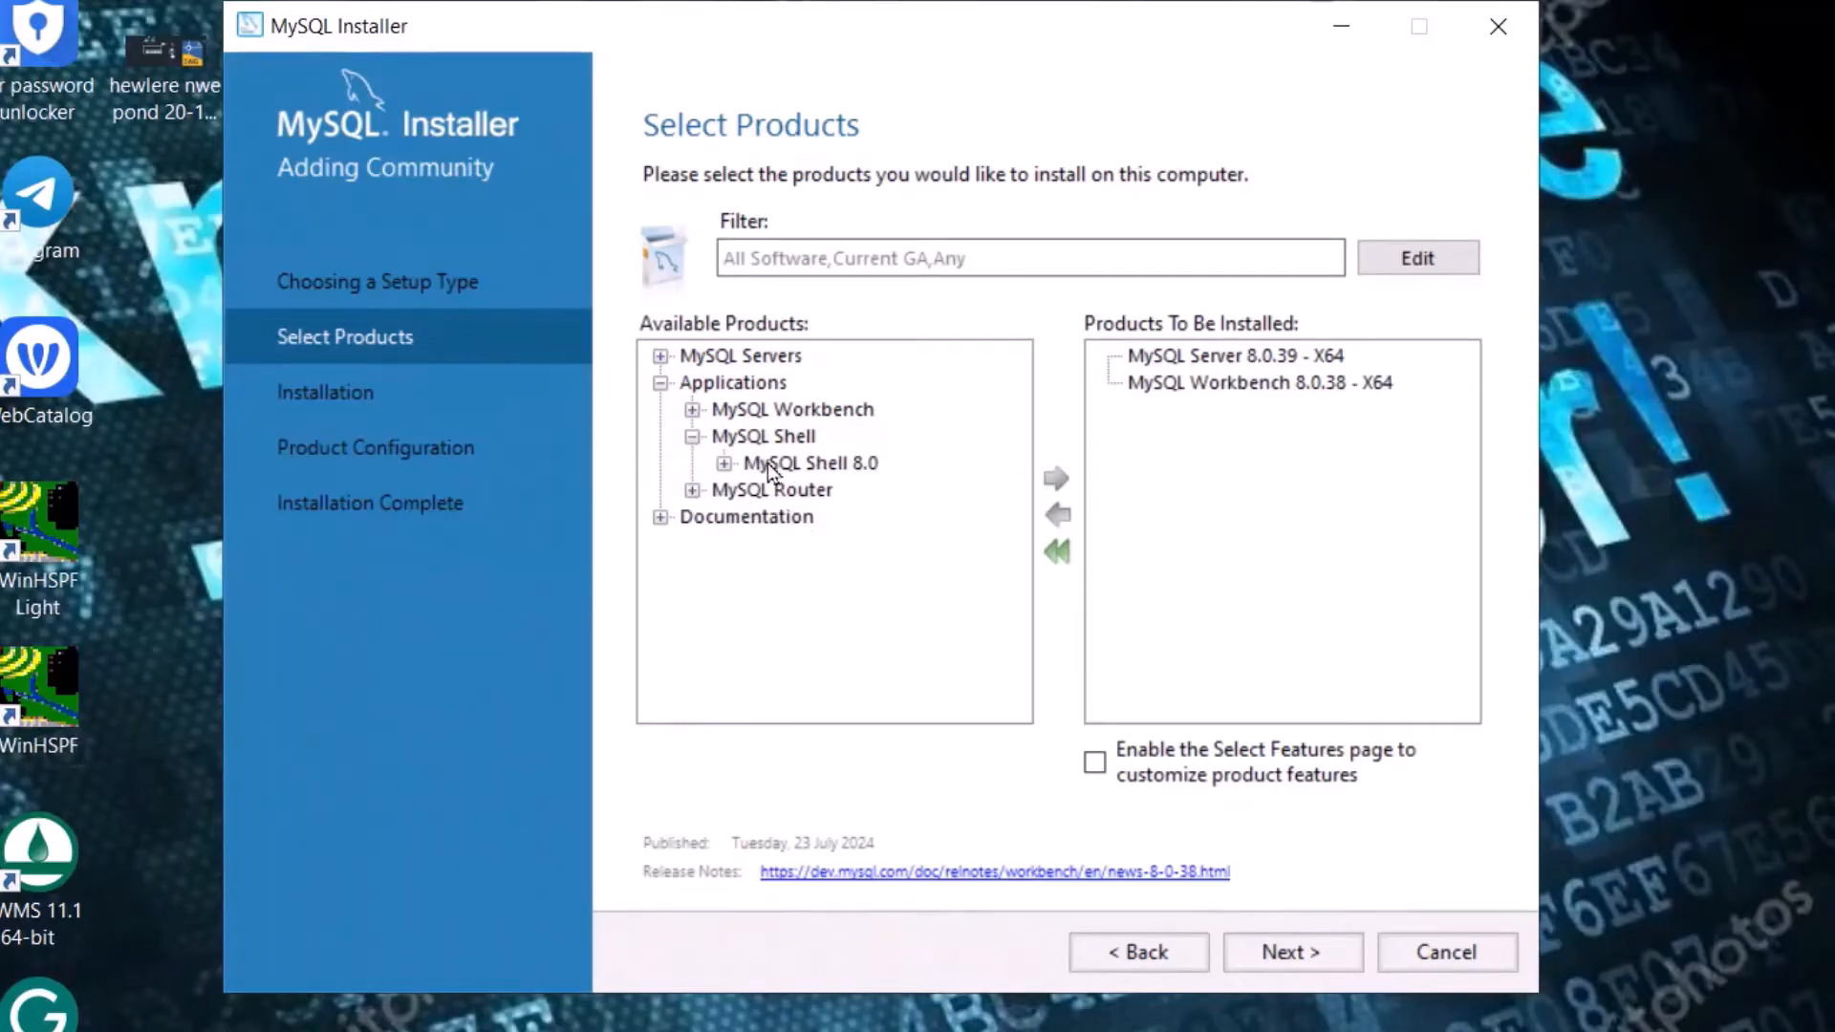
left_click(724, 463)
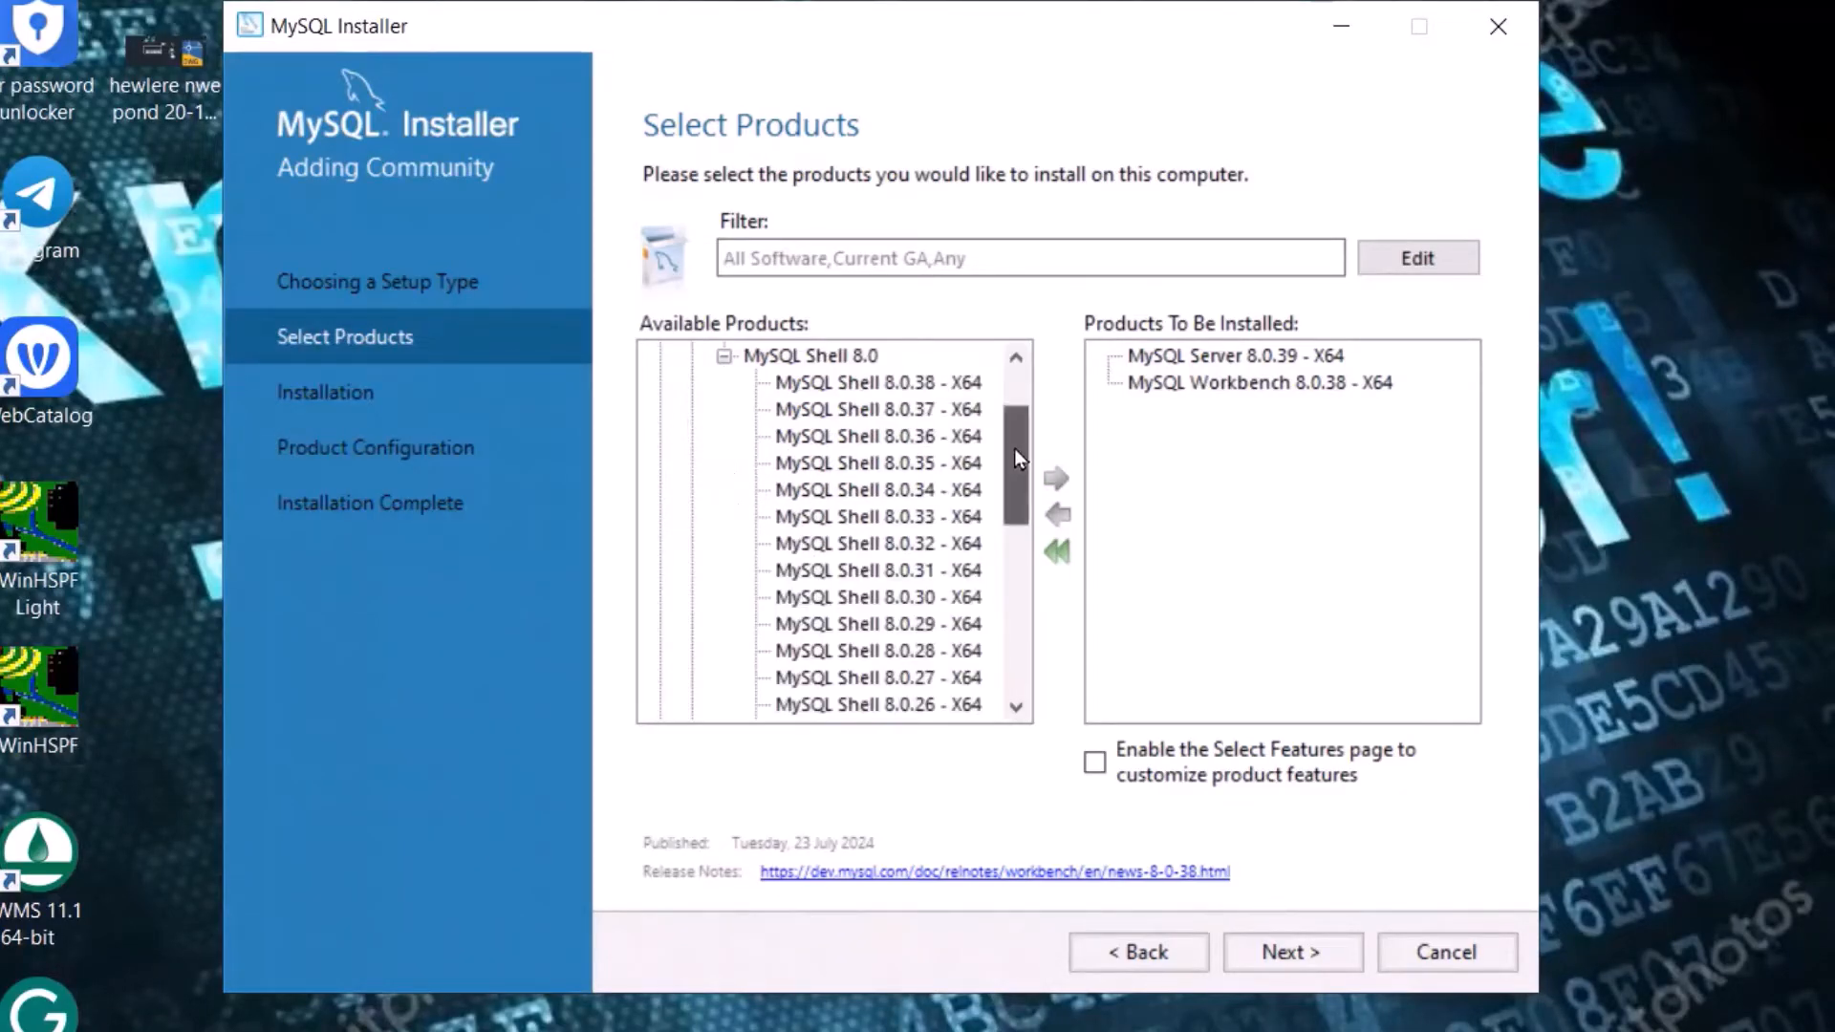
left_click(877, 490)
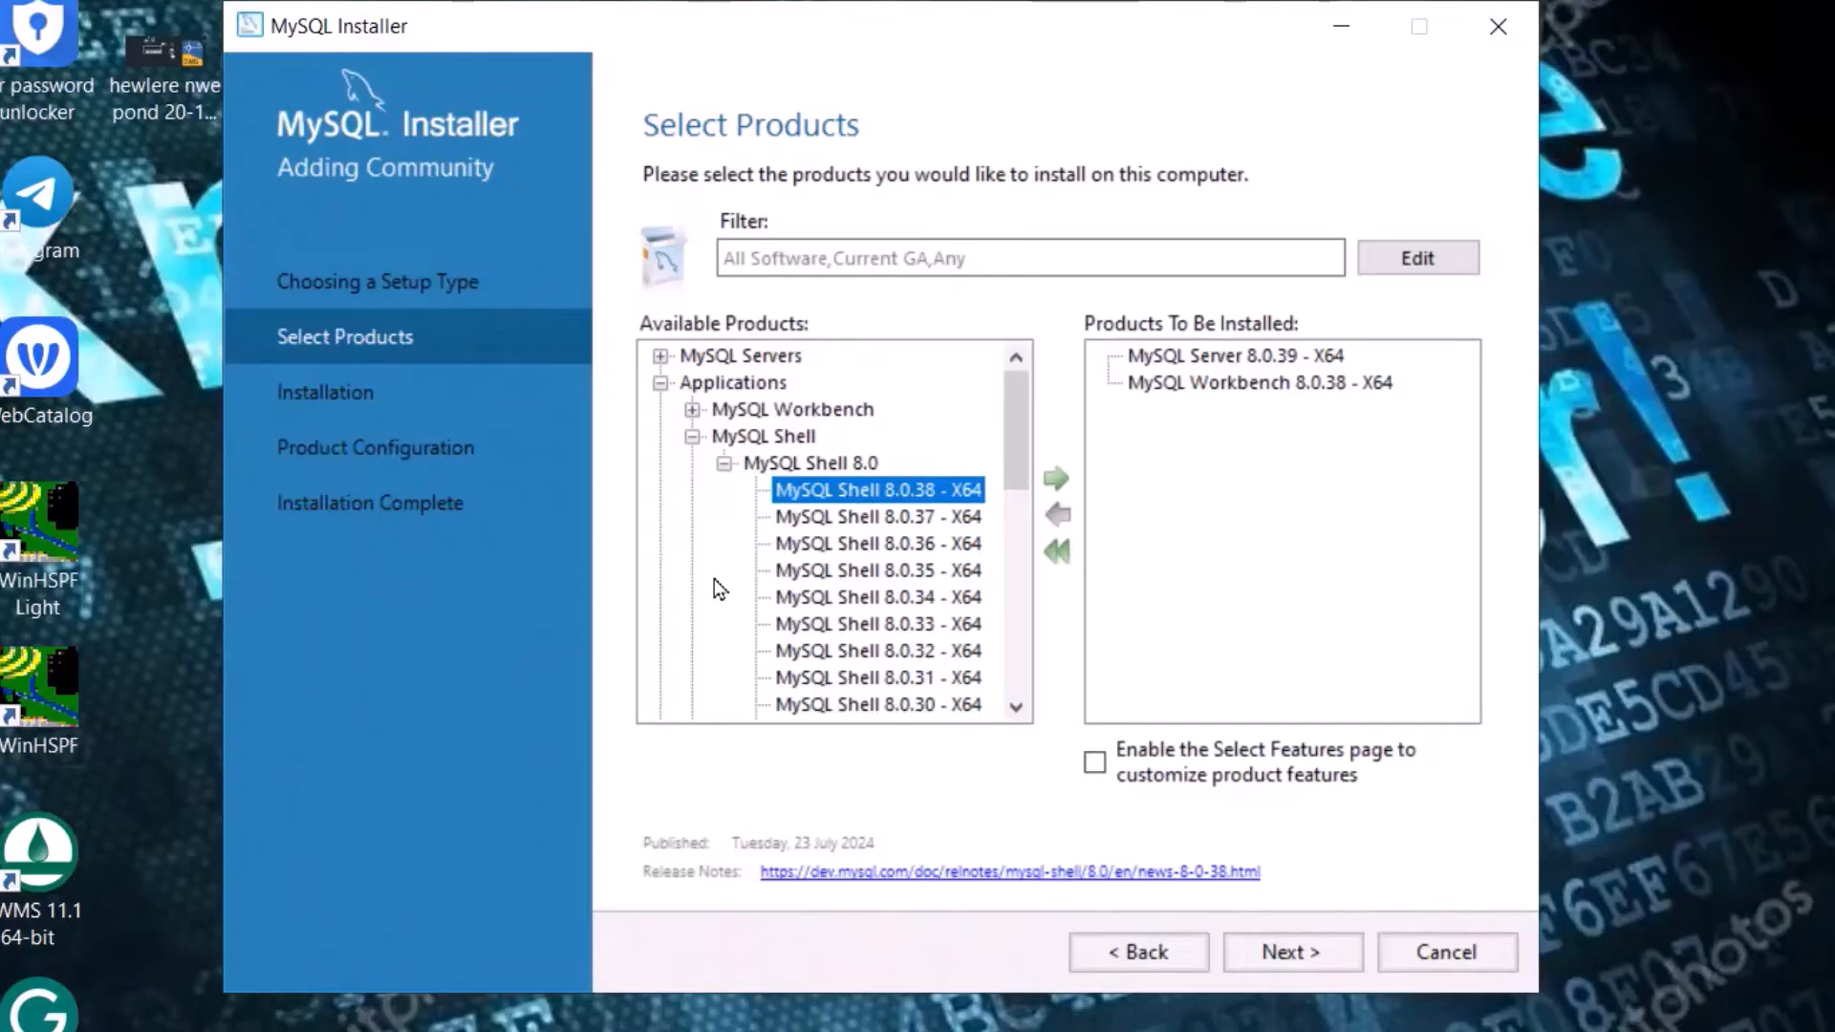
left_click(1055, 478)
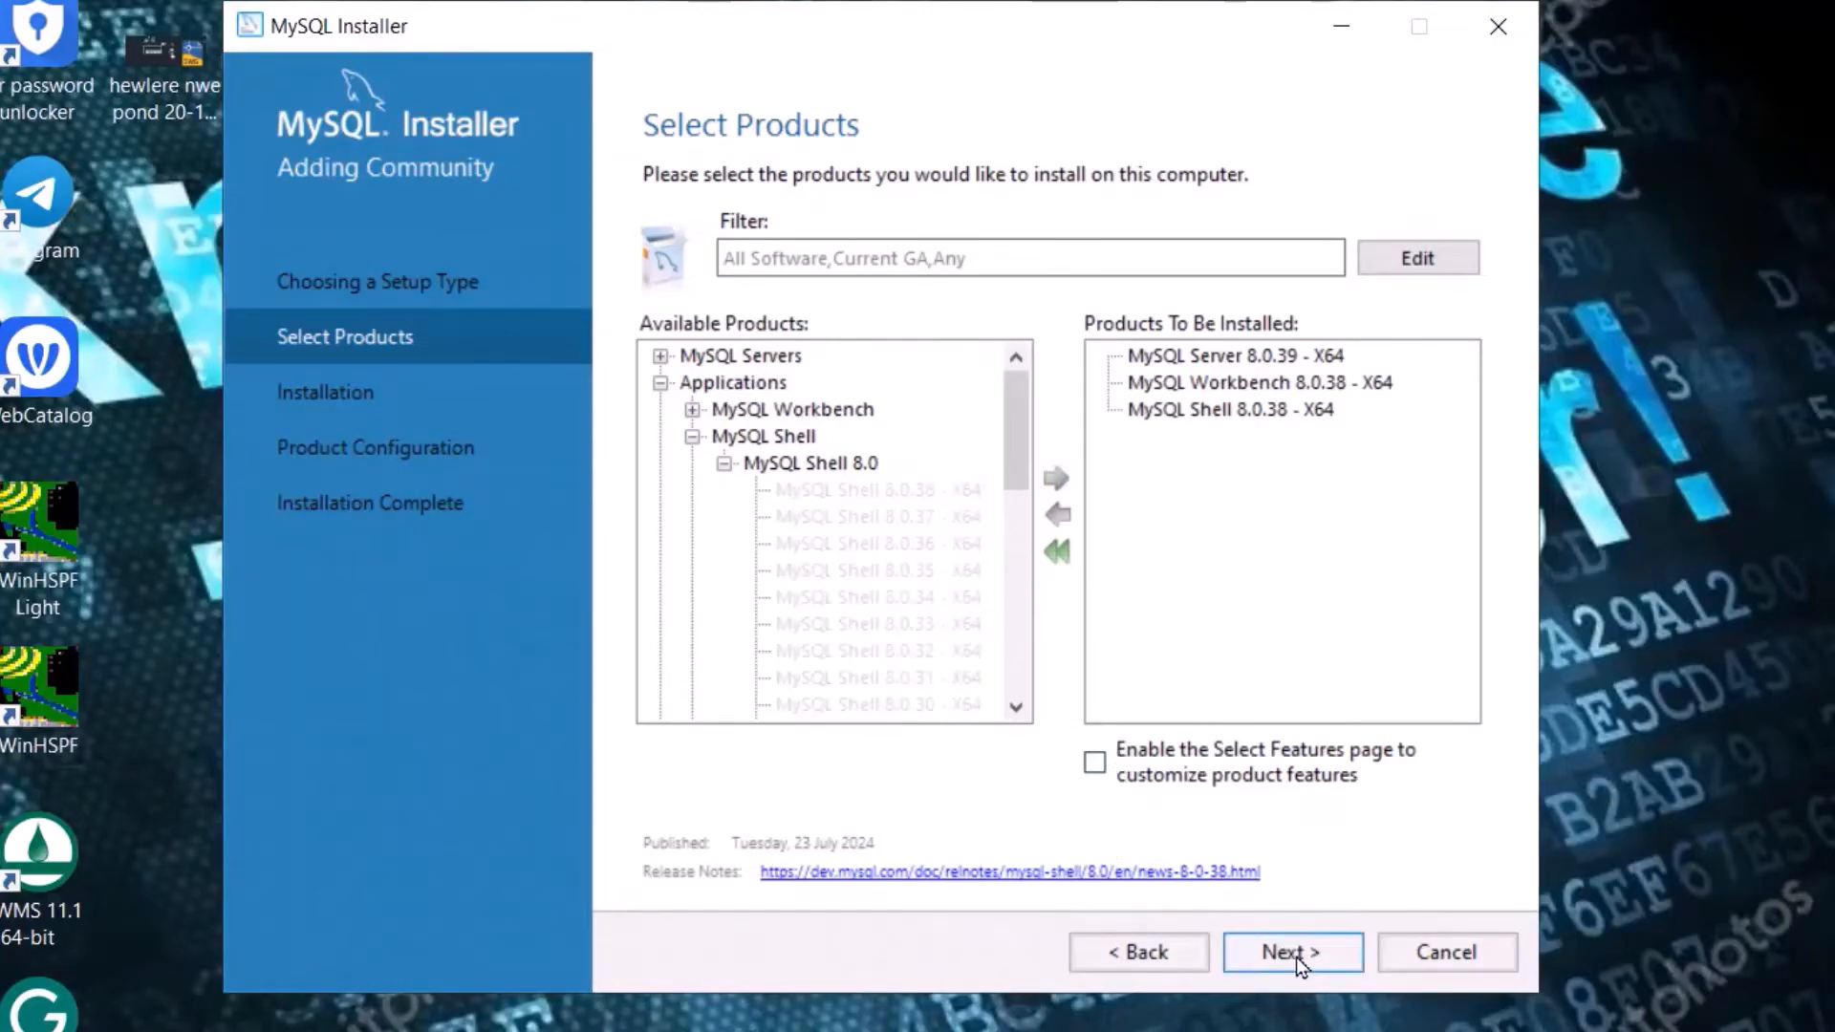
left_click(1292, 952)
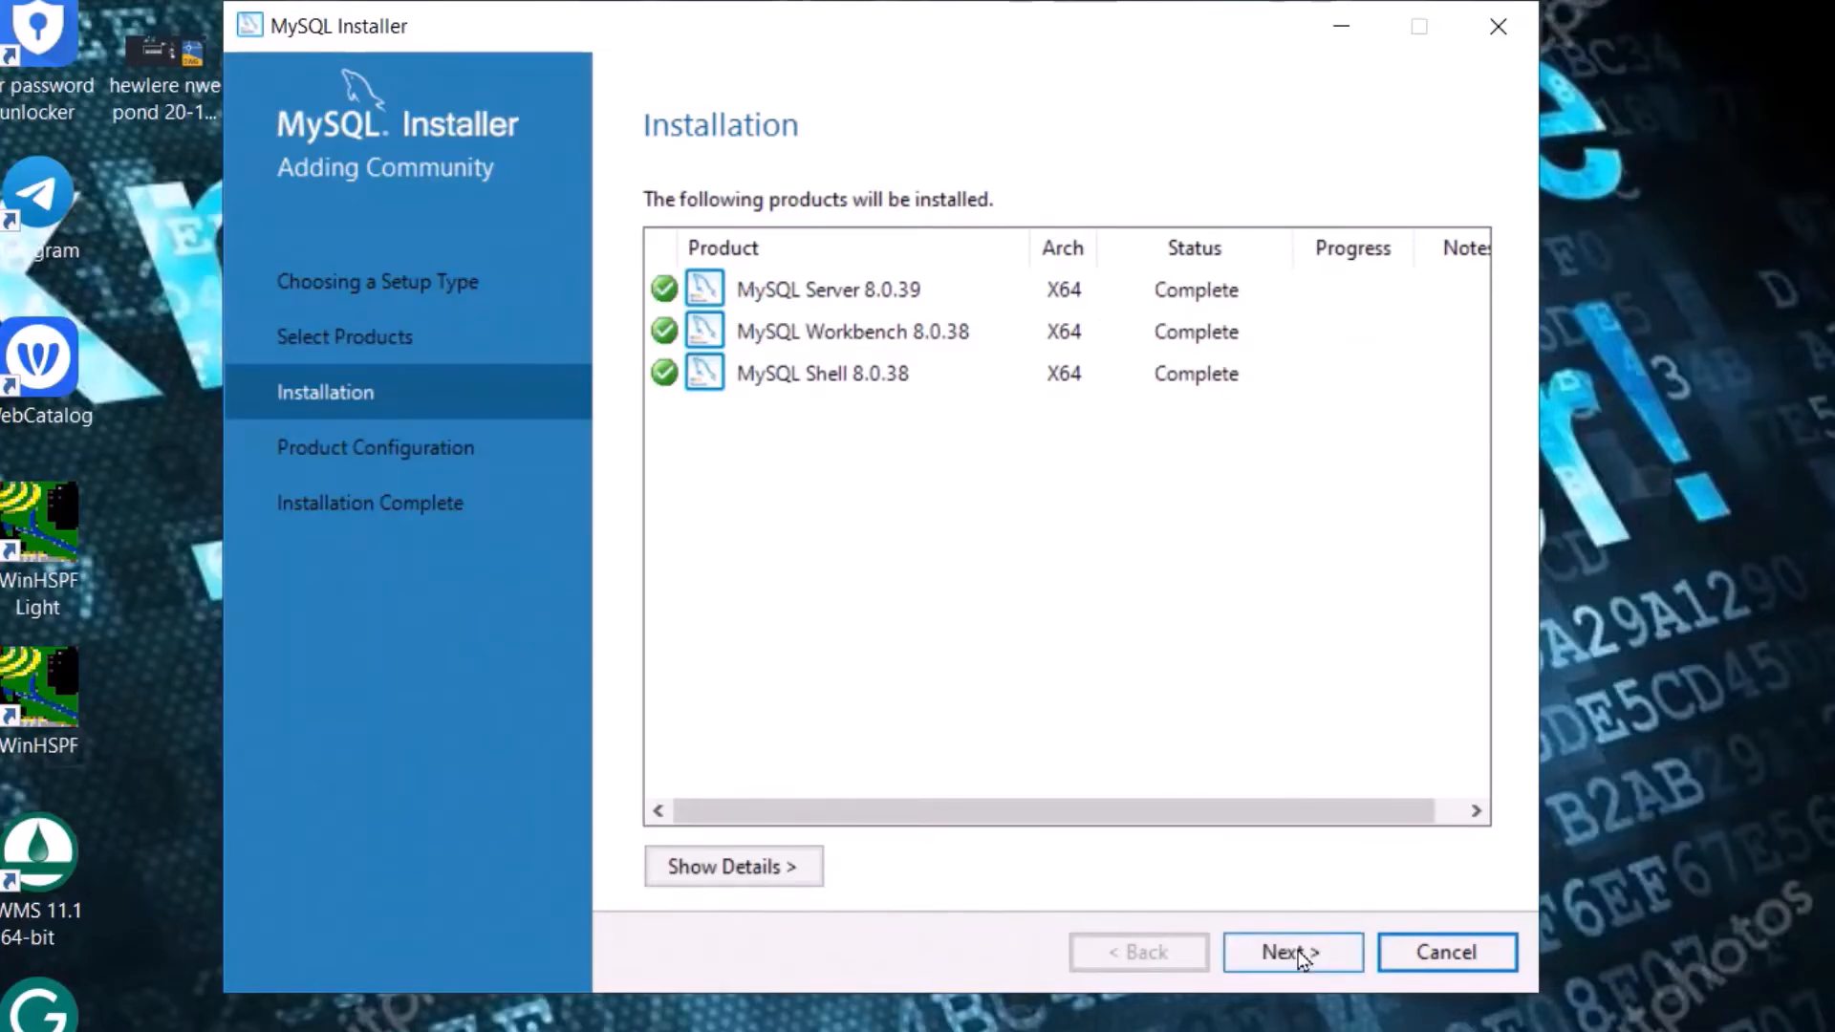
Accept default networking and strong password authentication, then enter the root password.
left_click(1292, 952)
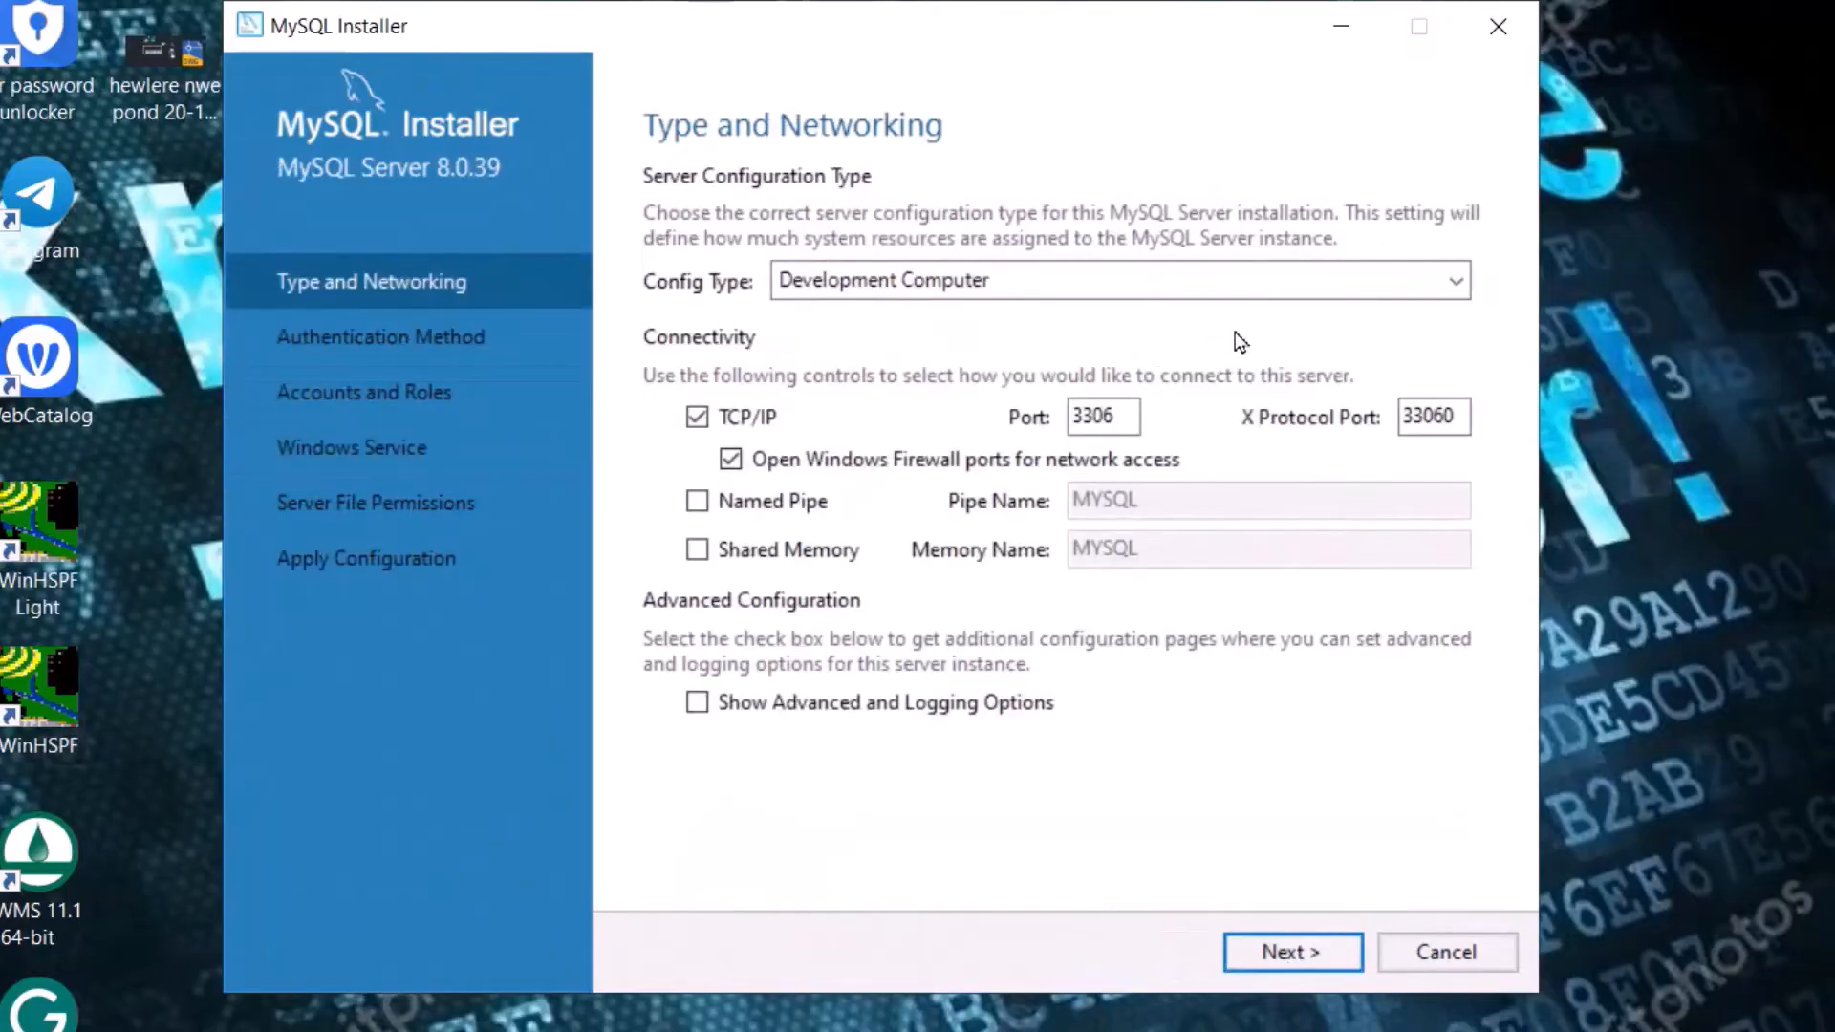
left_click(1290, 952)
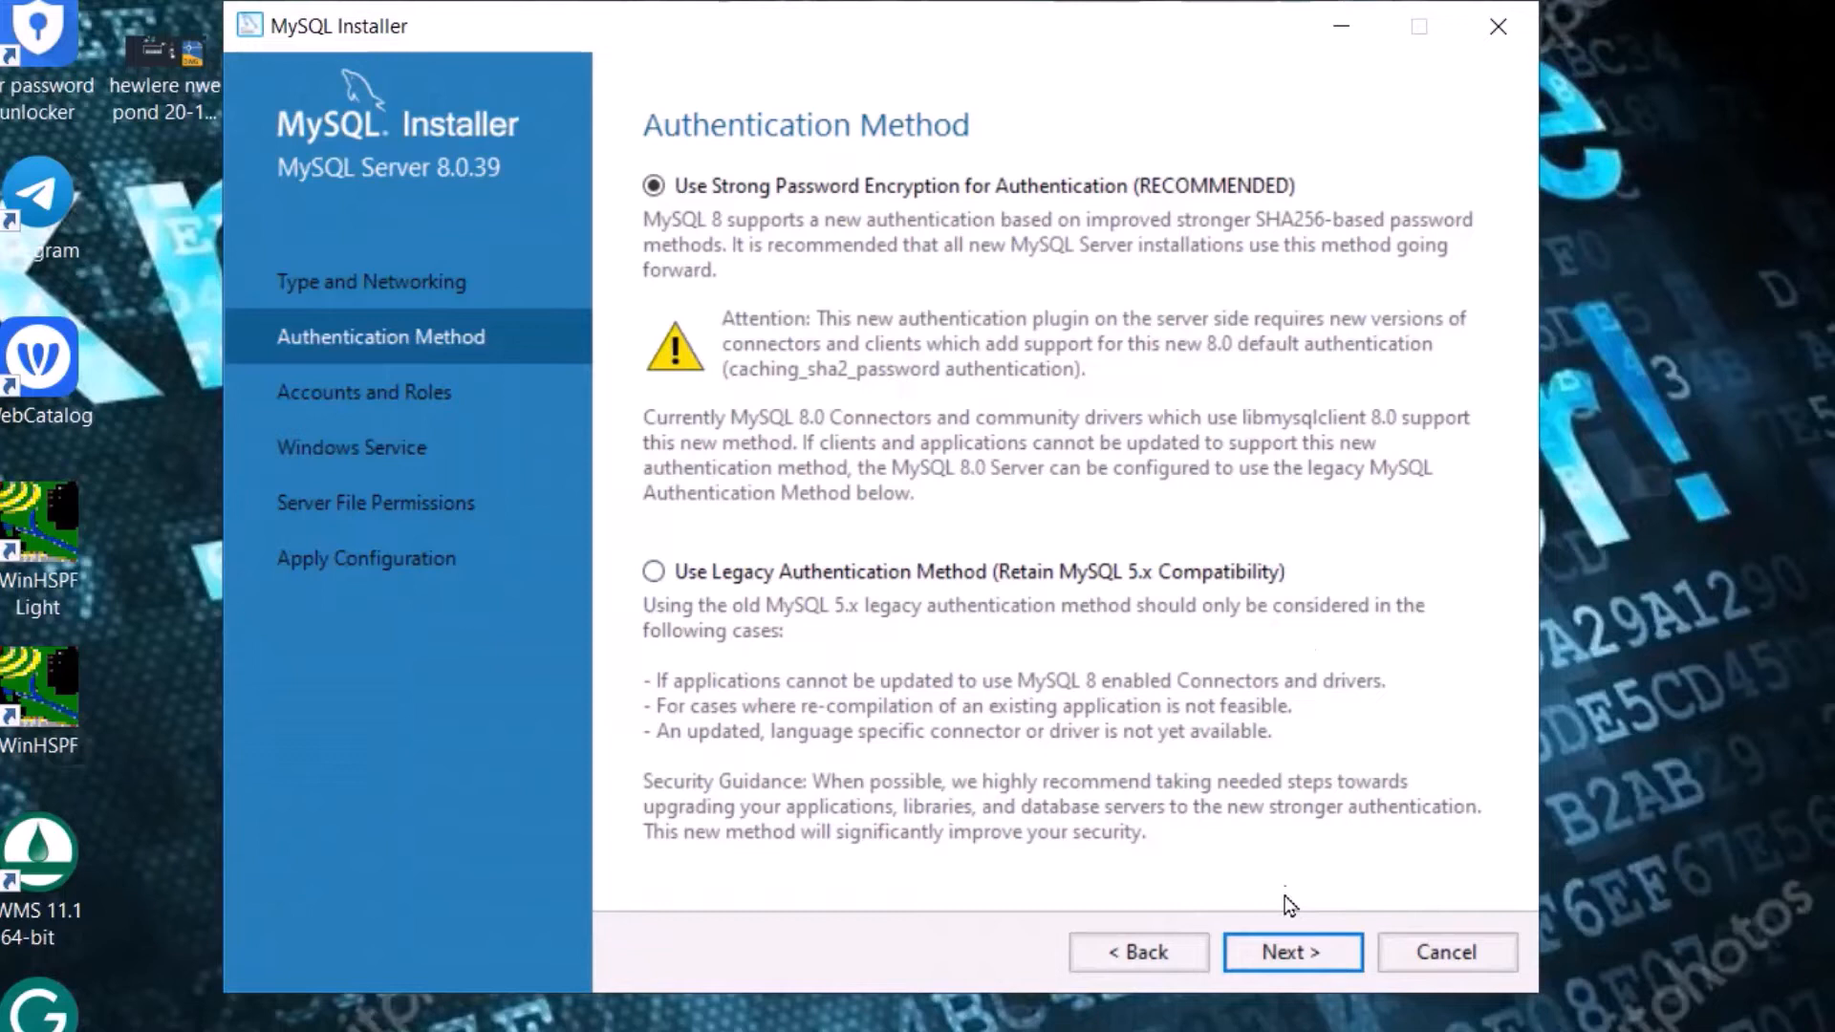
left_click(1290, 951)
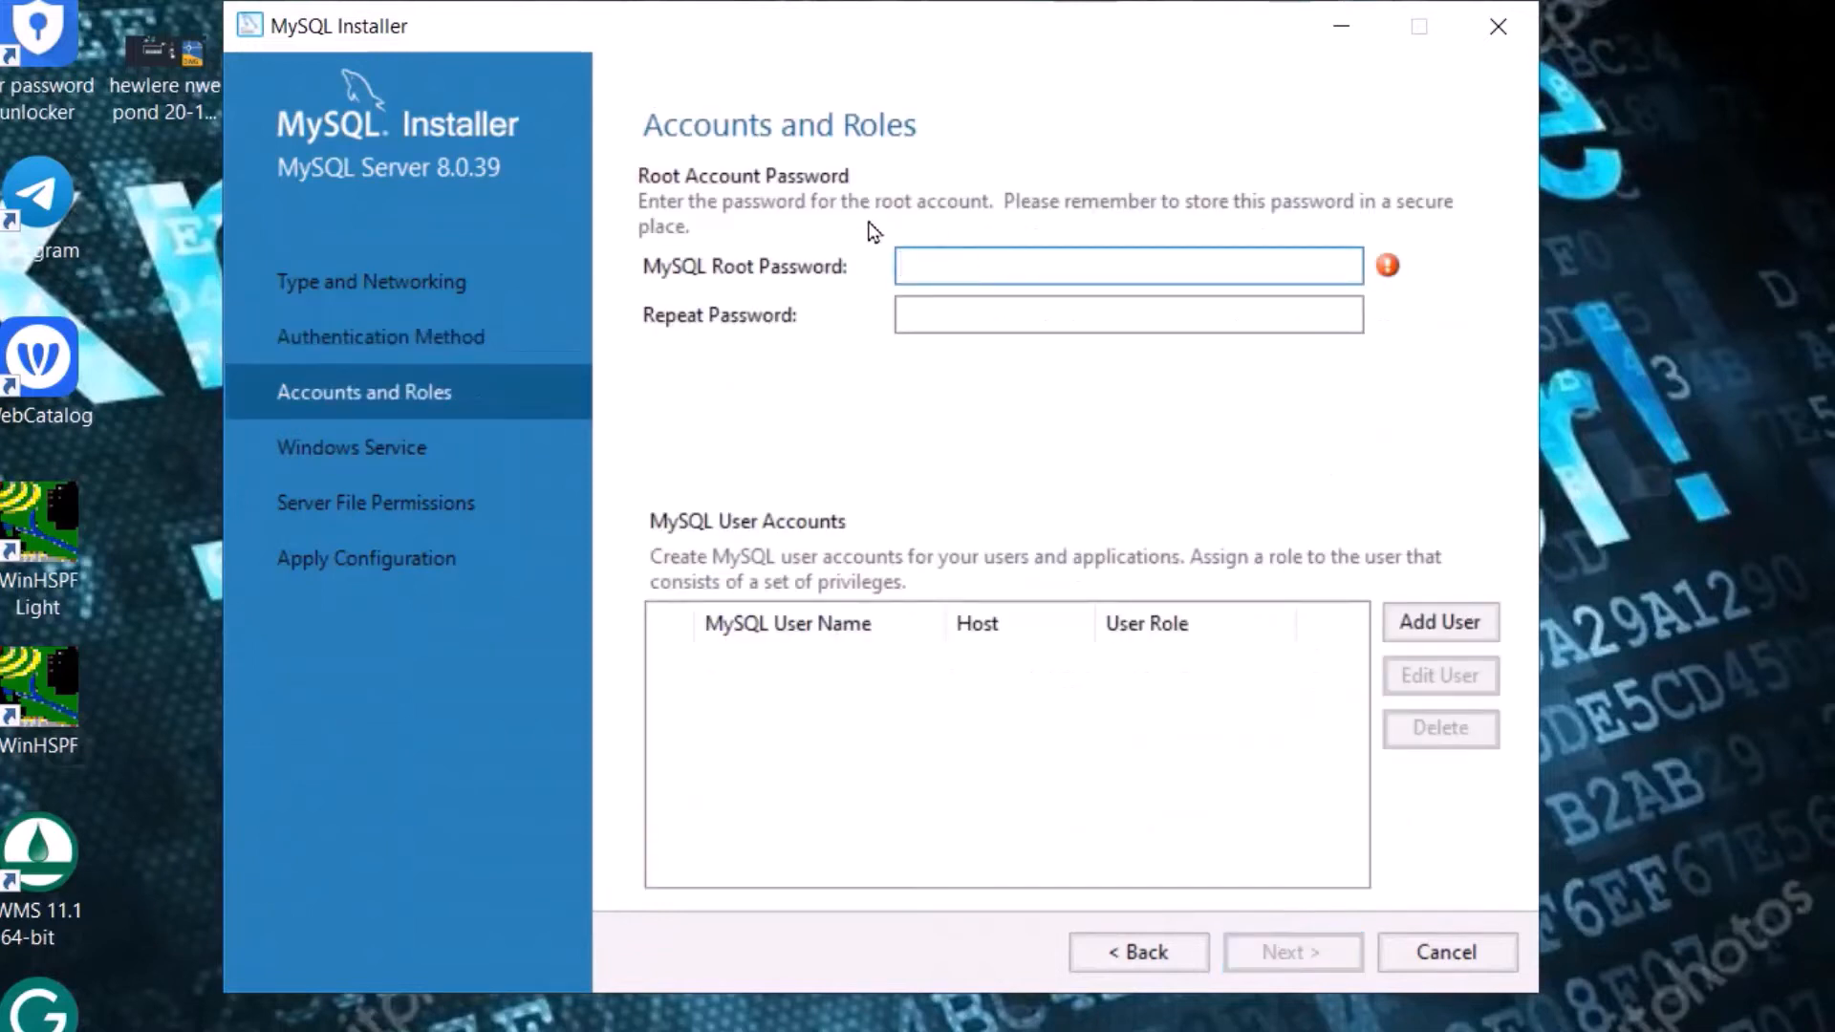
left_click(1124, 265)
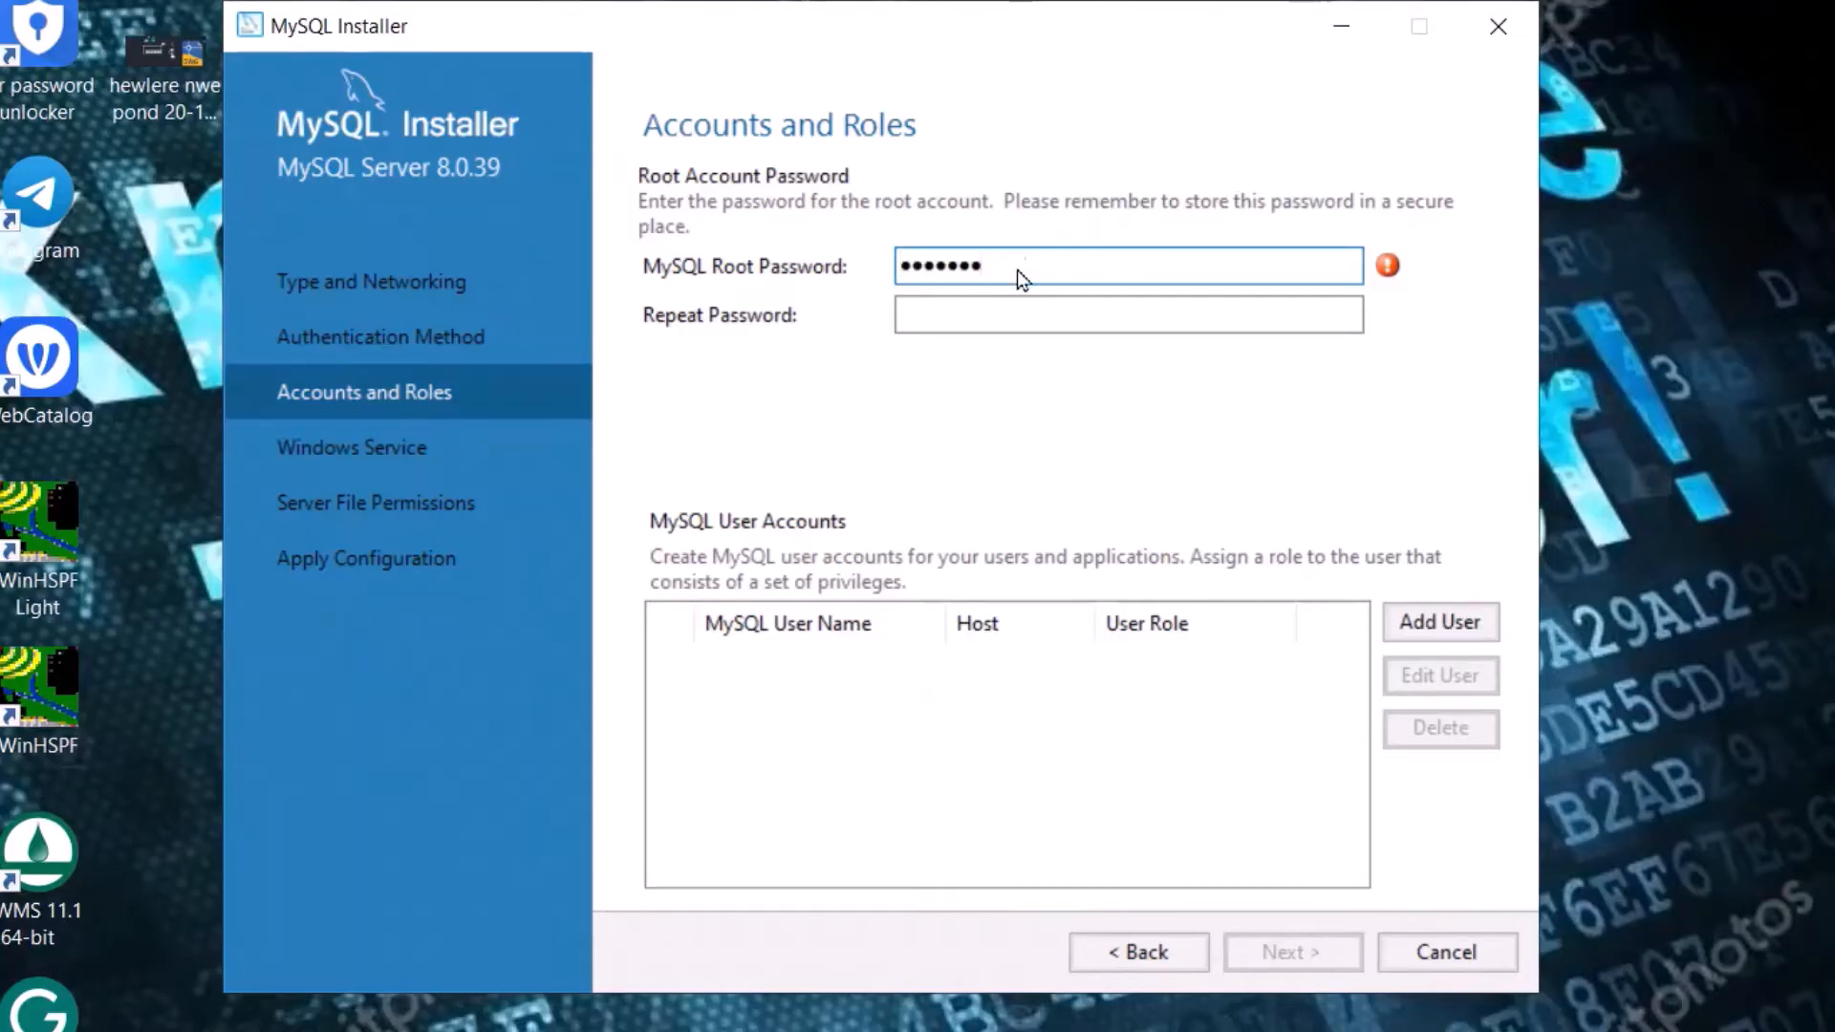
Keep the default MySQL80 Windows service and file permissions and execute the server configuration.
left_click(1292, 952)
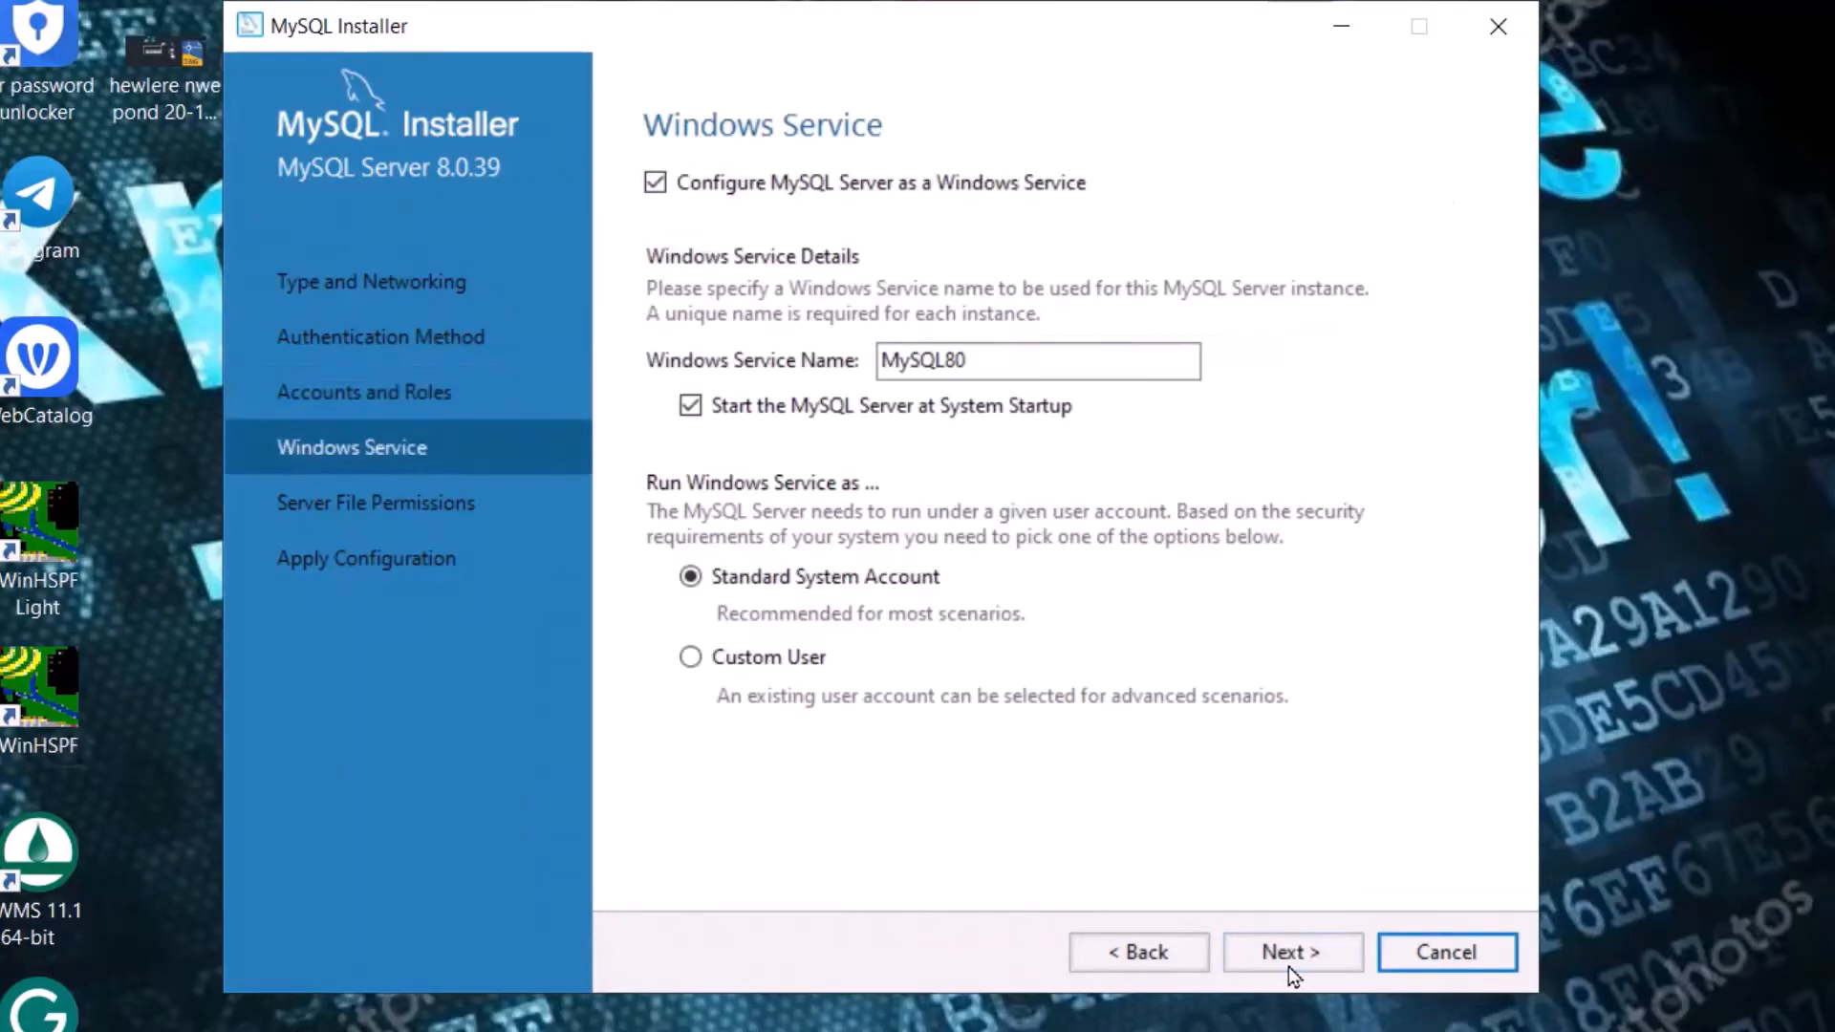
left_click(1289, 952)
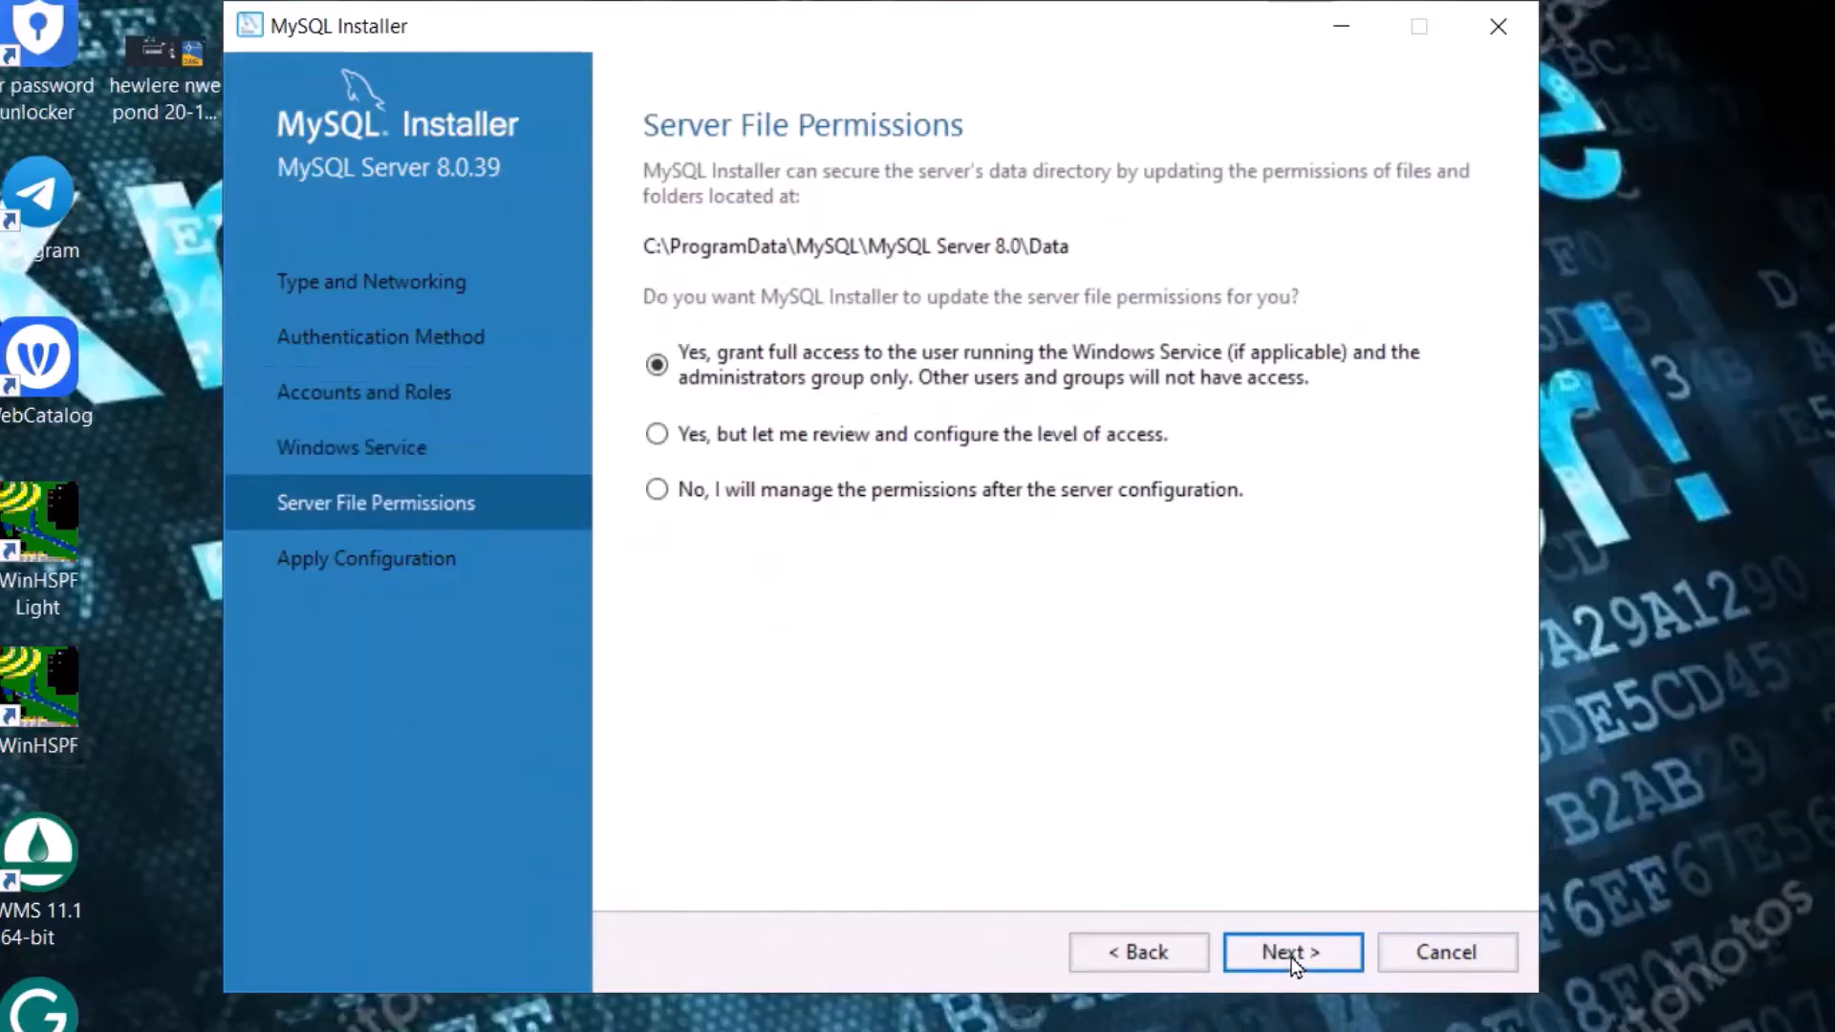
left_click(1292, 952)
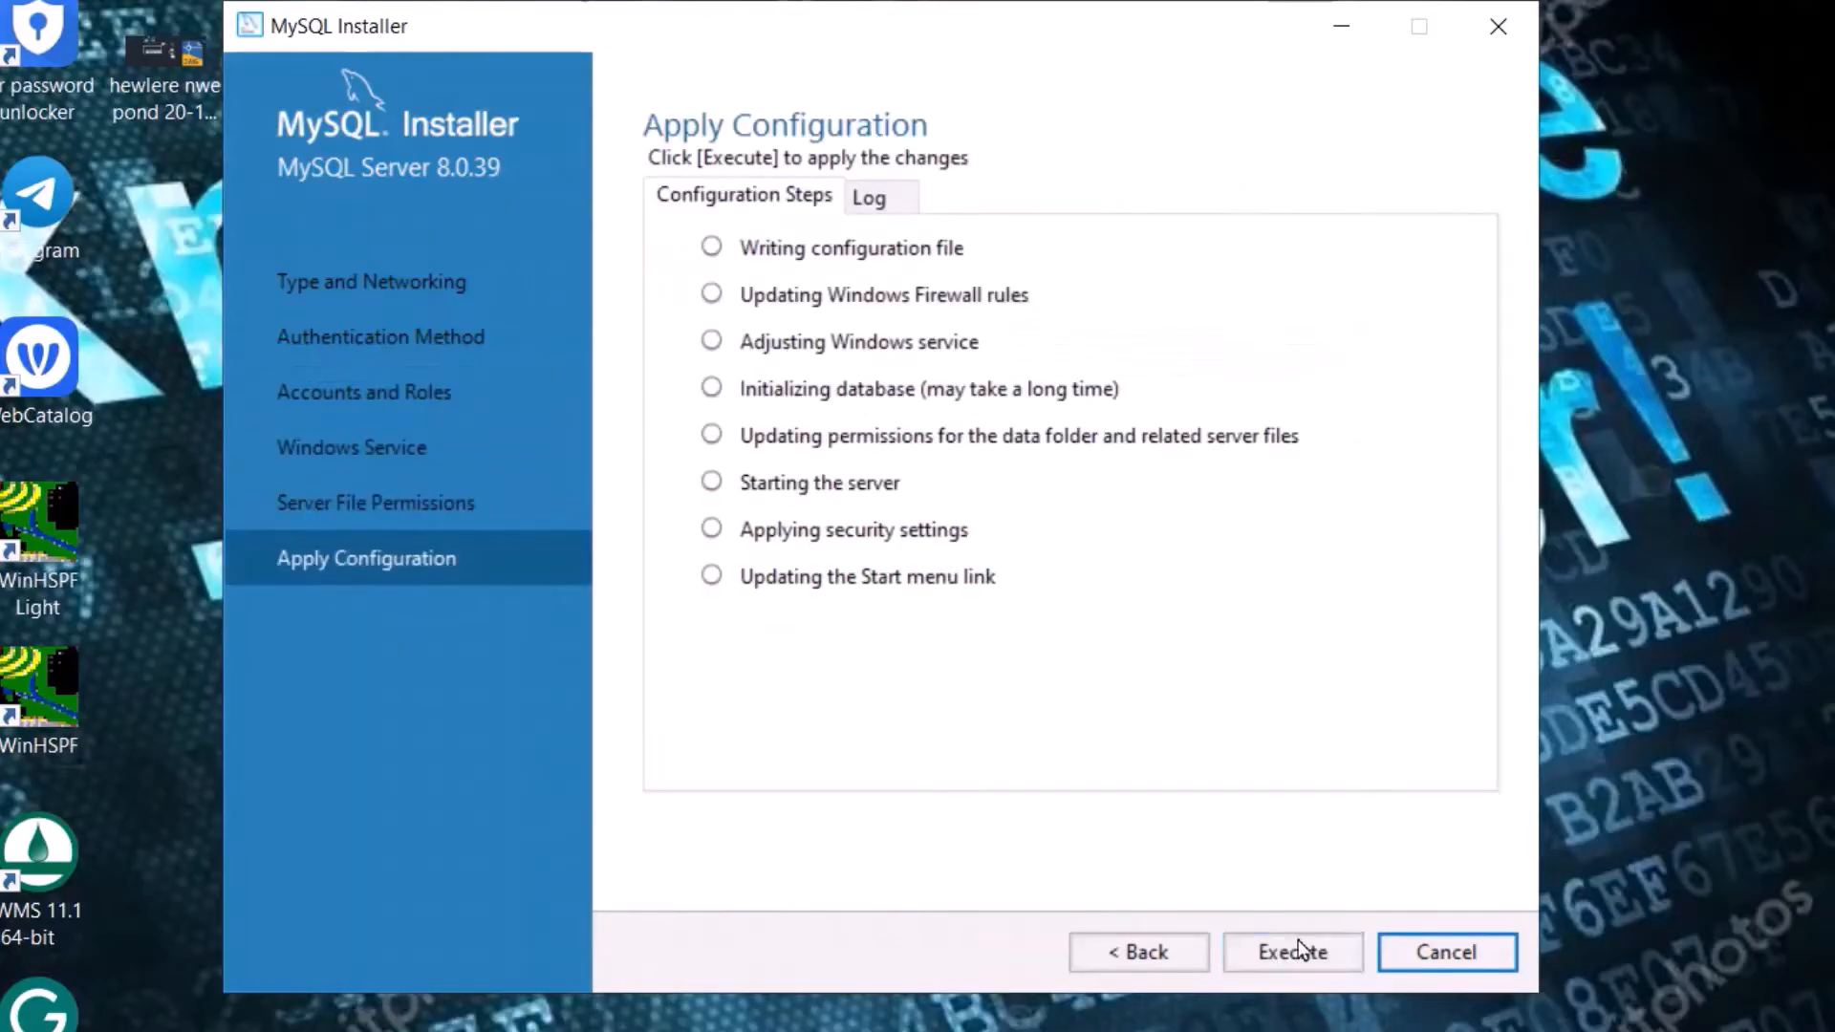
left_click(1292, 952)
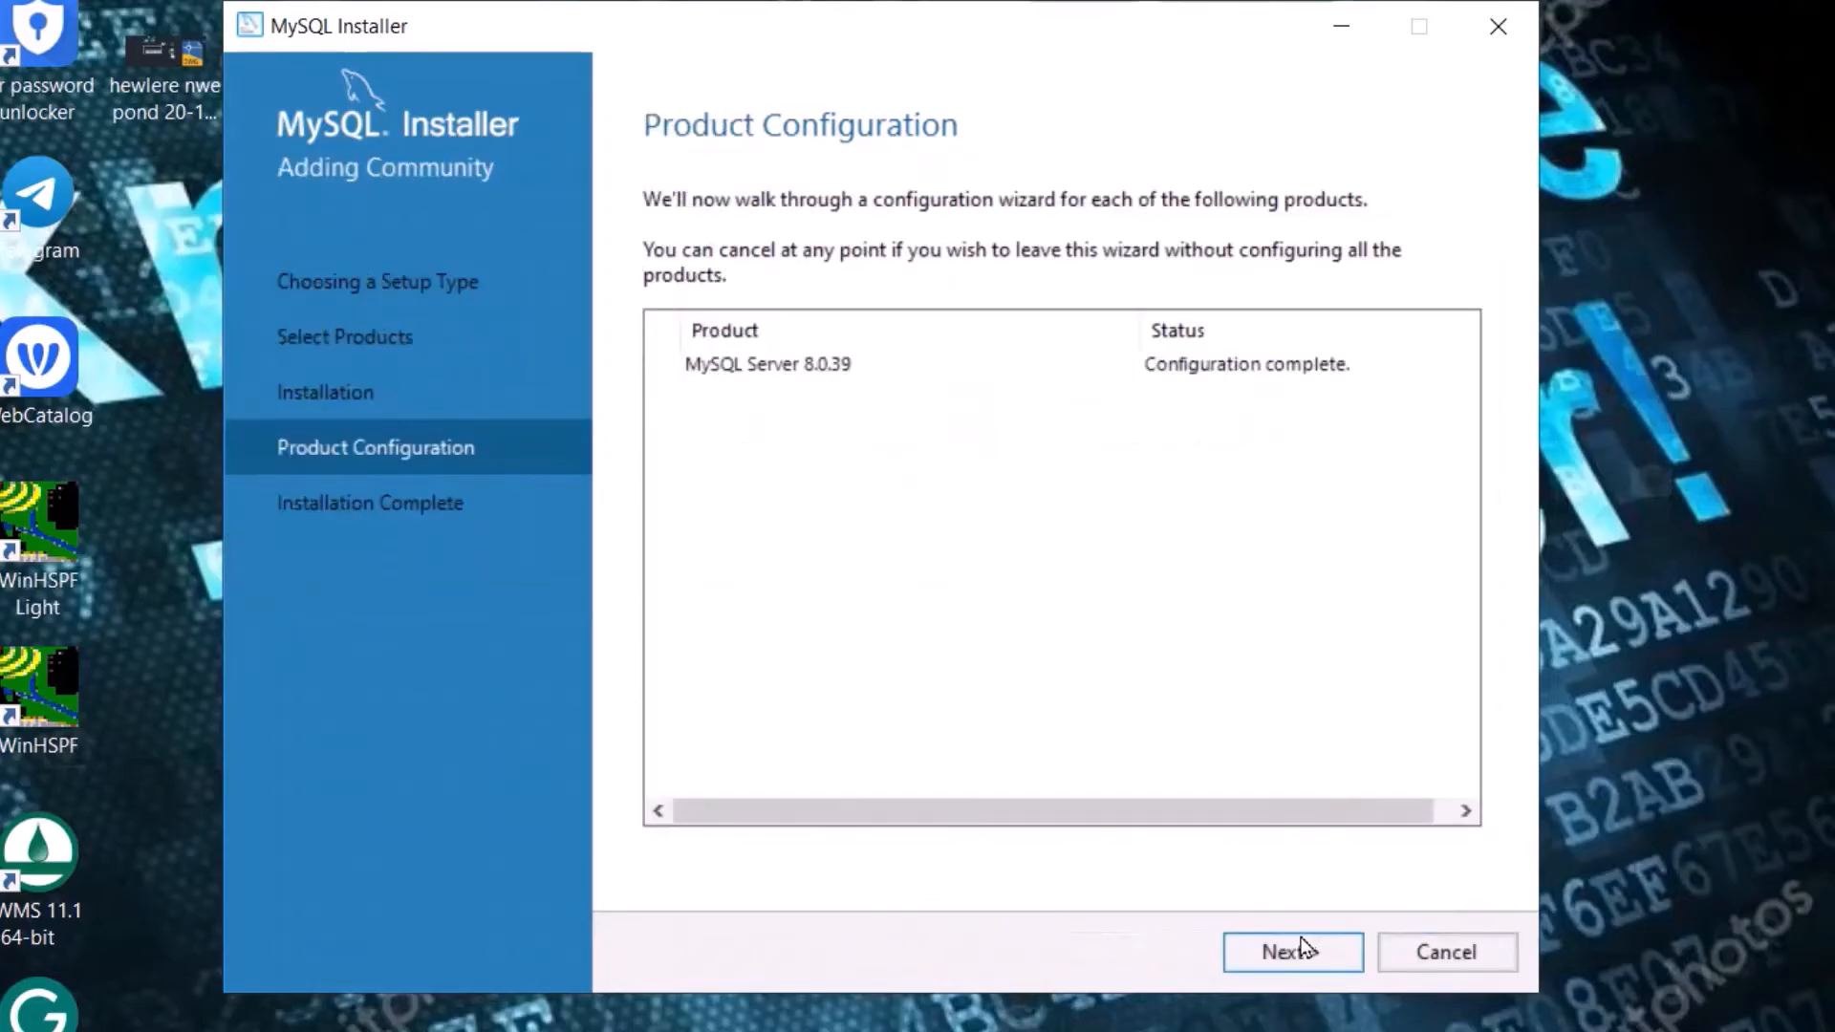
Finish the MySQL Installer and close the MySQL Shell 8.0.38 window that opens.
left_click(1292, 951)
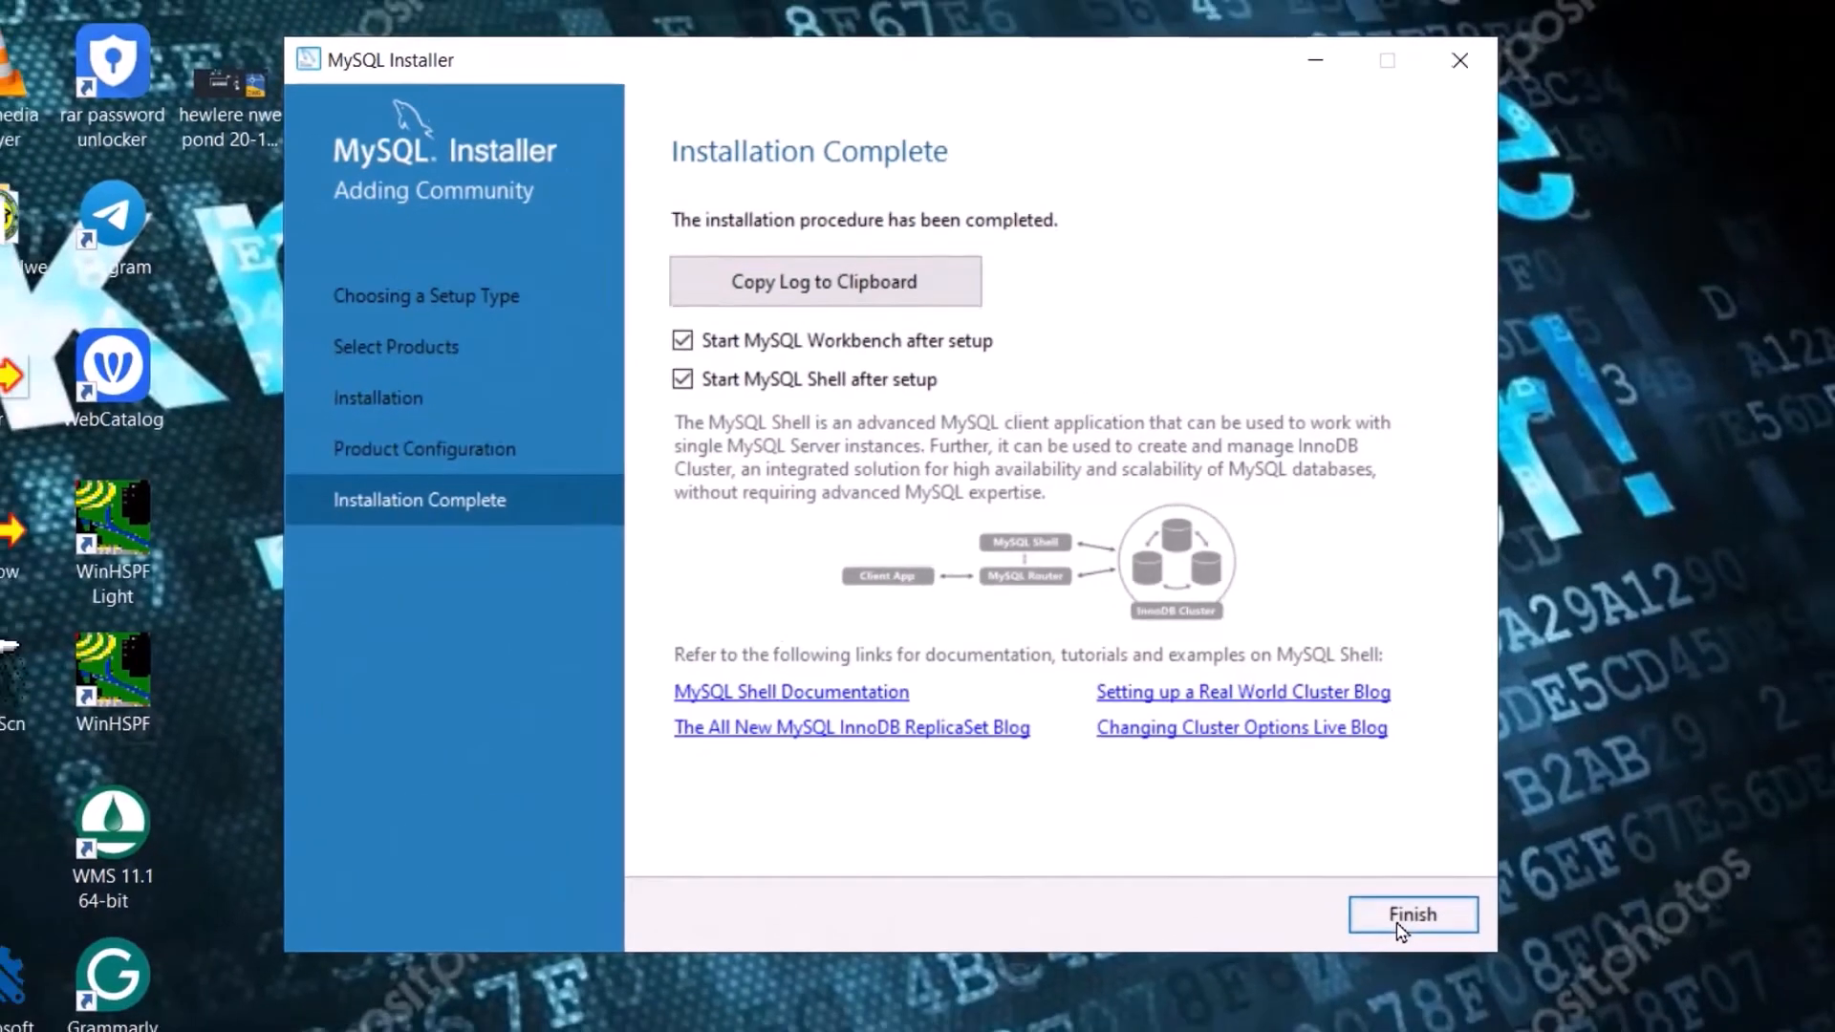
left_click(1411, 913)
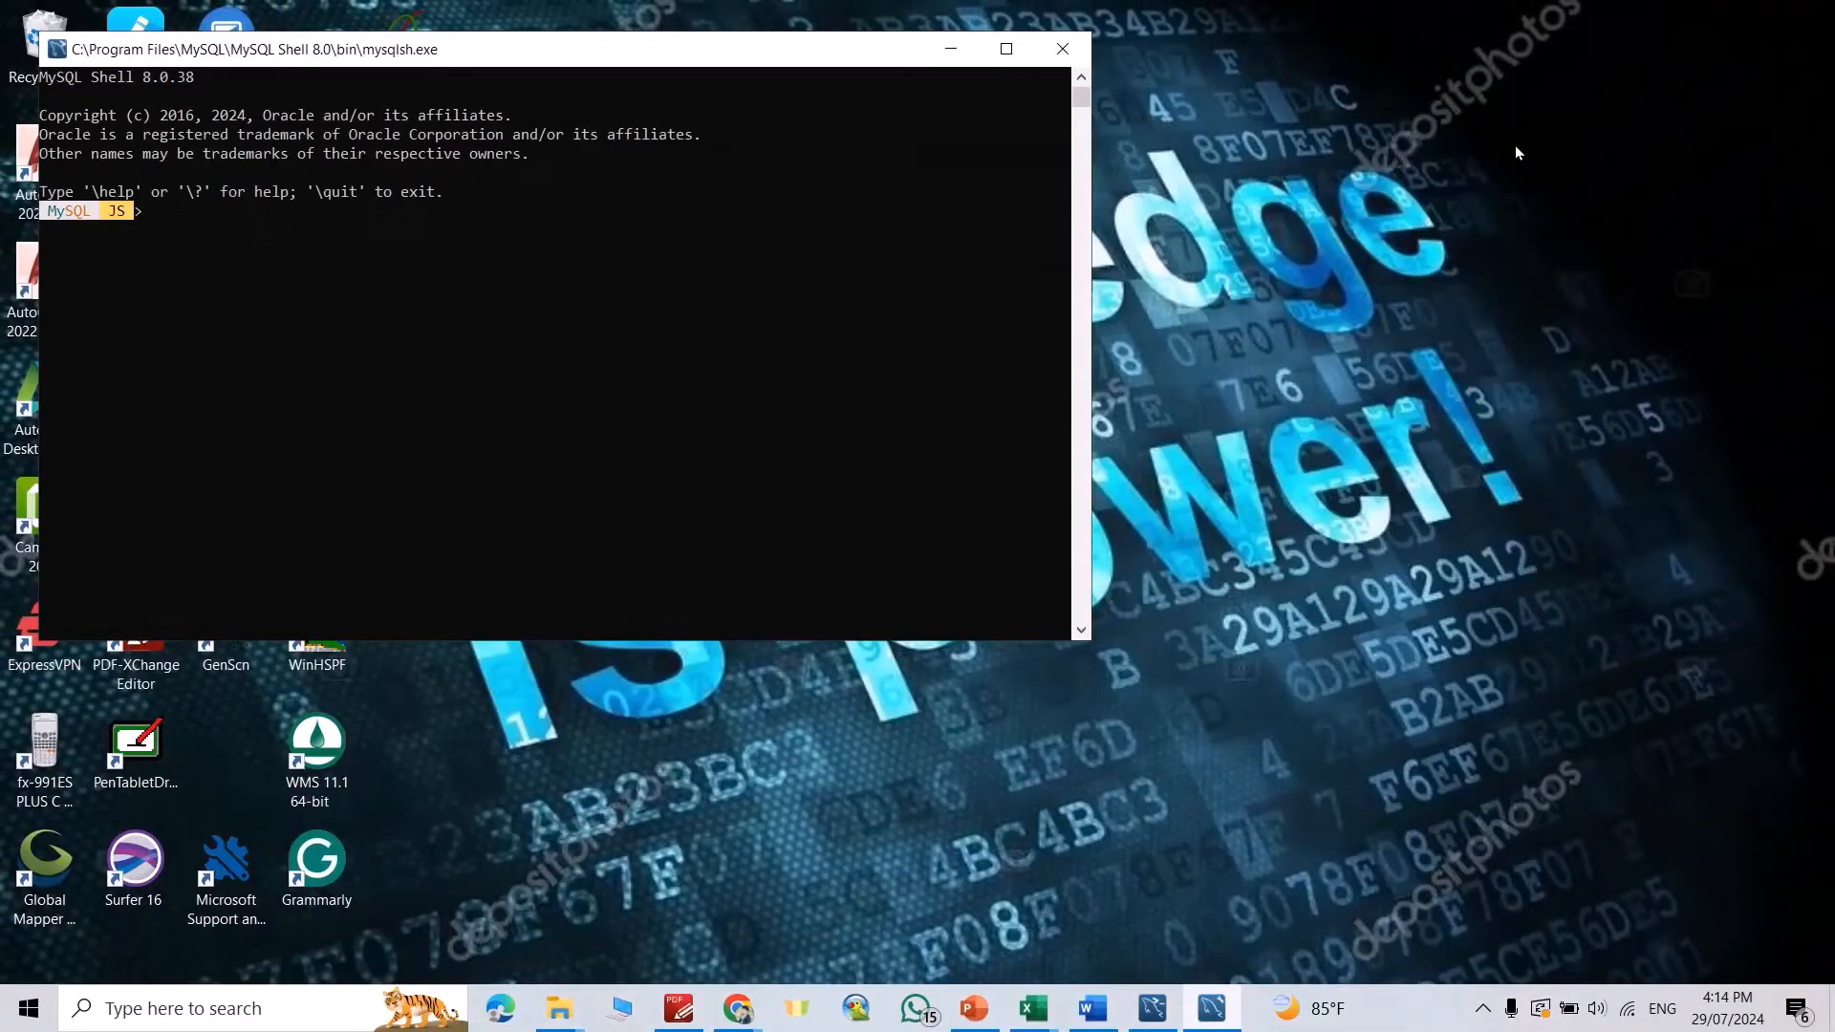
left_click(1060, 47)
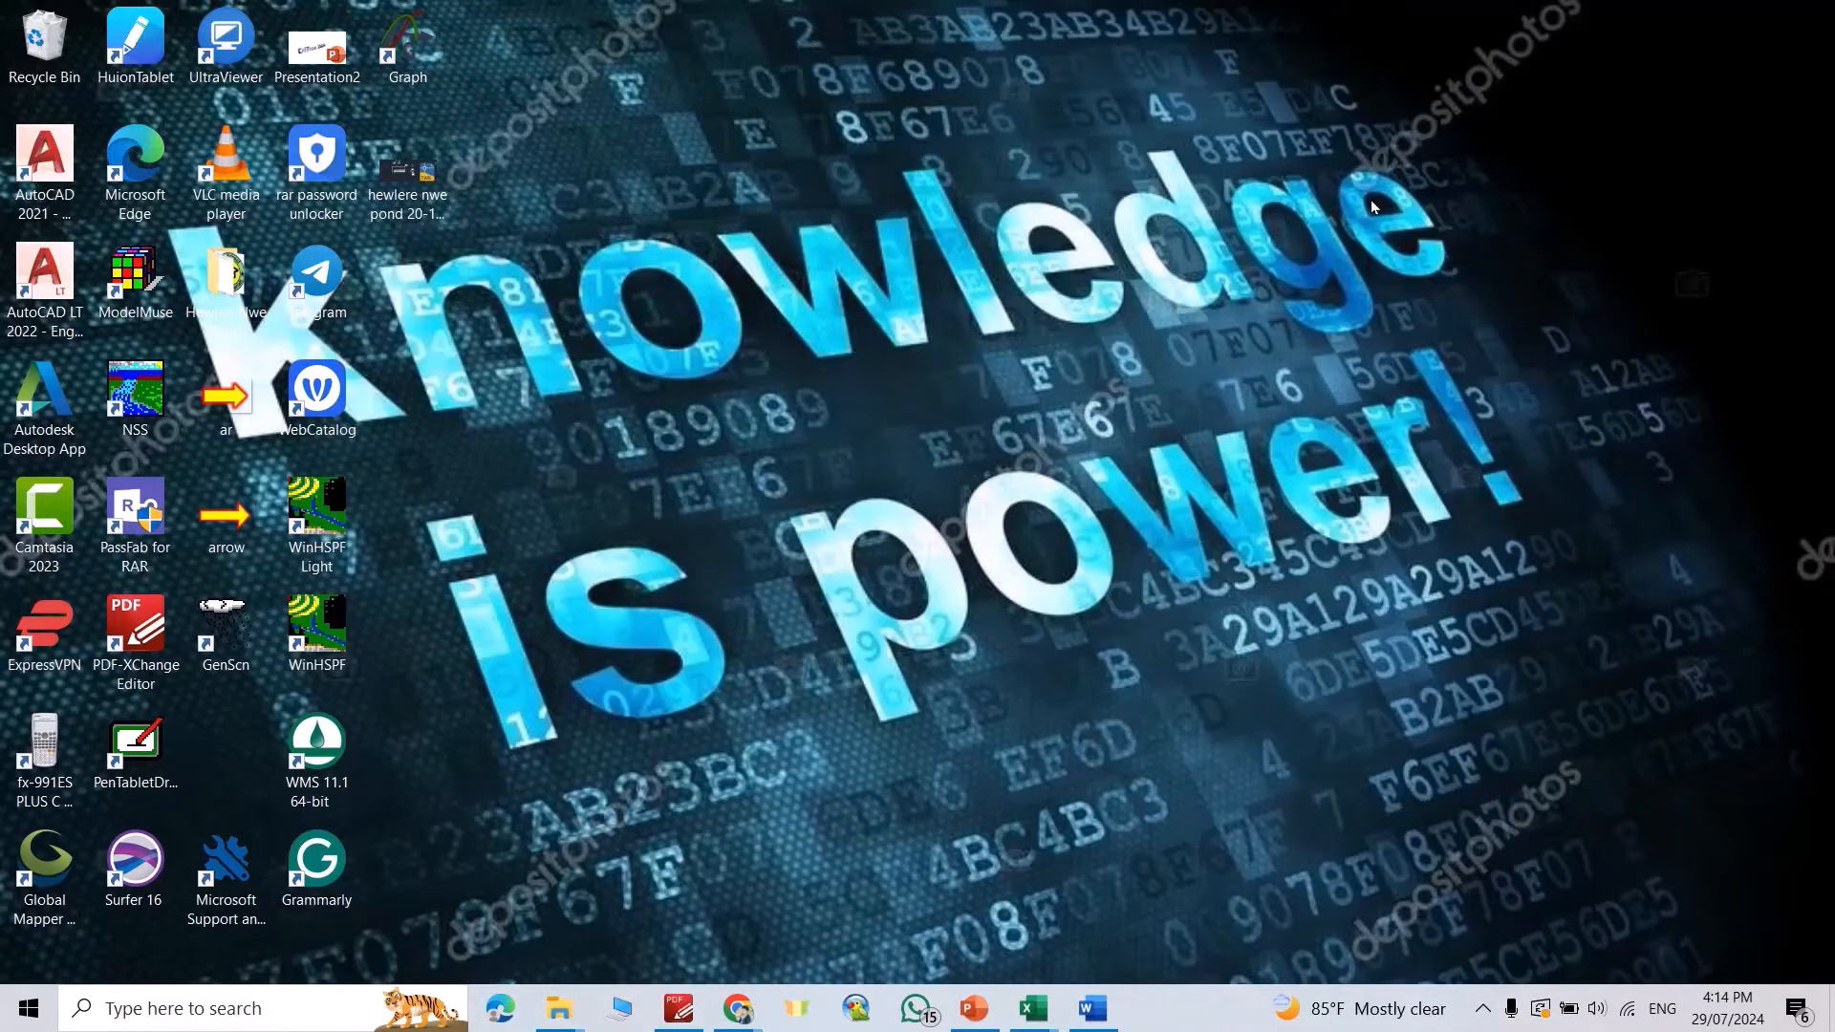
mouse_move(1208, 358)
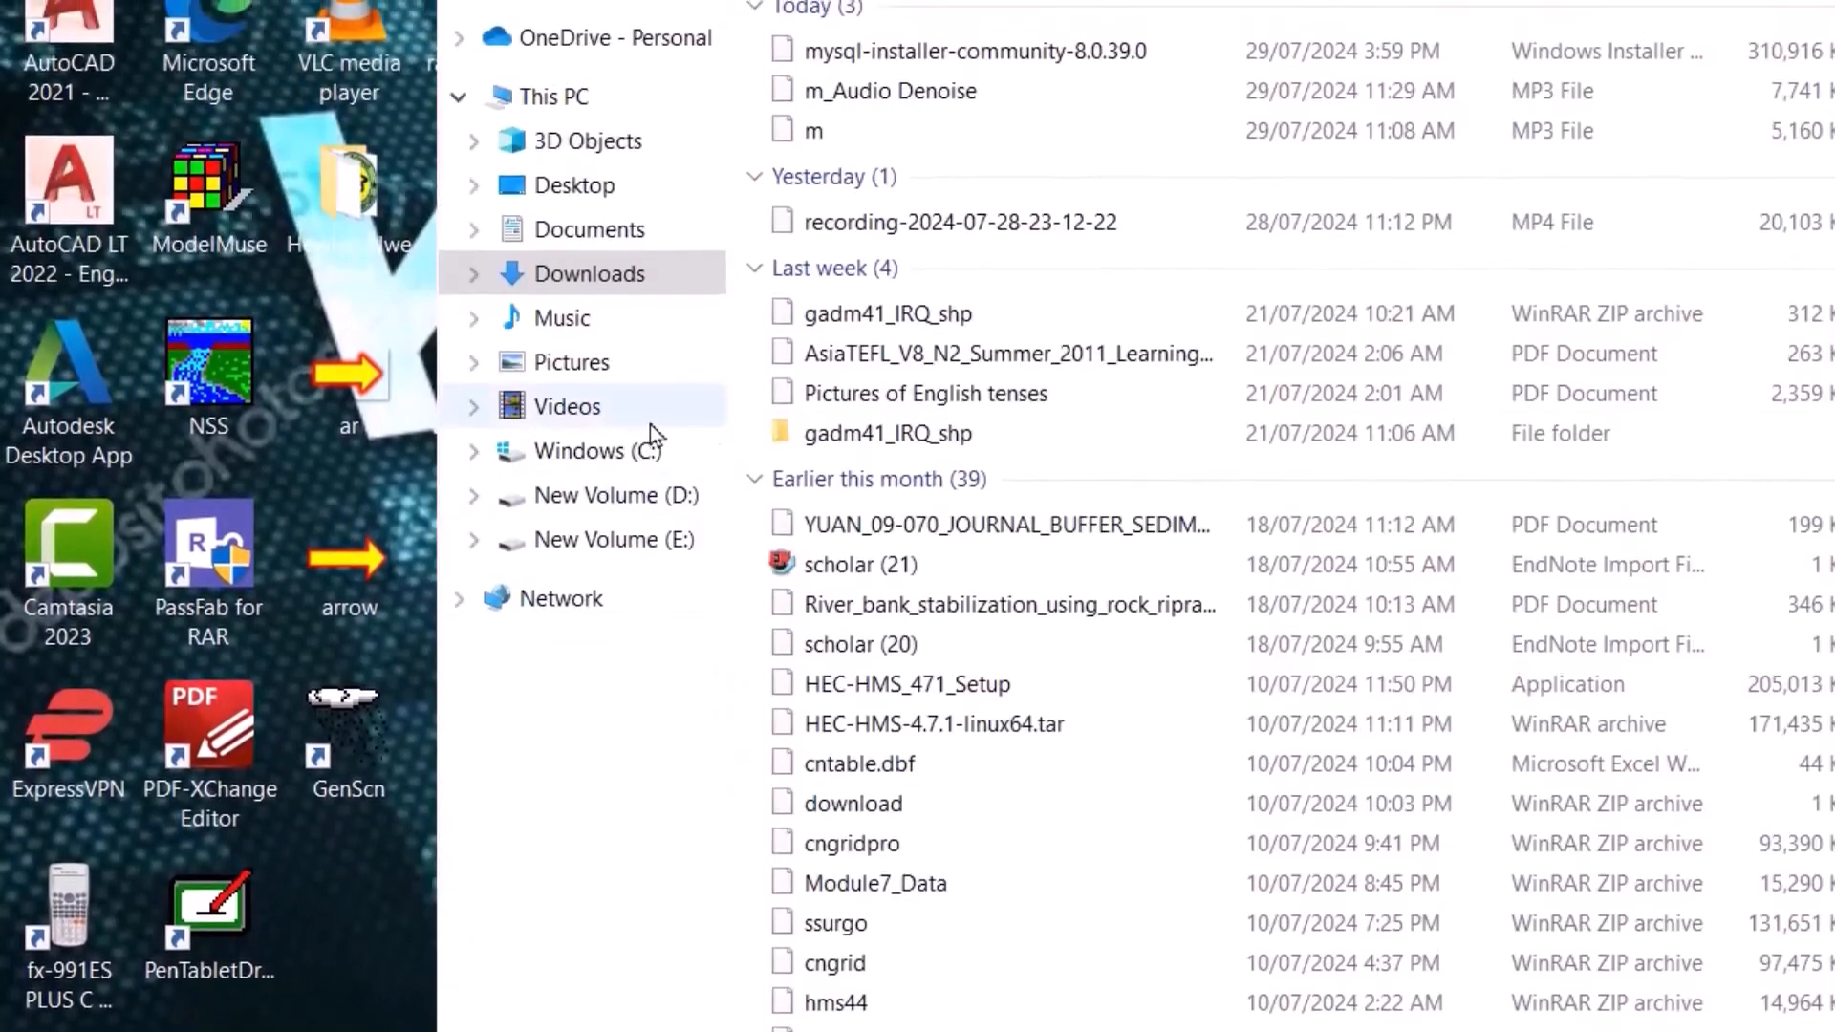
Browse to C:\Program Files\MySQL\MySQL Server 8.0\bin in File Explorer.
left_click(596, 648)
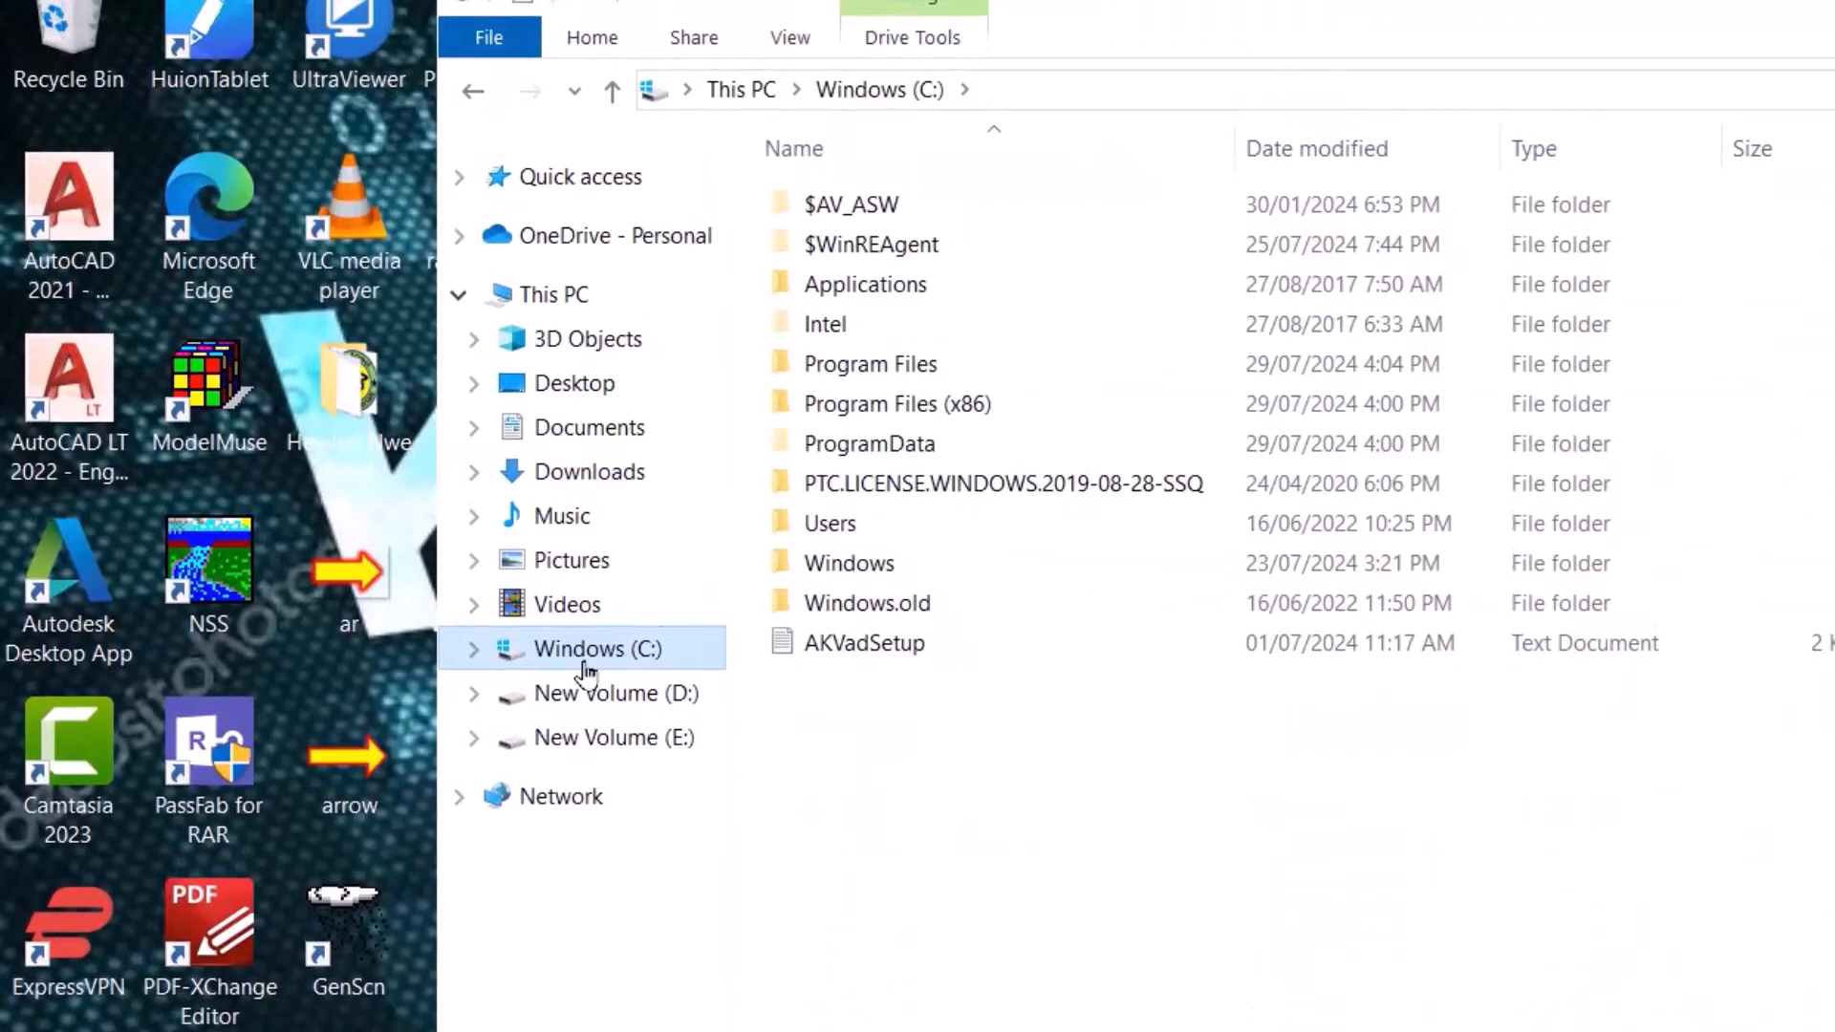
left_click(841, 309)
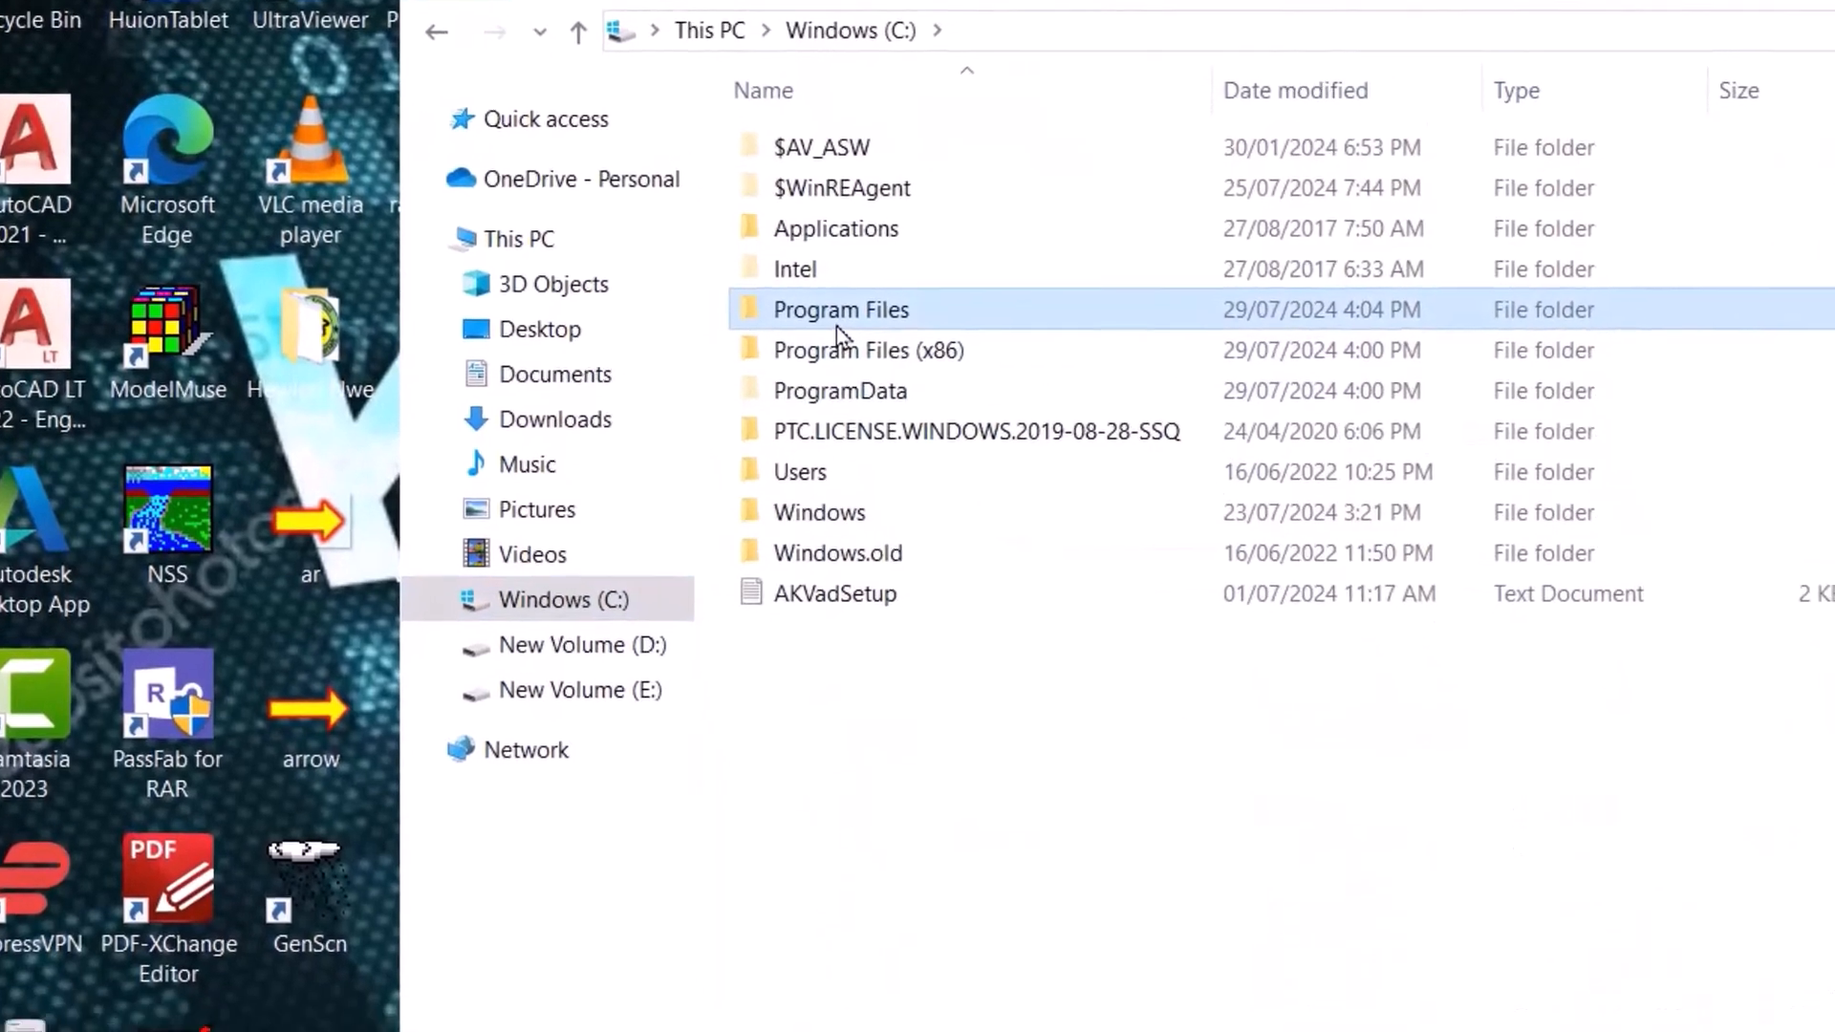
scroll("down", 3)
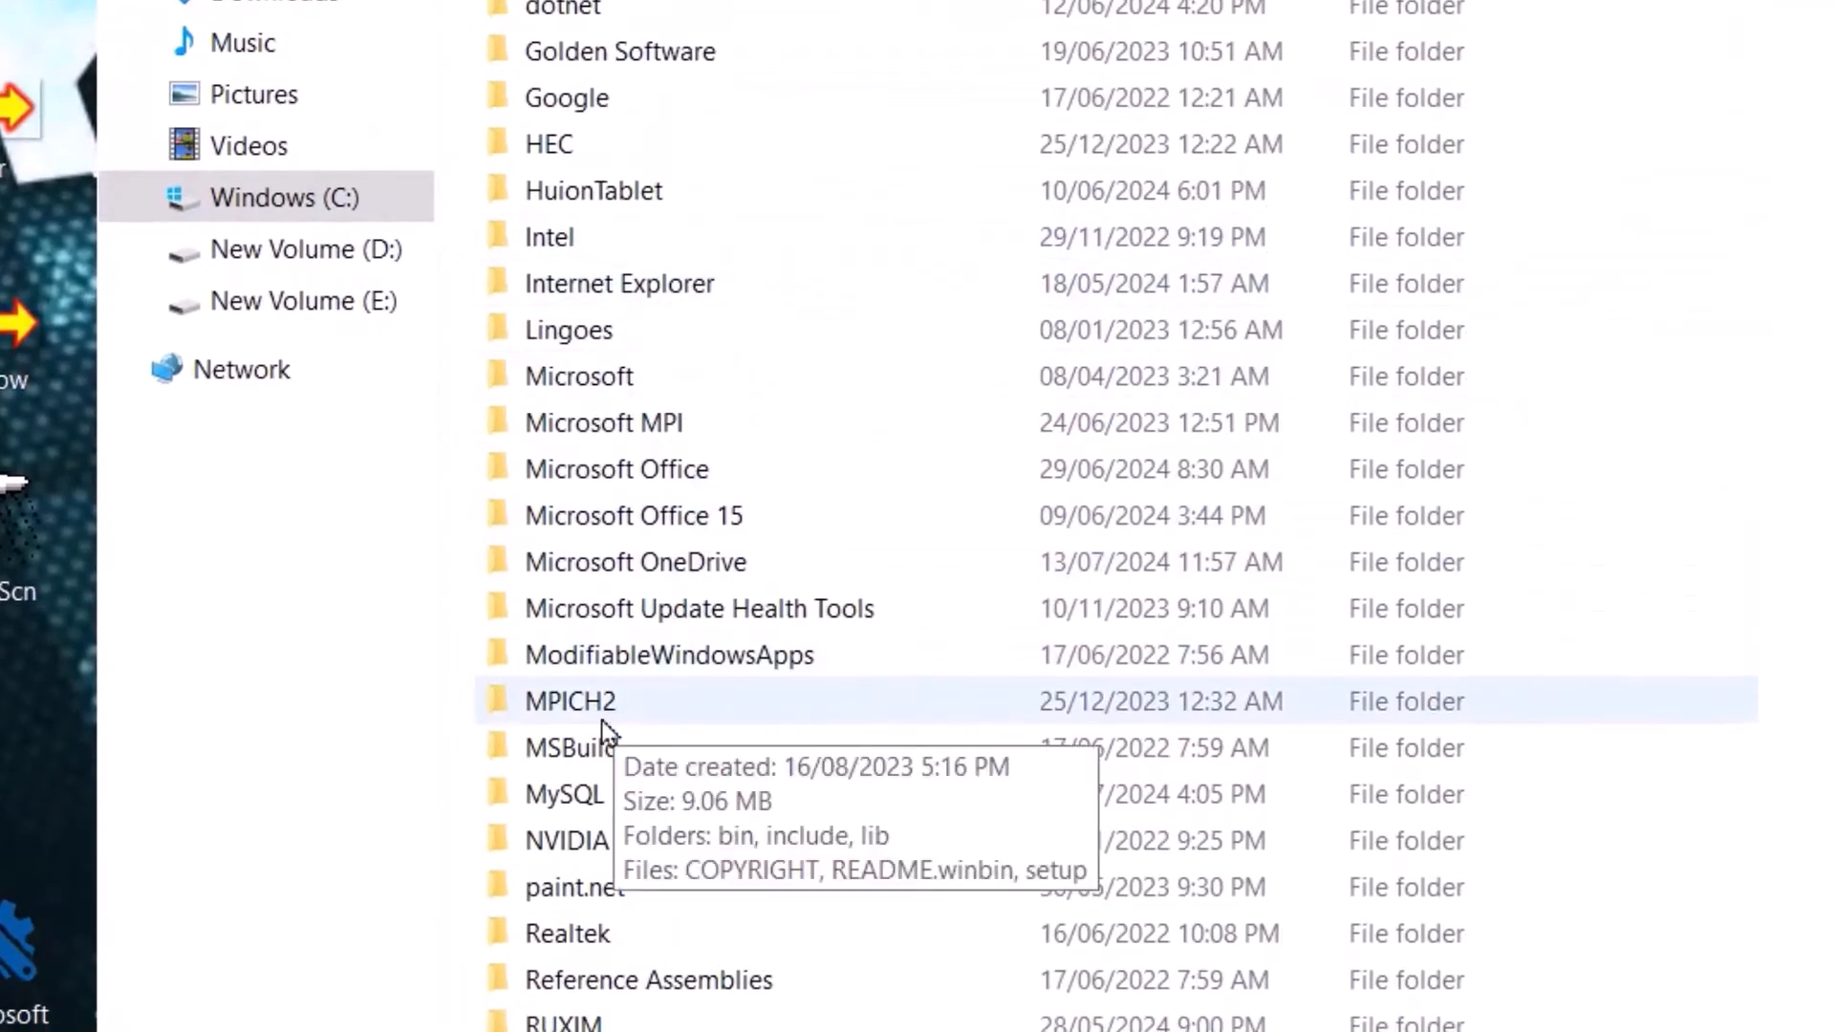
double_click(564, 793)
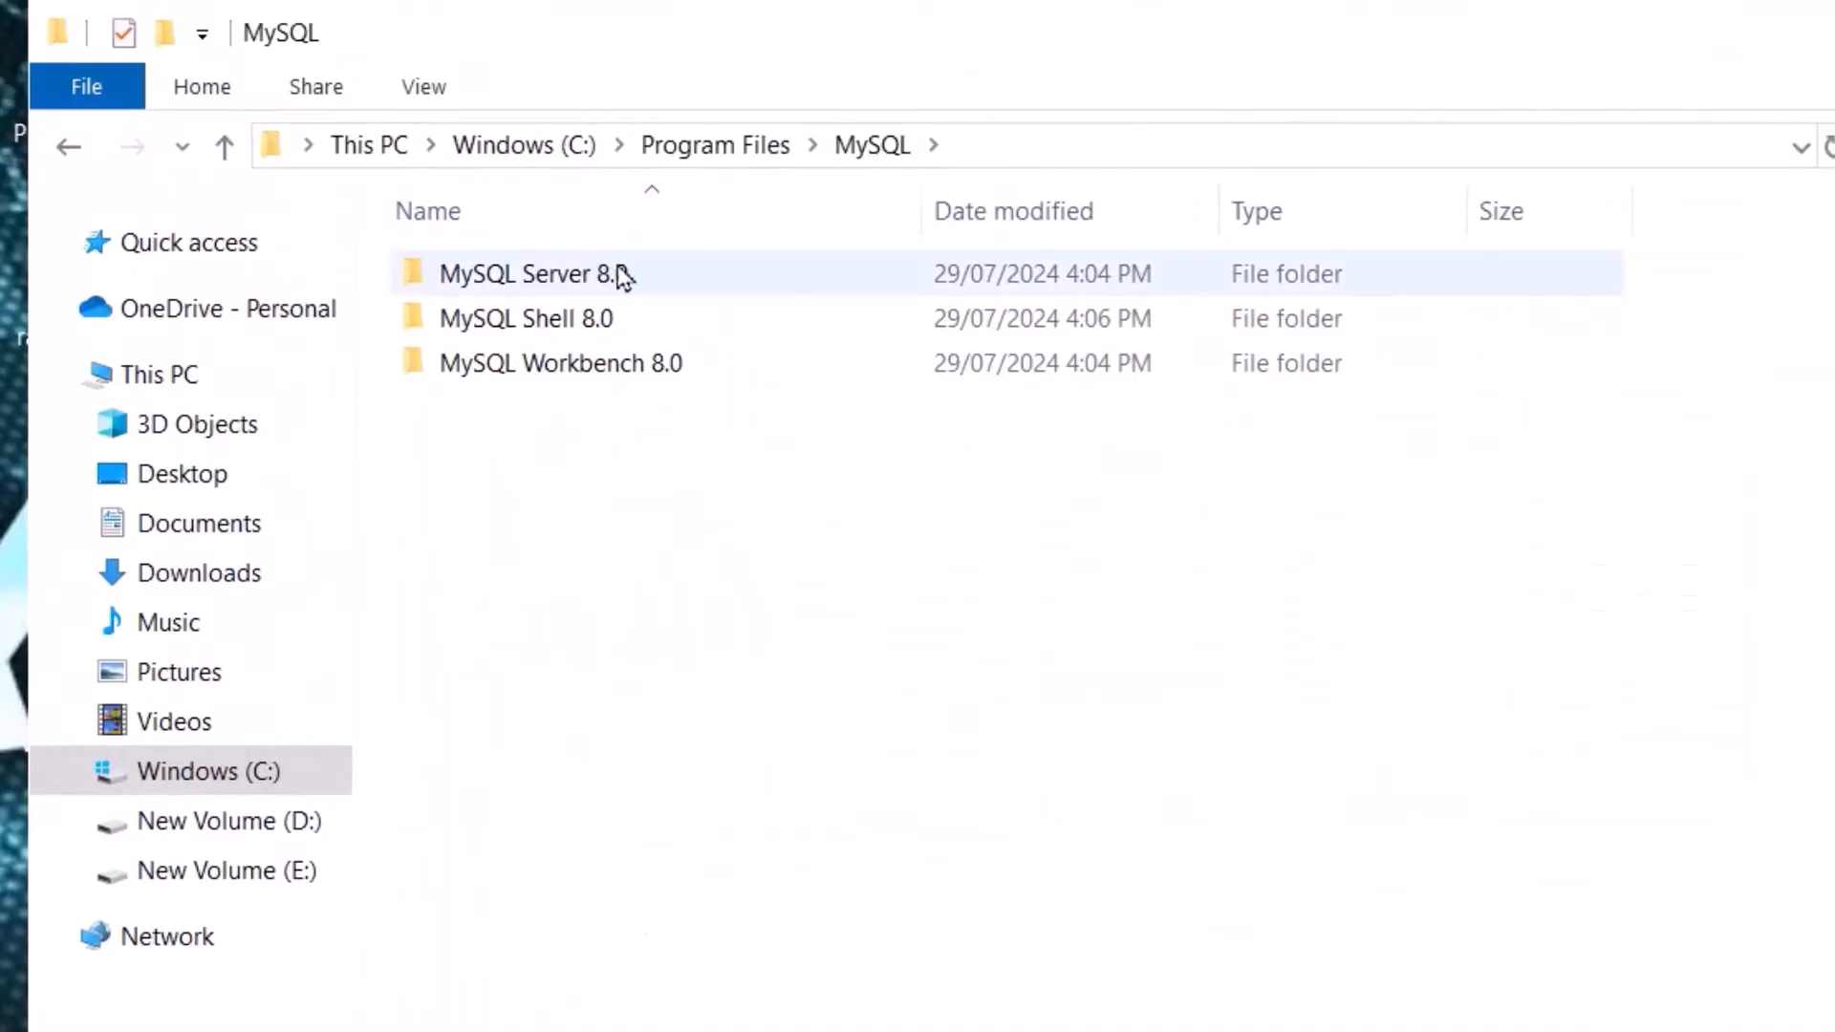
mouse_move(562, 281)
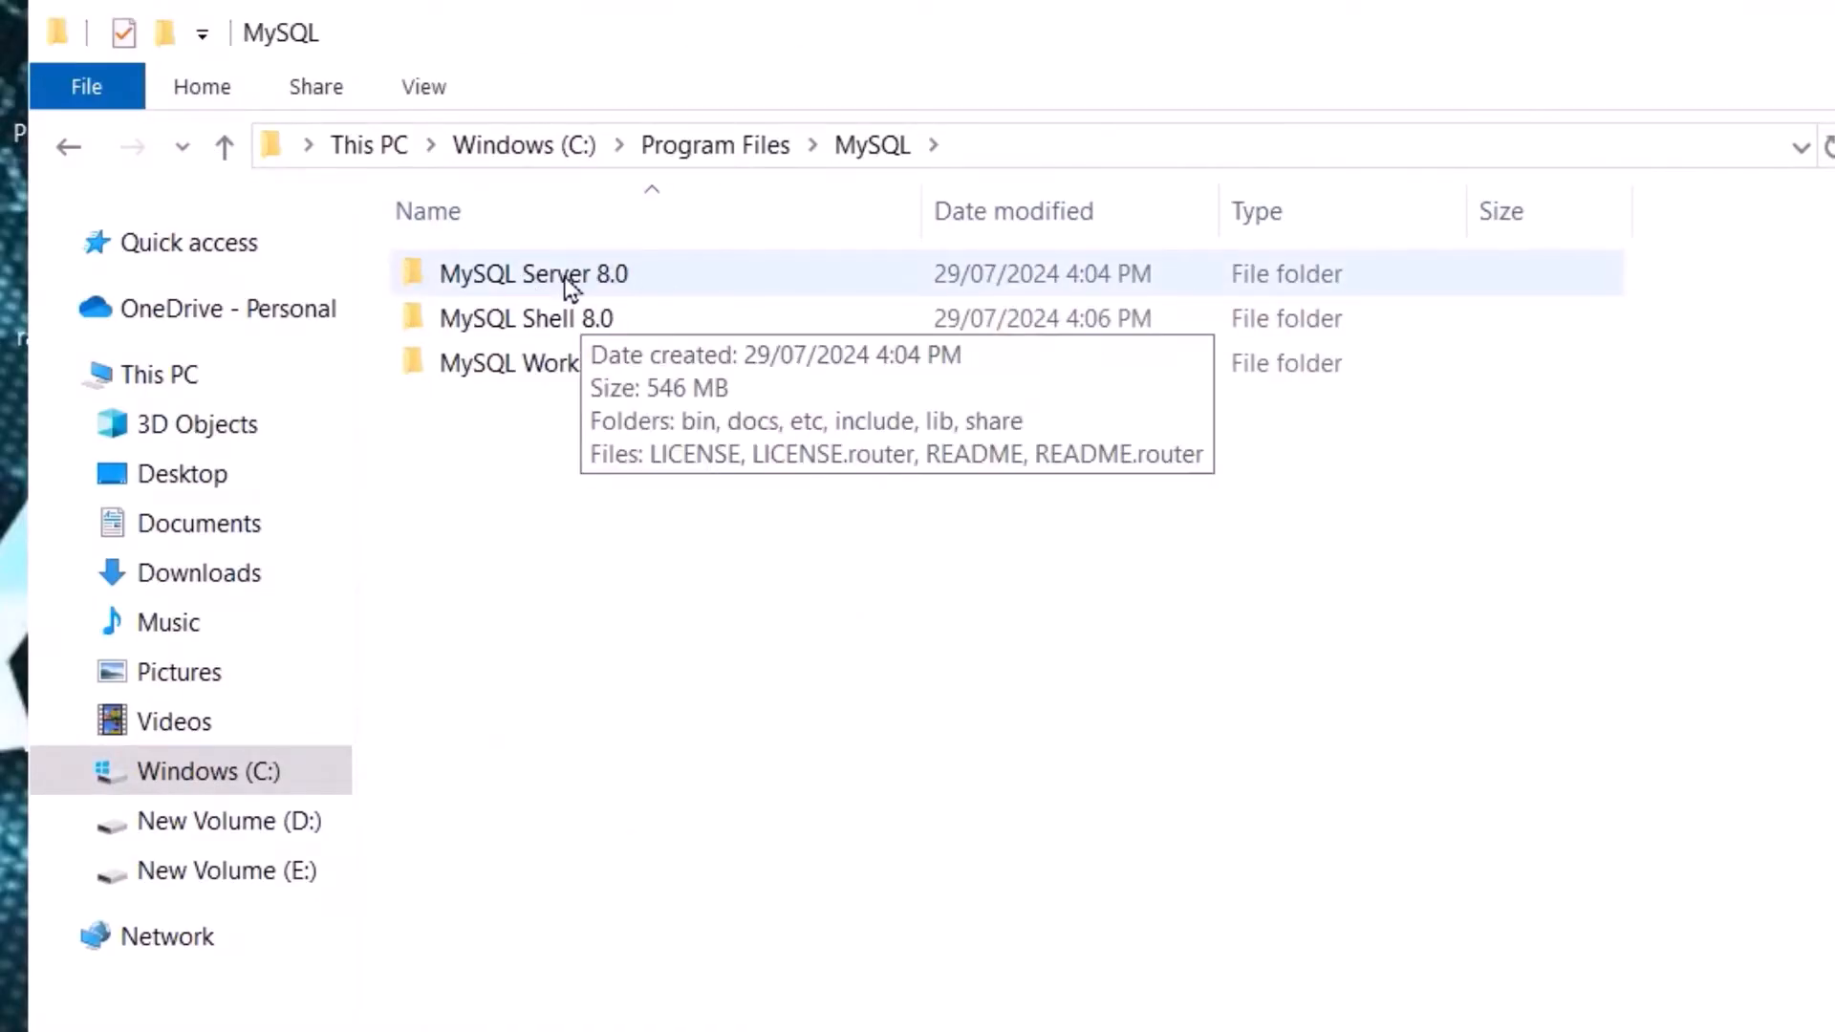
double_click(533, 273)
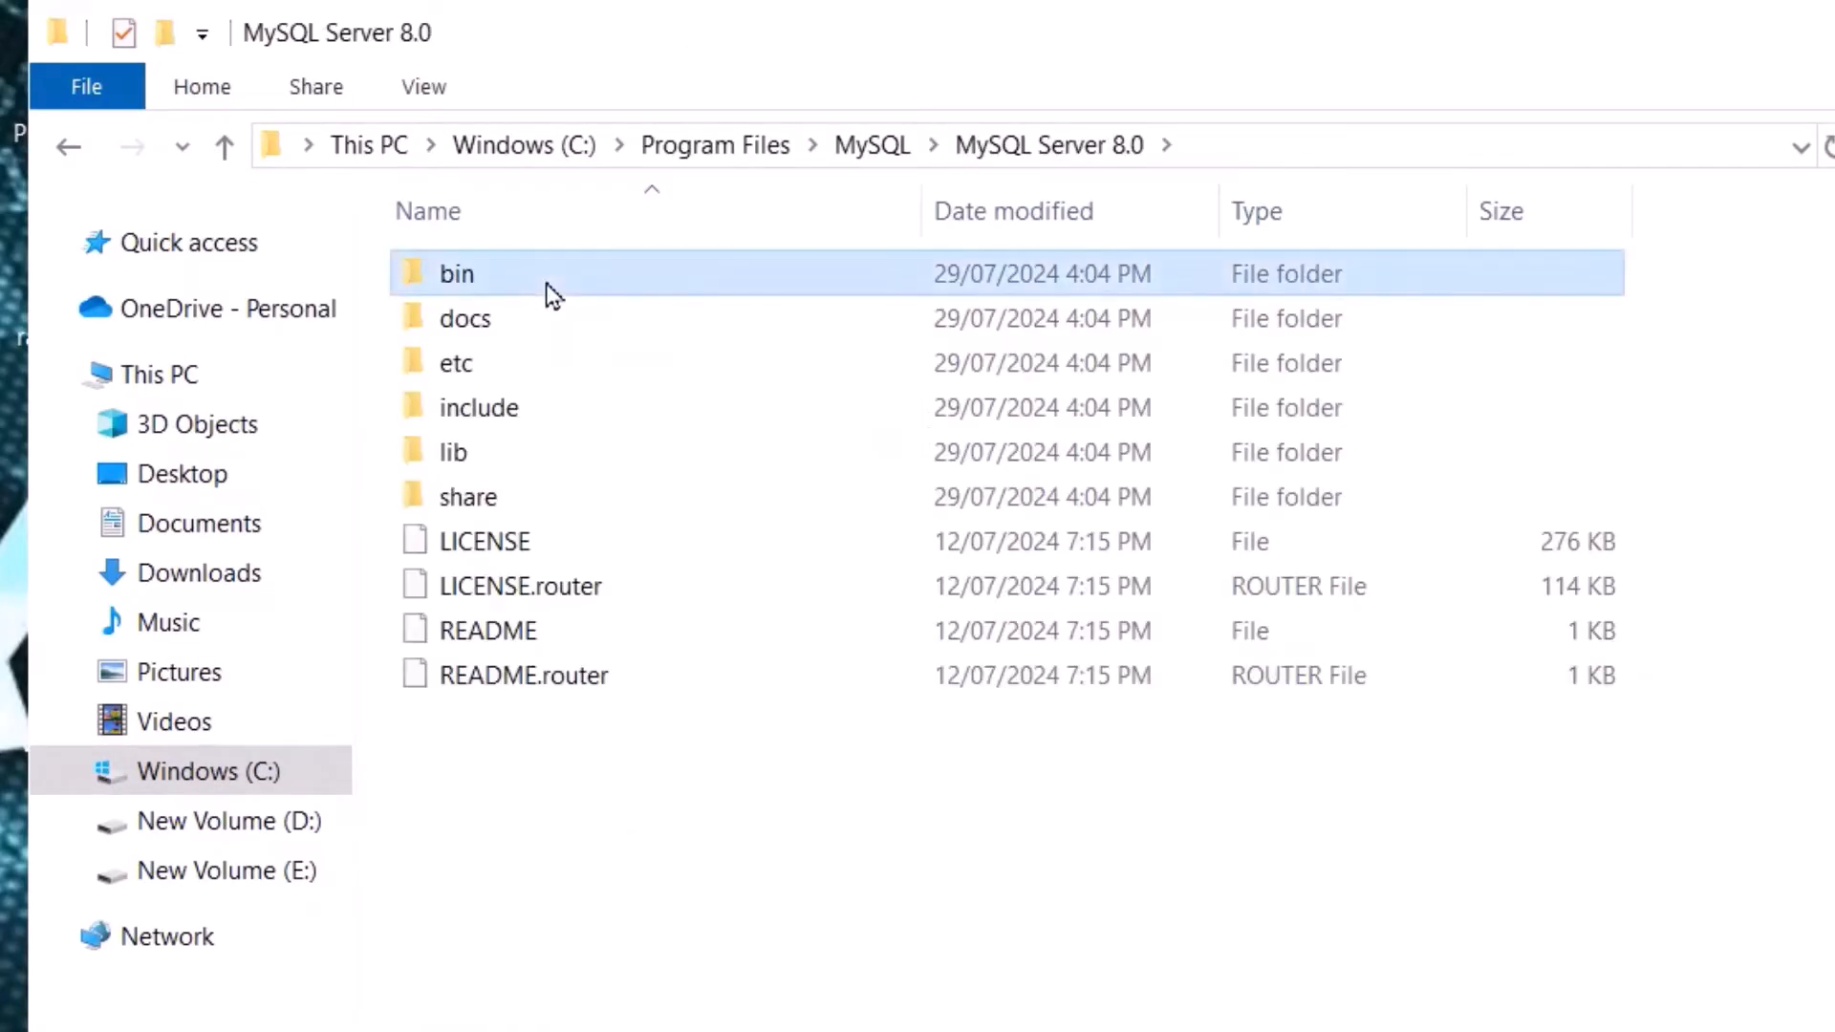
double_click(455, 273)
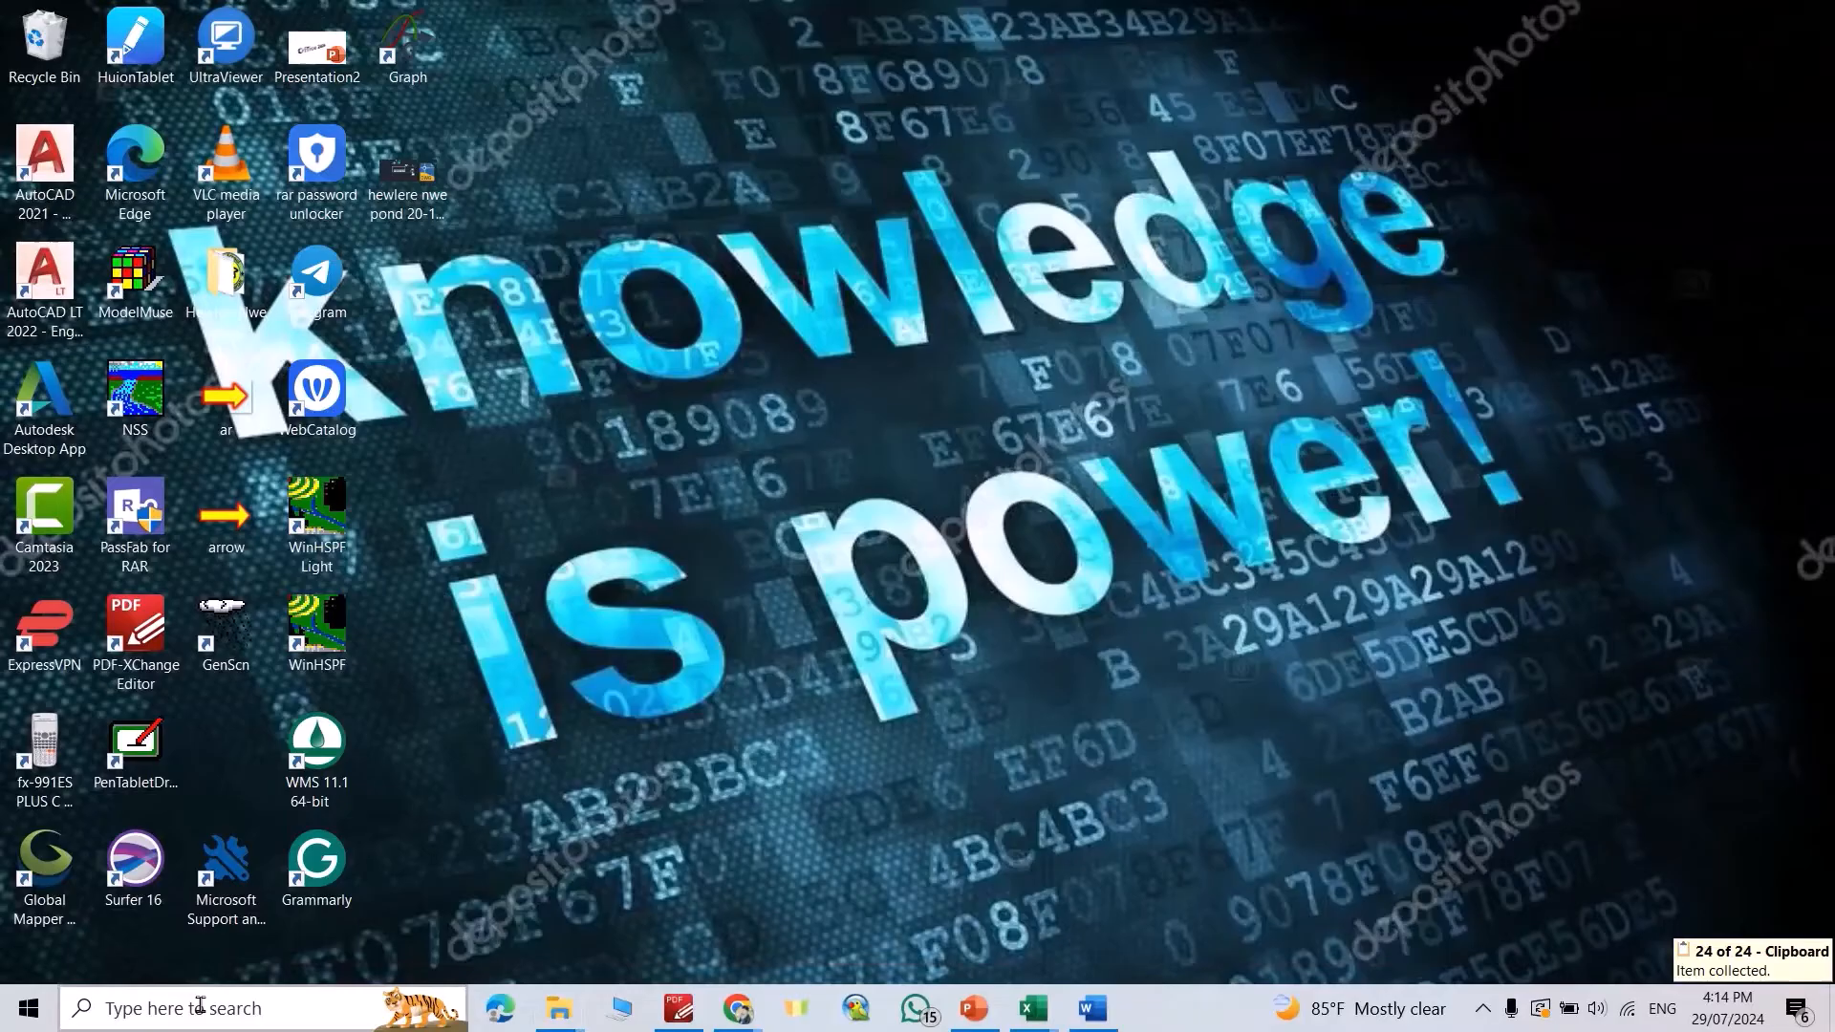
Search 'env', reach Environment Variables and edit the system Path variable with the MySQL bin folder.
type("en")
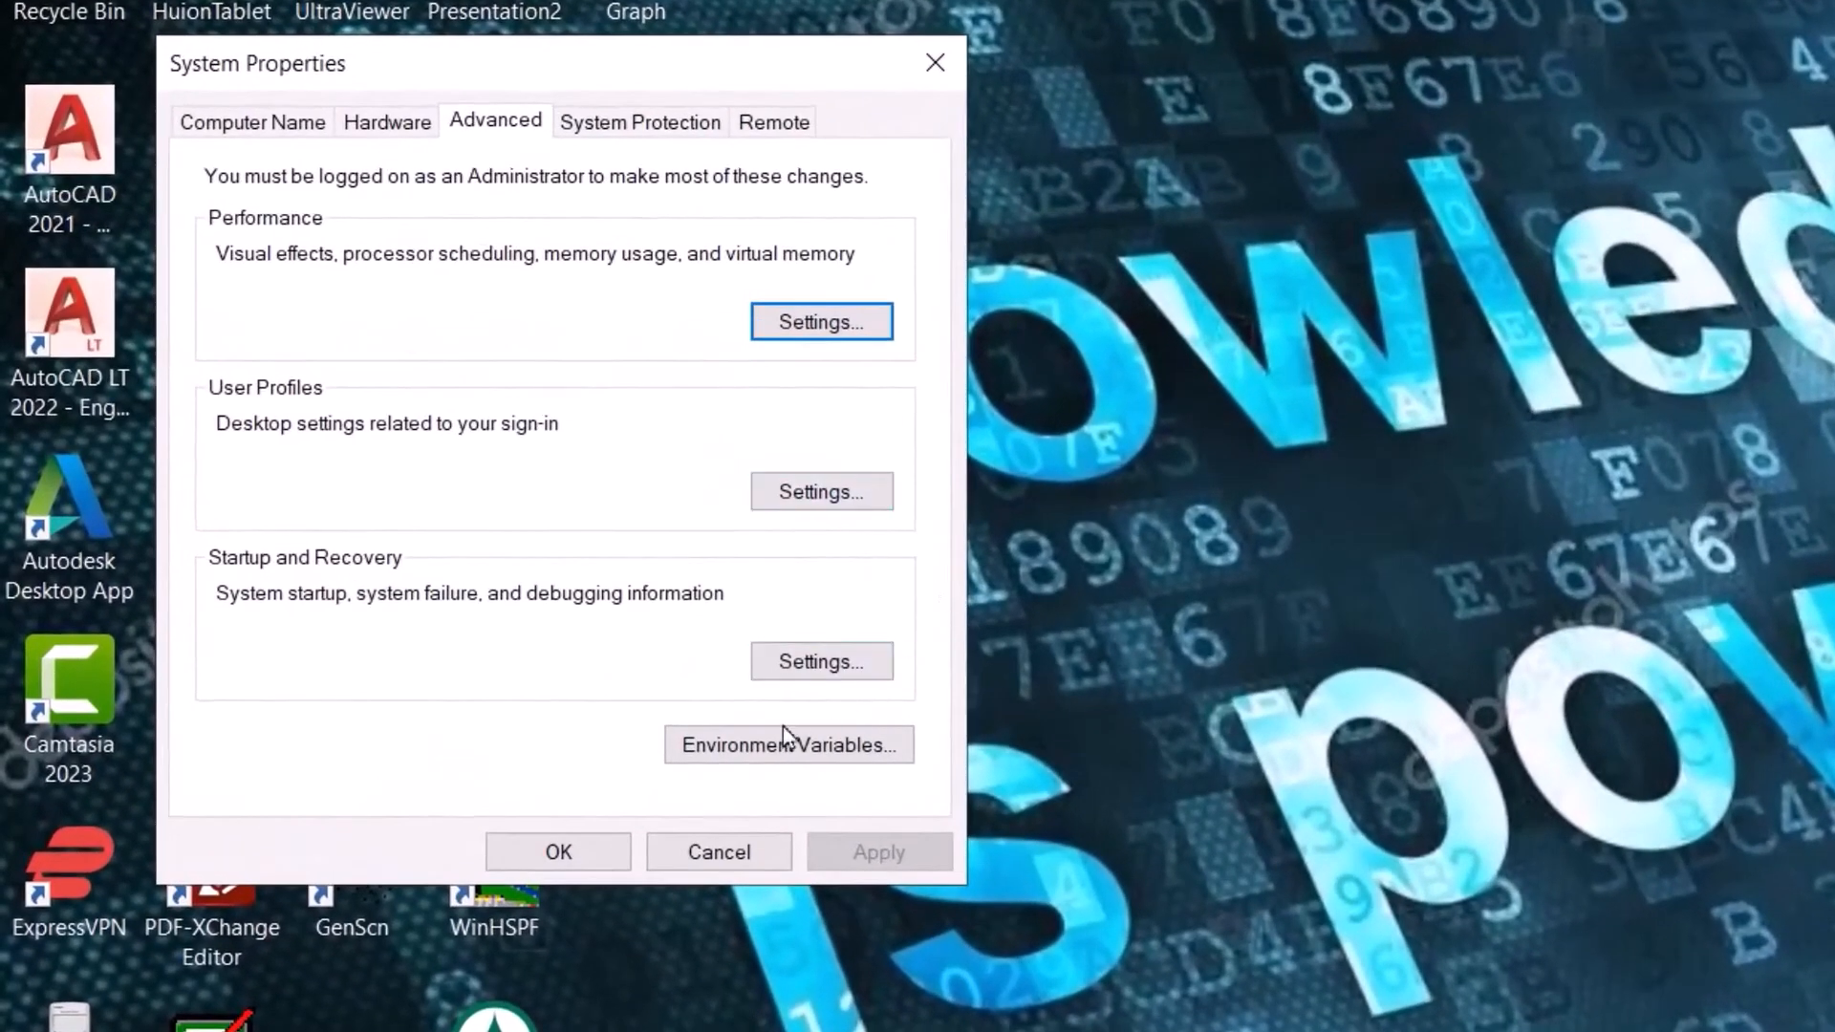
left_click(788, 743)
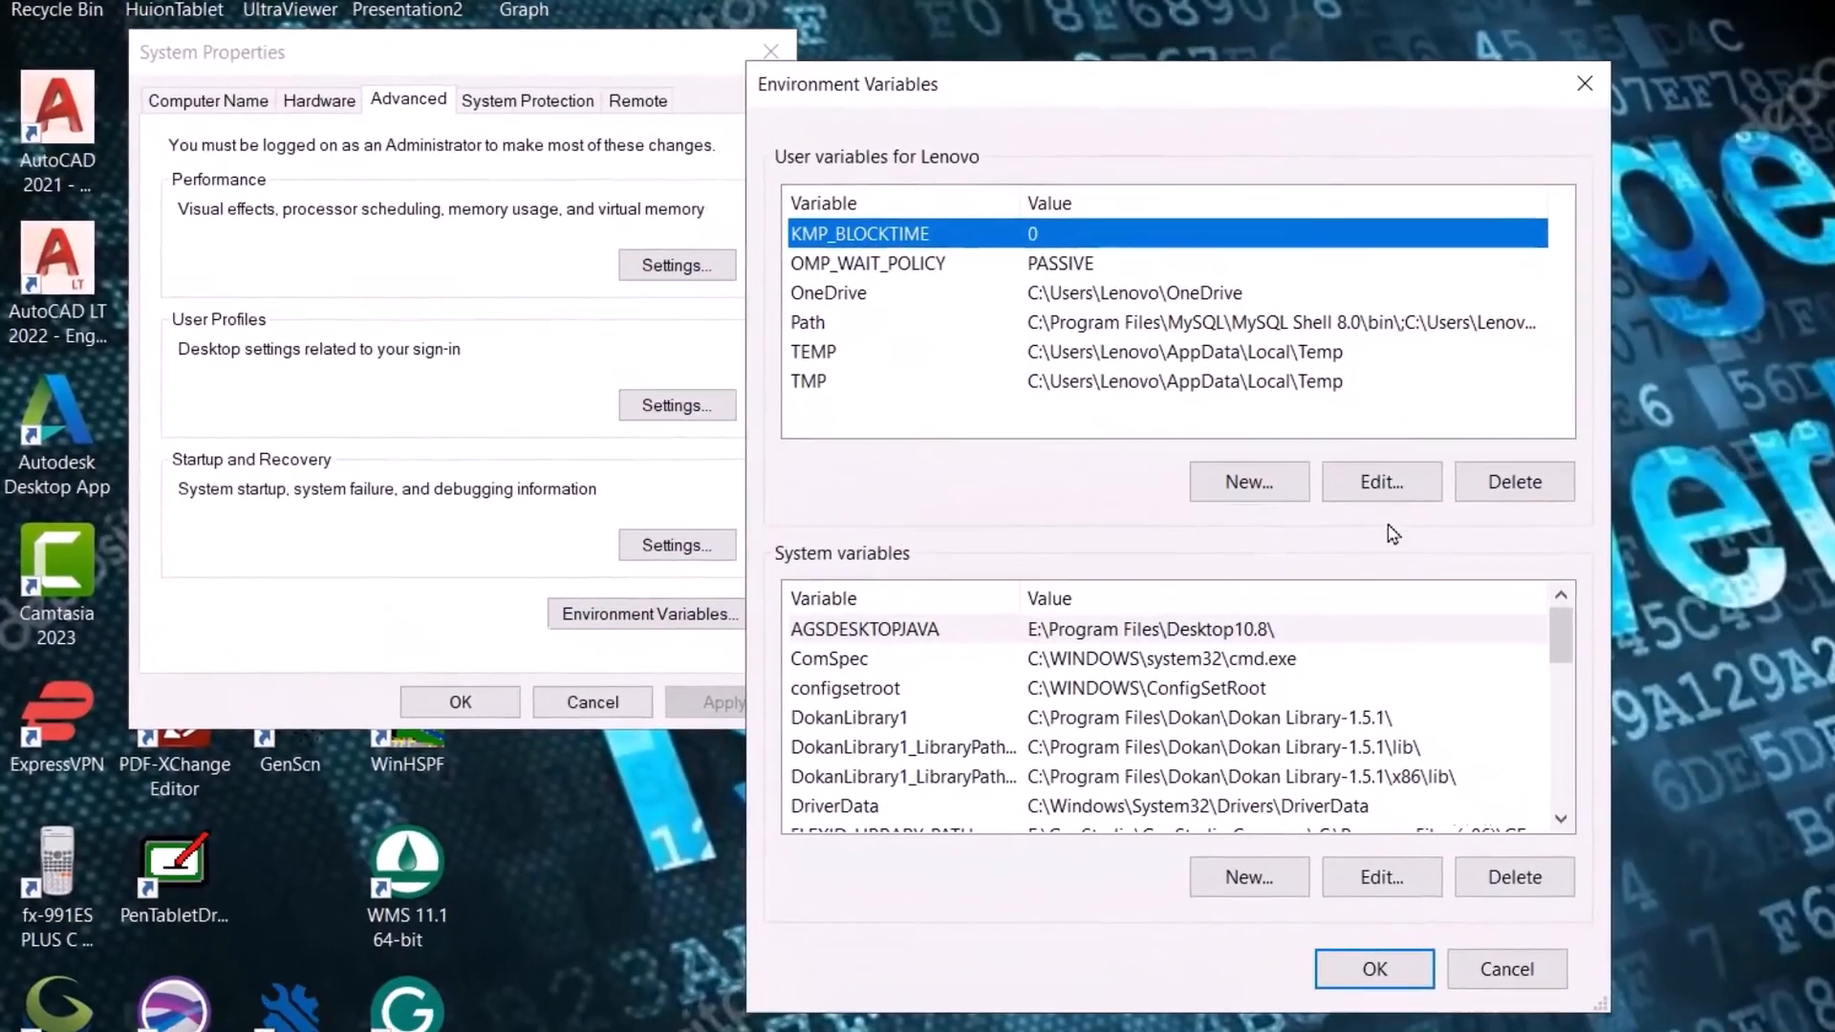
scroll("down", 3)
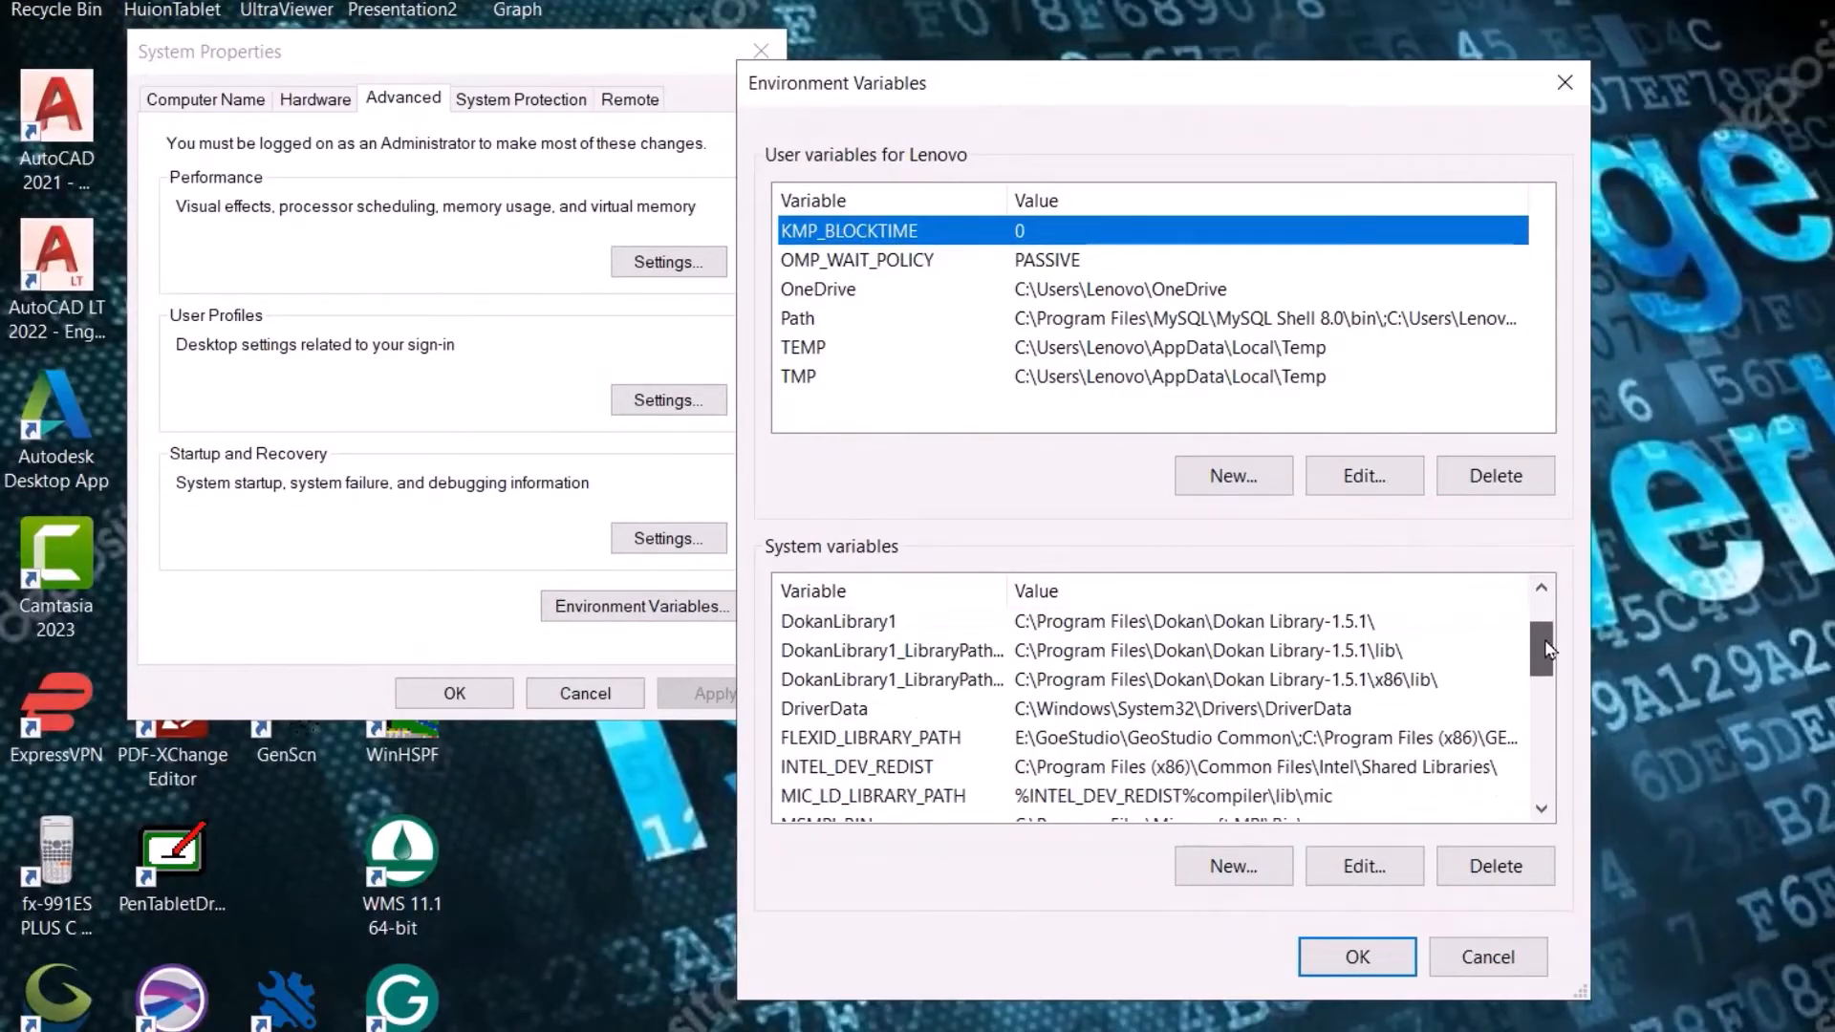
scroll("down", 3)
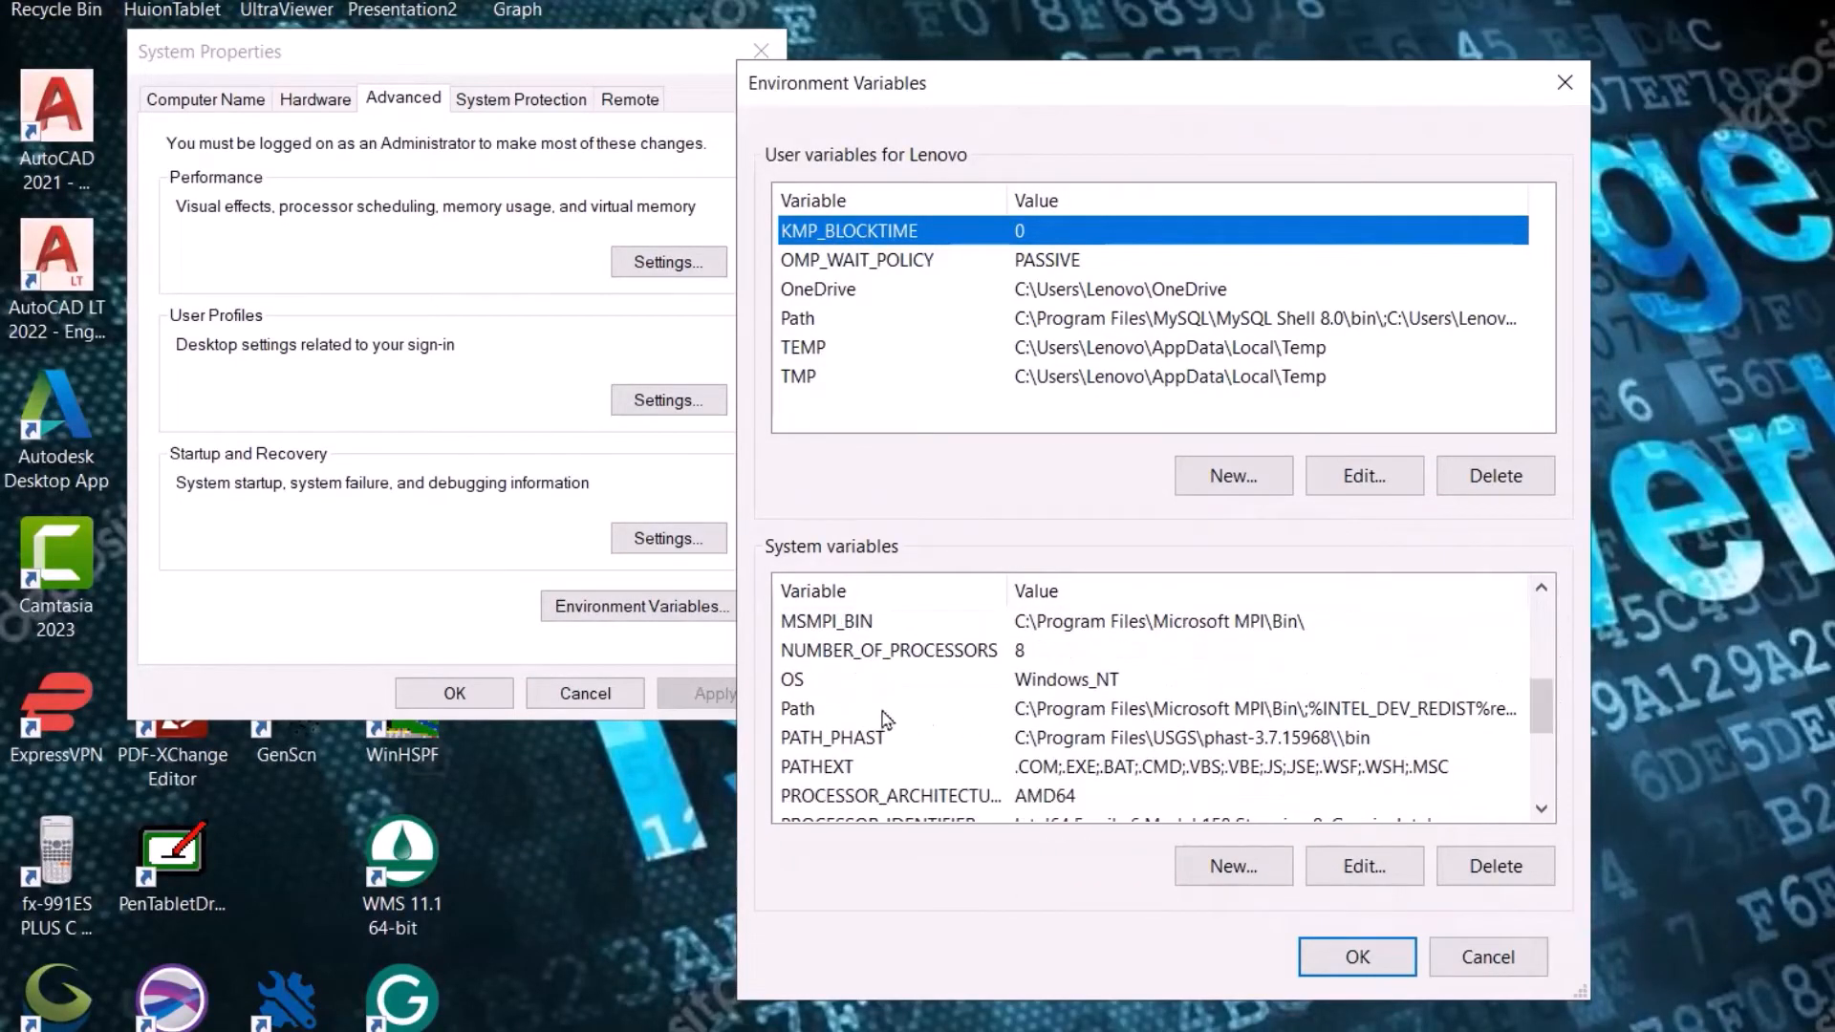
left_click(1362, 866)
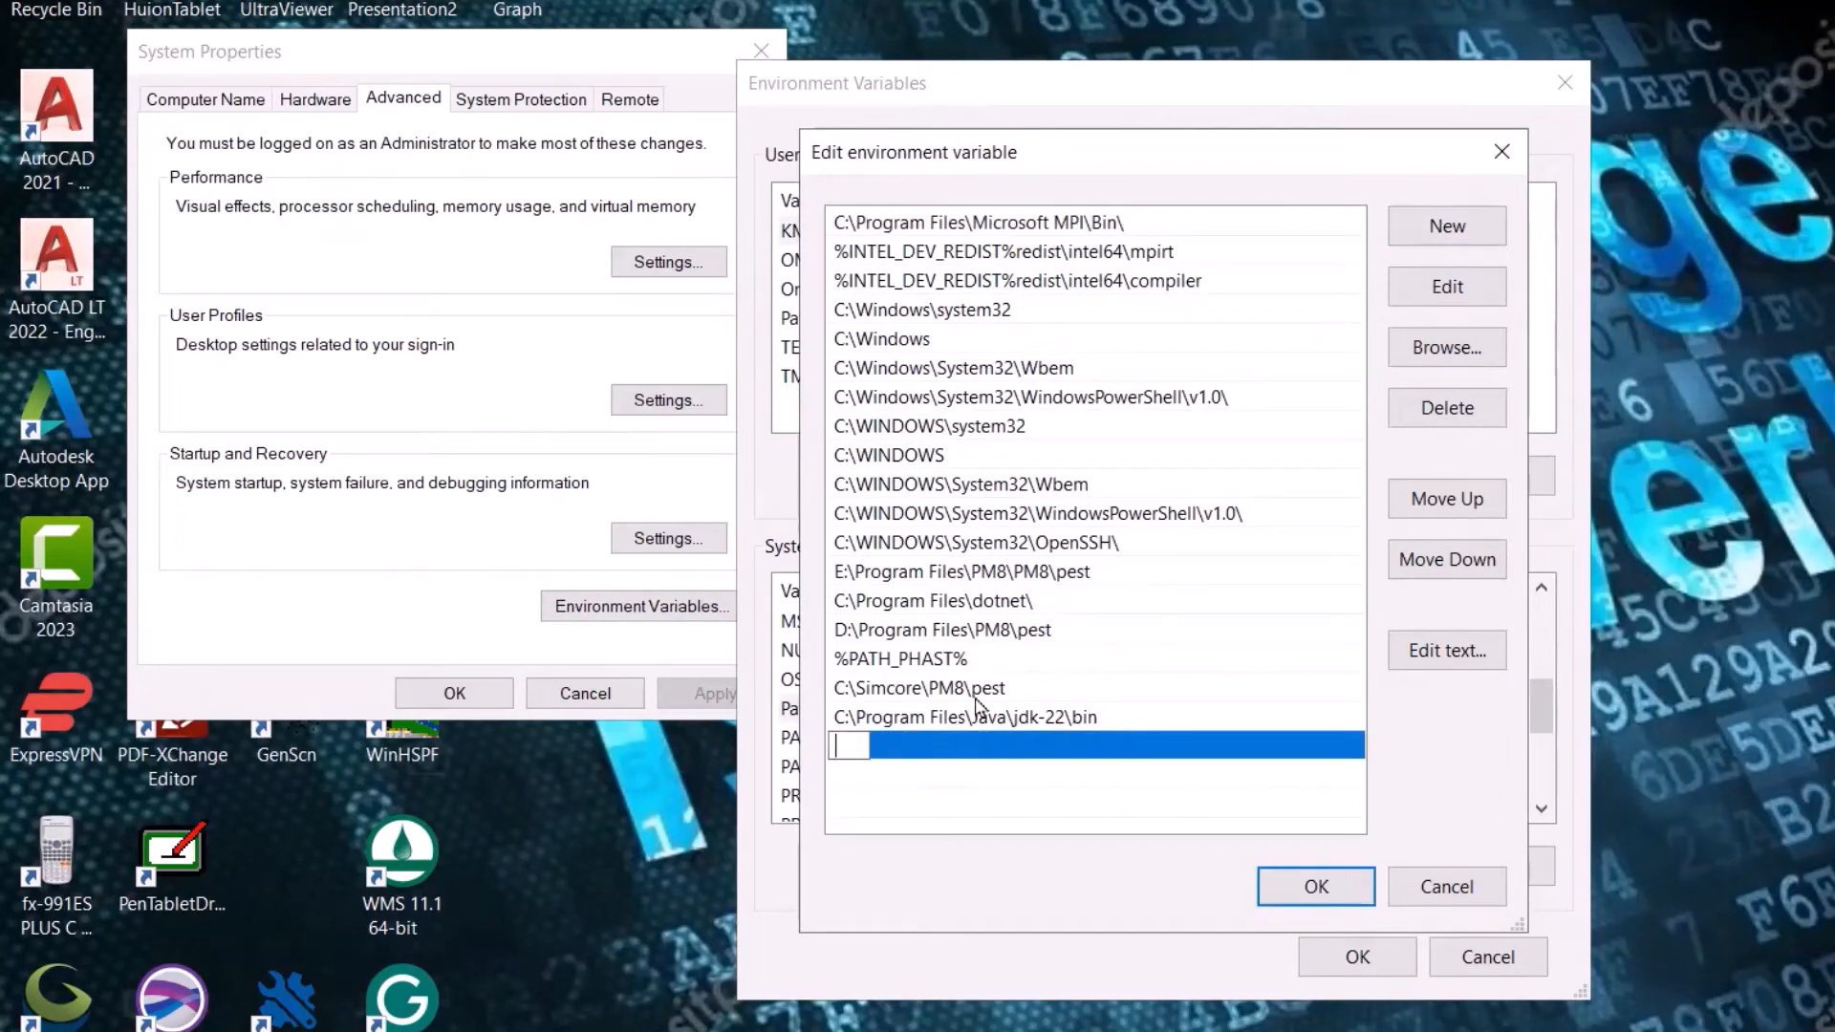
Save the updated Path and confirm OK through Environment Variables and System Properties.
left_click(1315, 885)
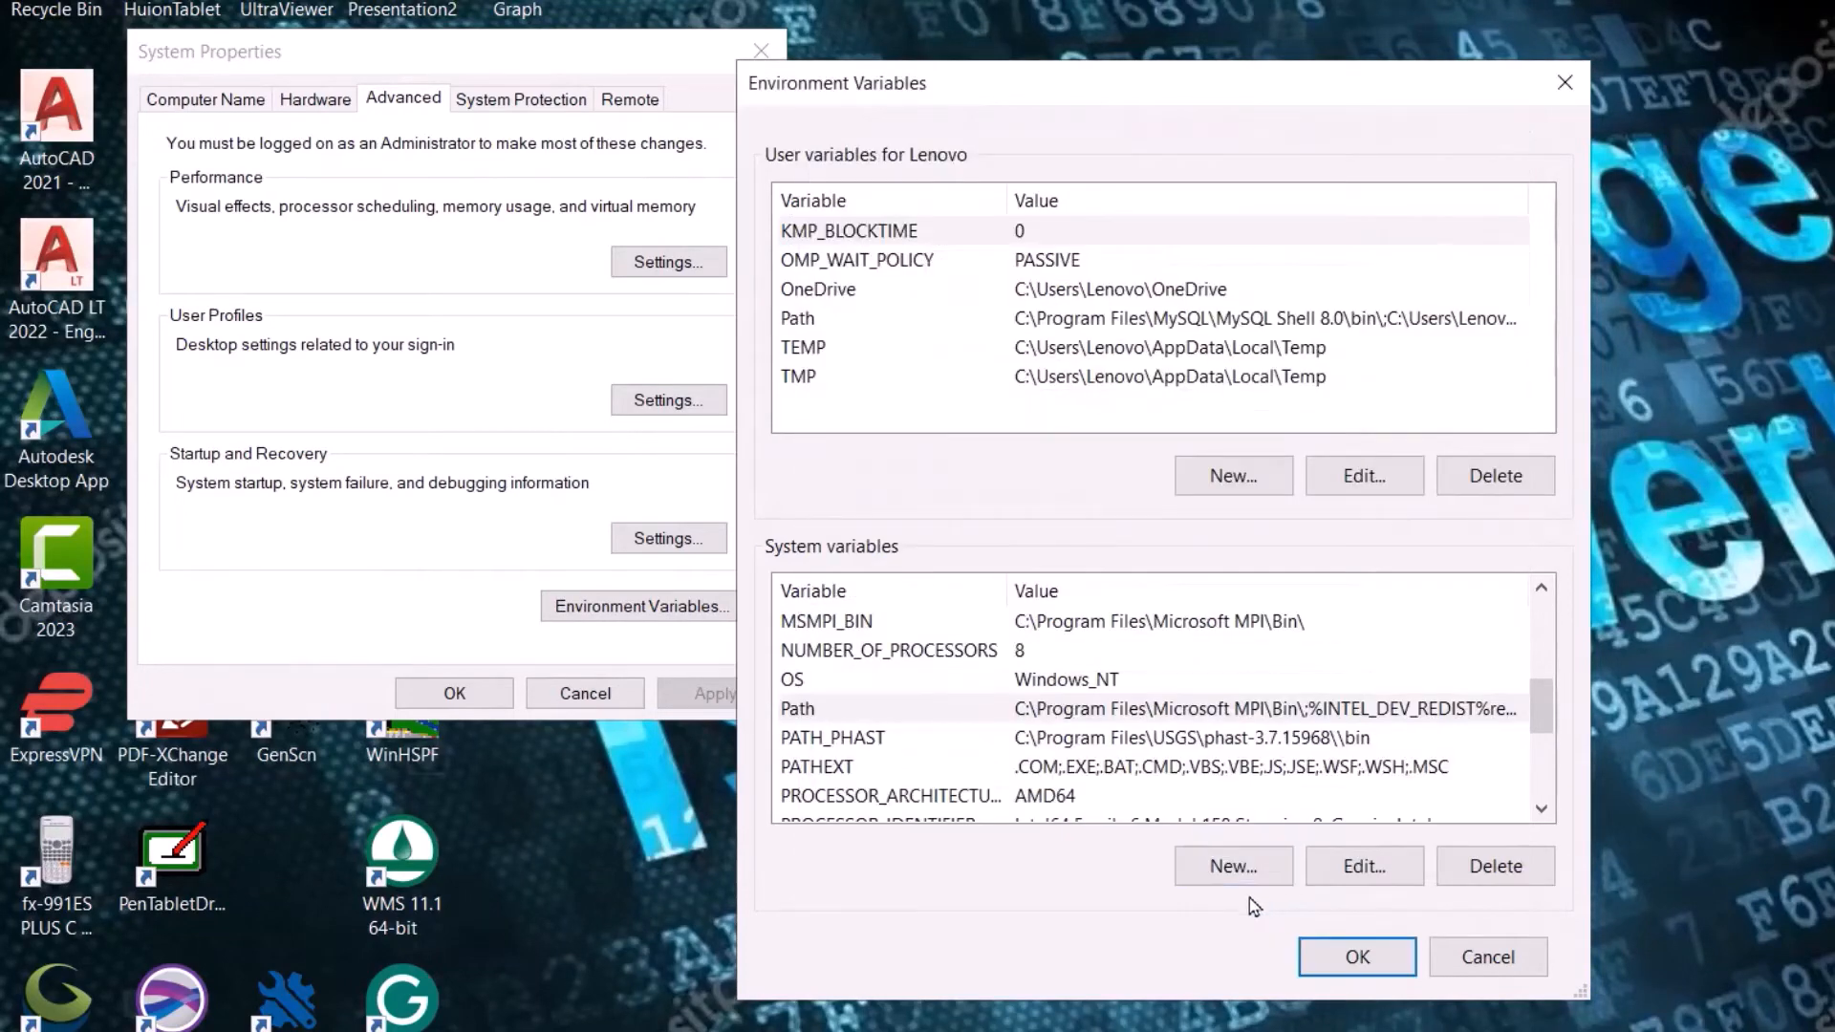
left_click(1357, 956)
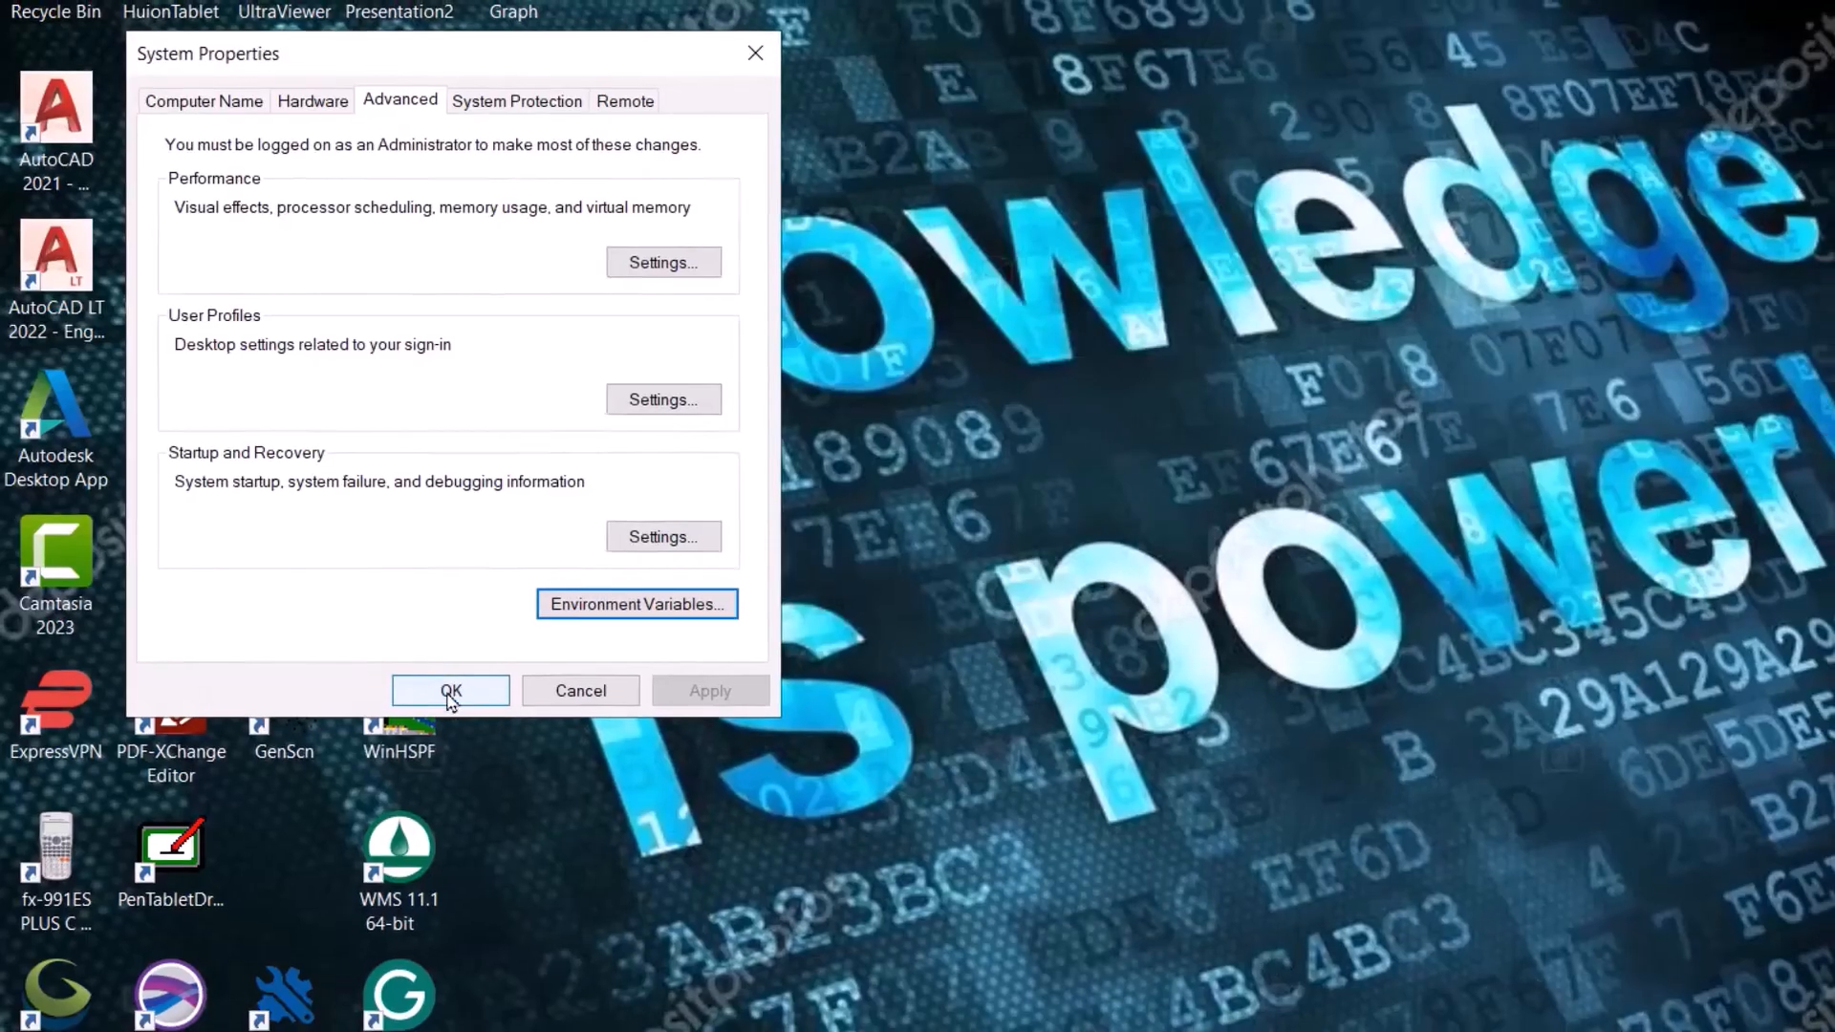
left_click(449, 690)
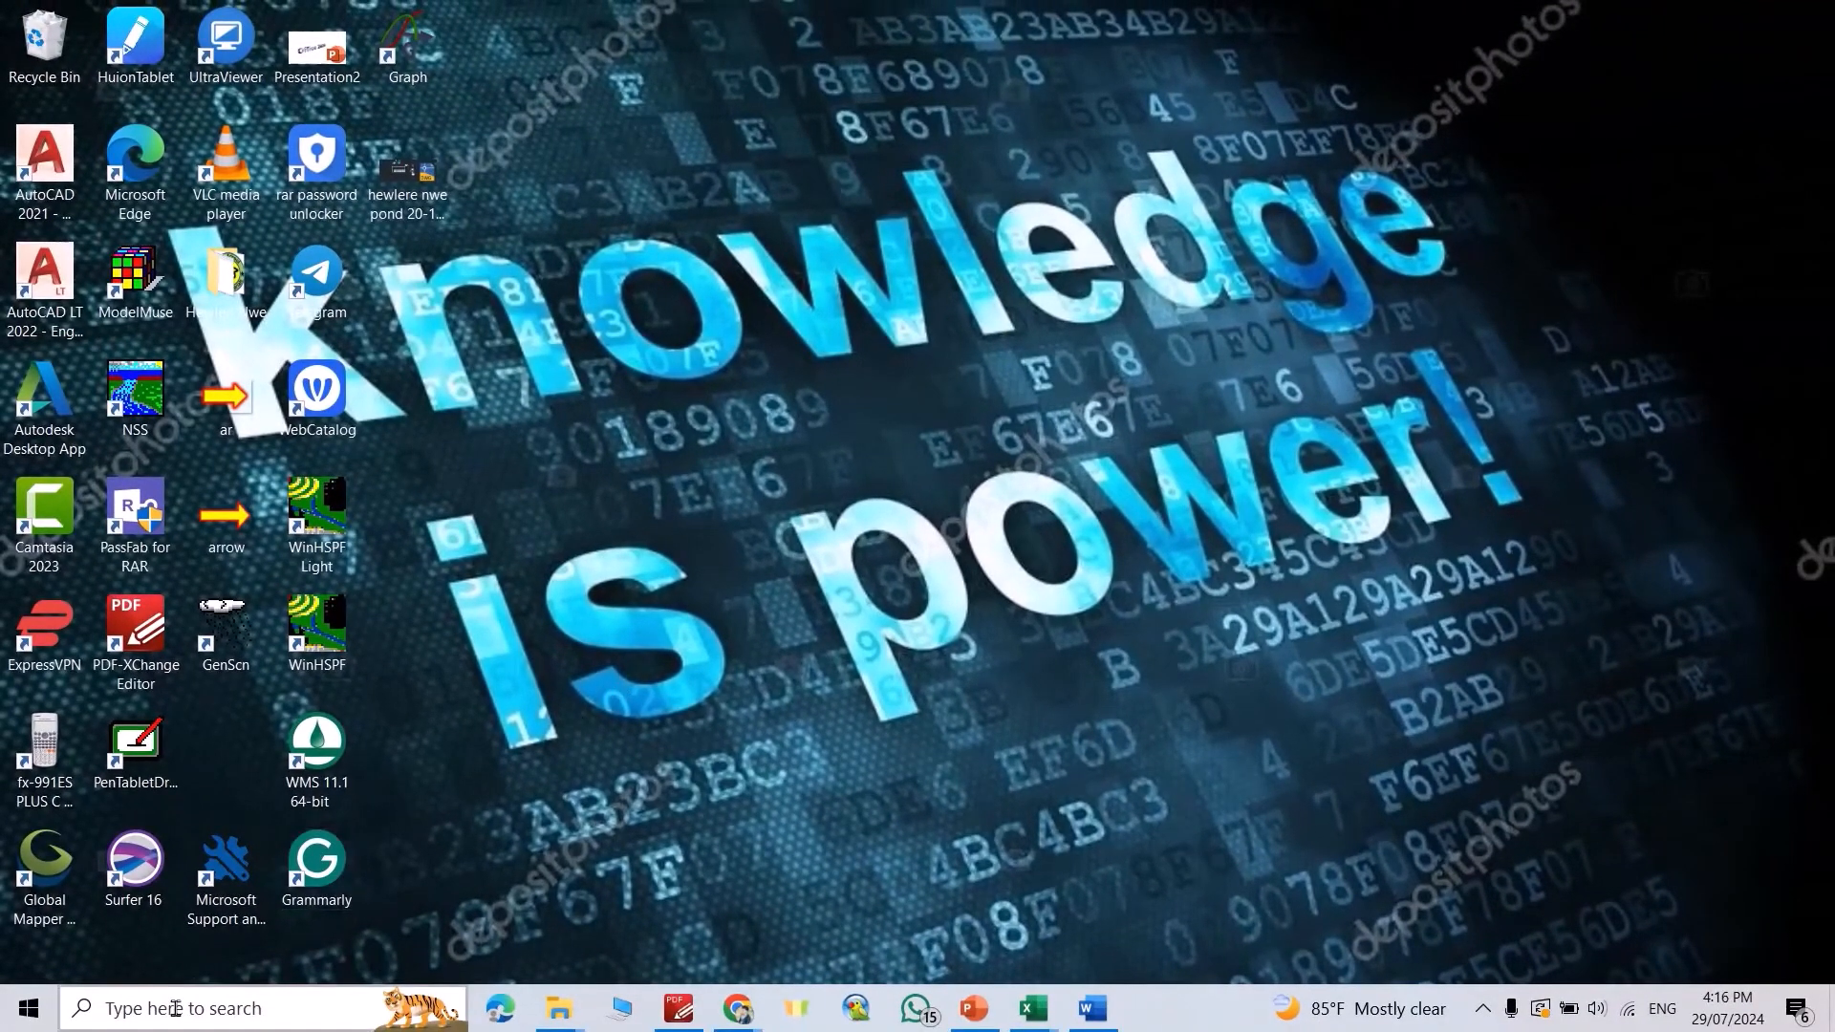
Launch Command Prompt via search and run 'mysql --version', confirming MySQL Ver 8.0.39 for Win64.
type("cm")
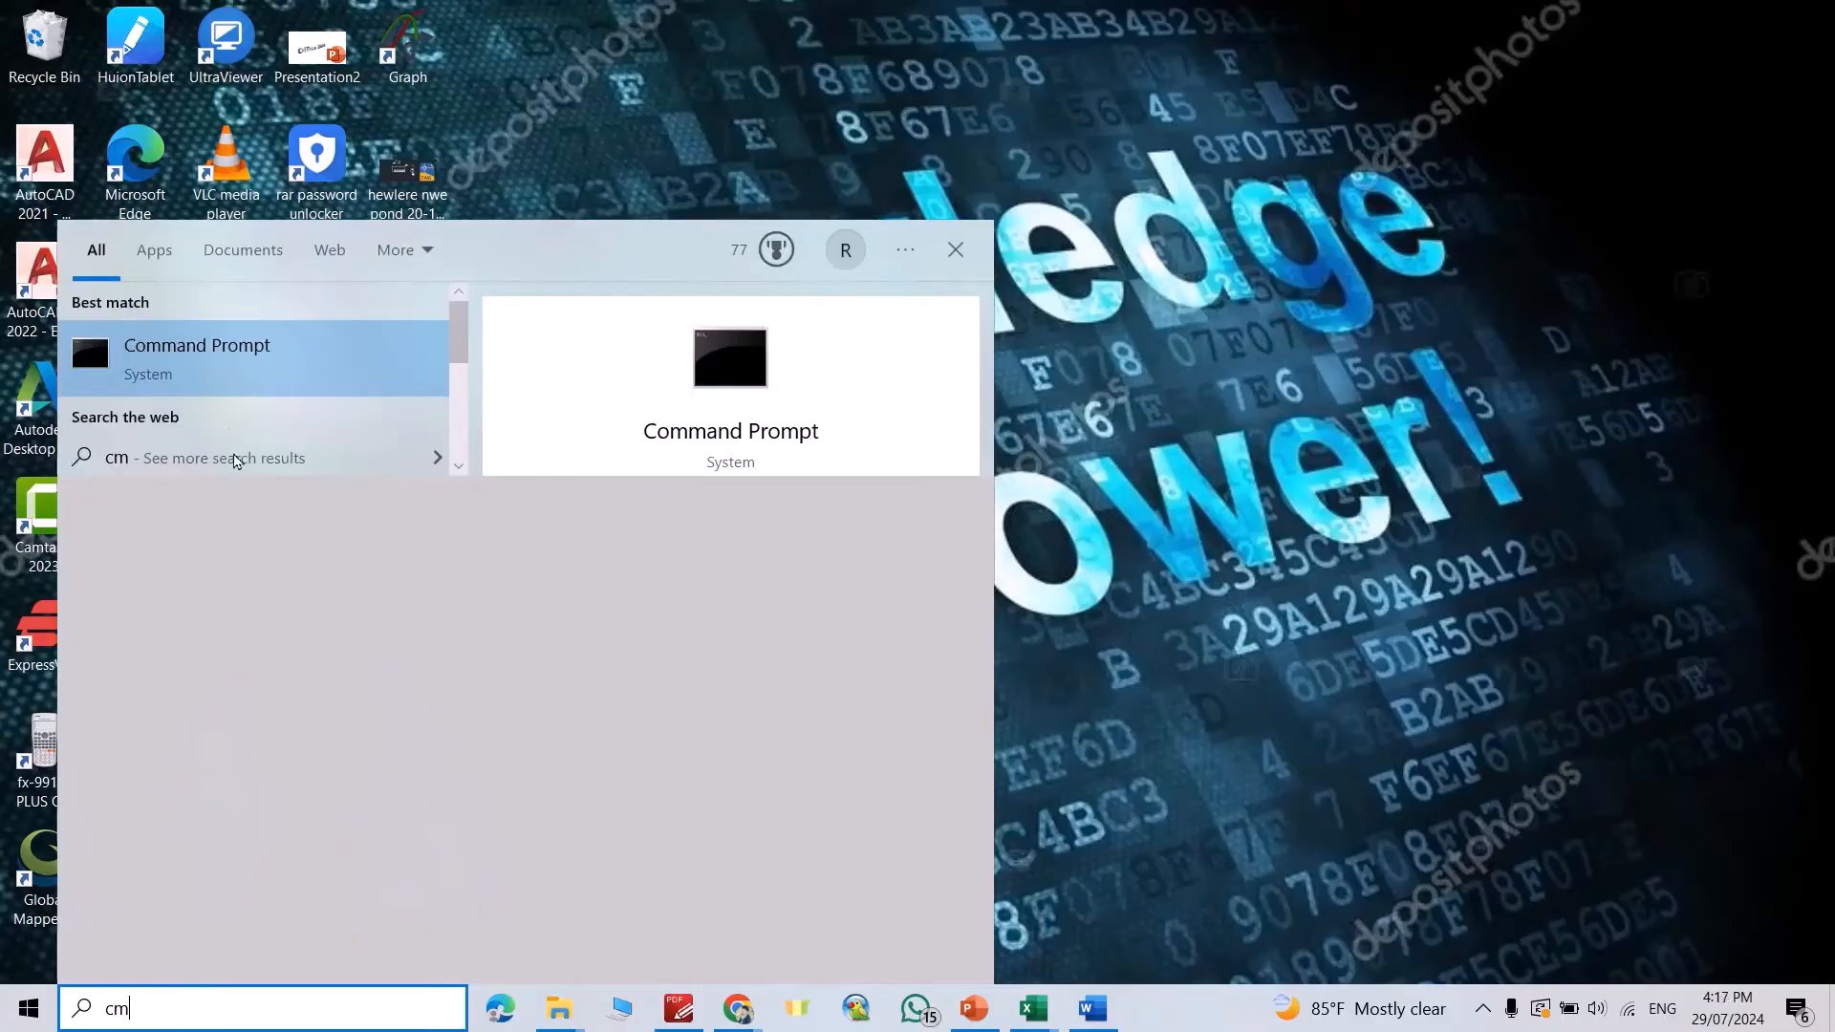
left_click(197, 357)
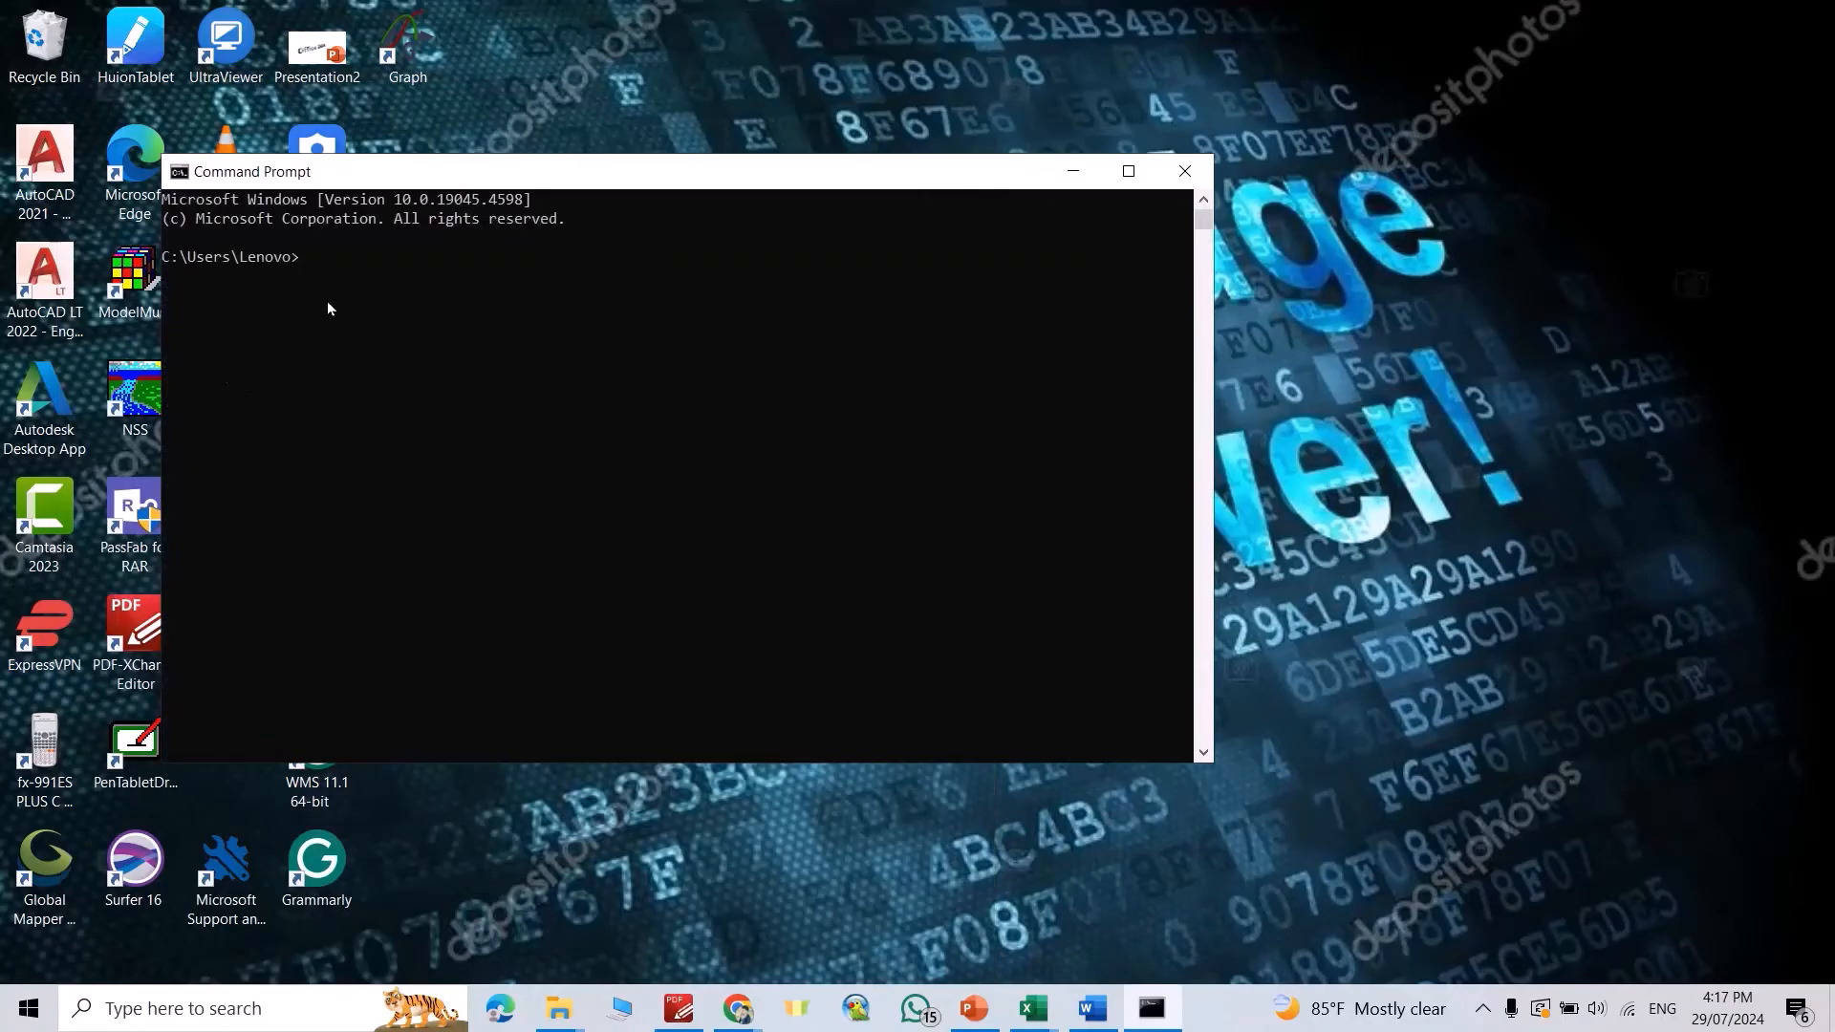
type("Mysql --")
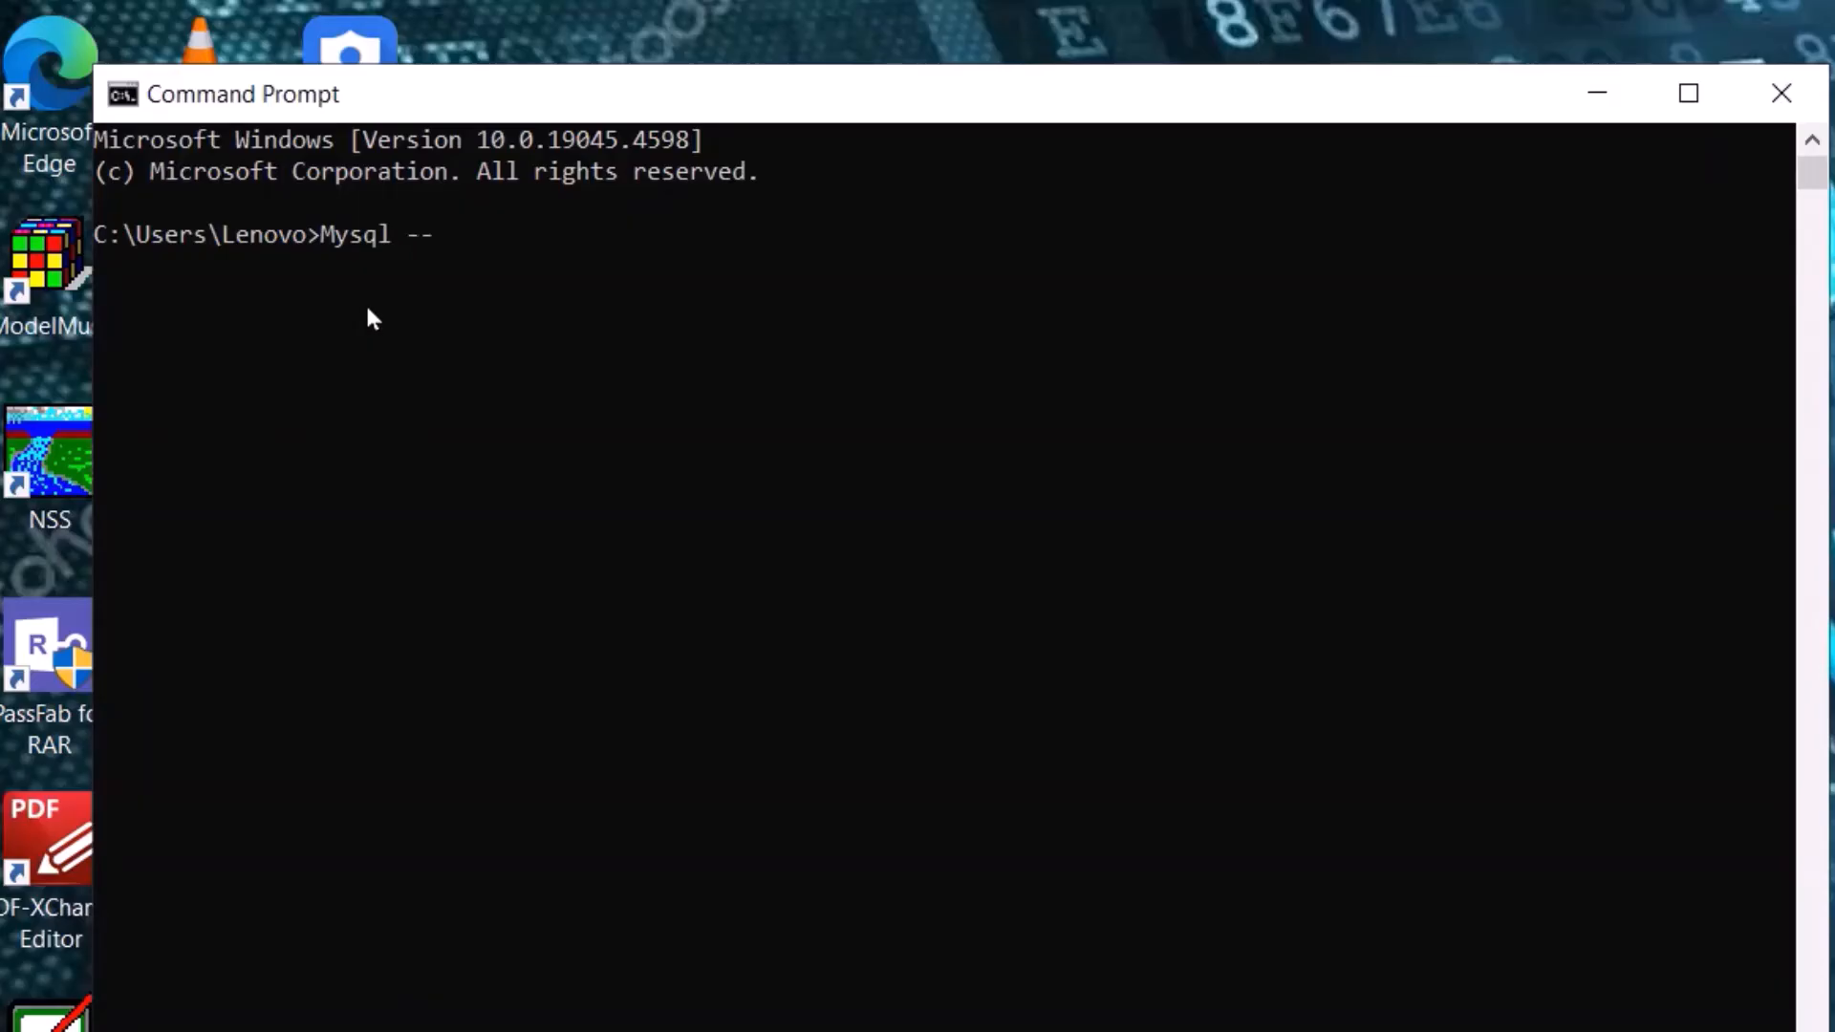
type("version")
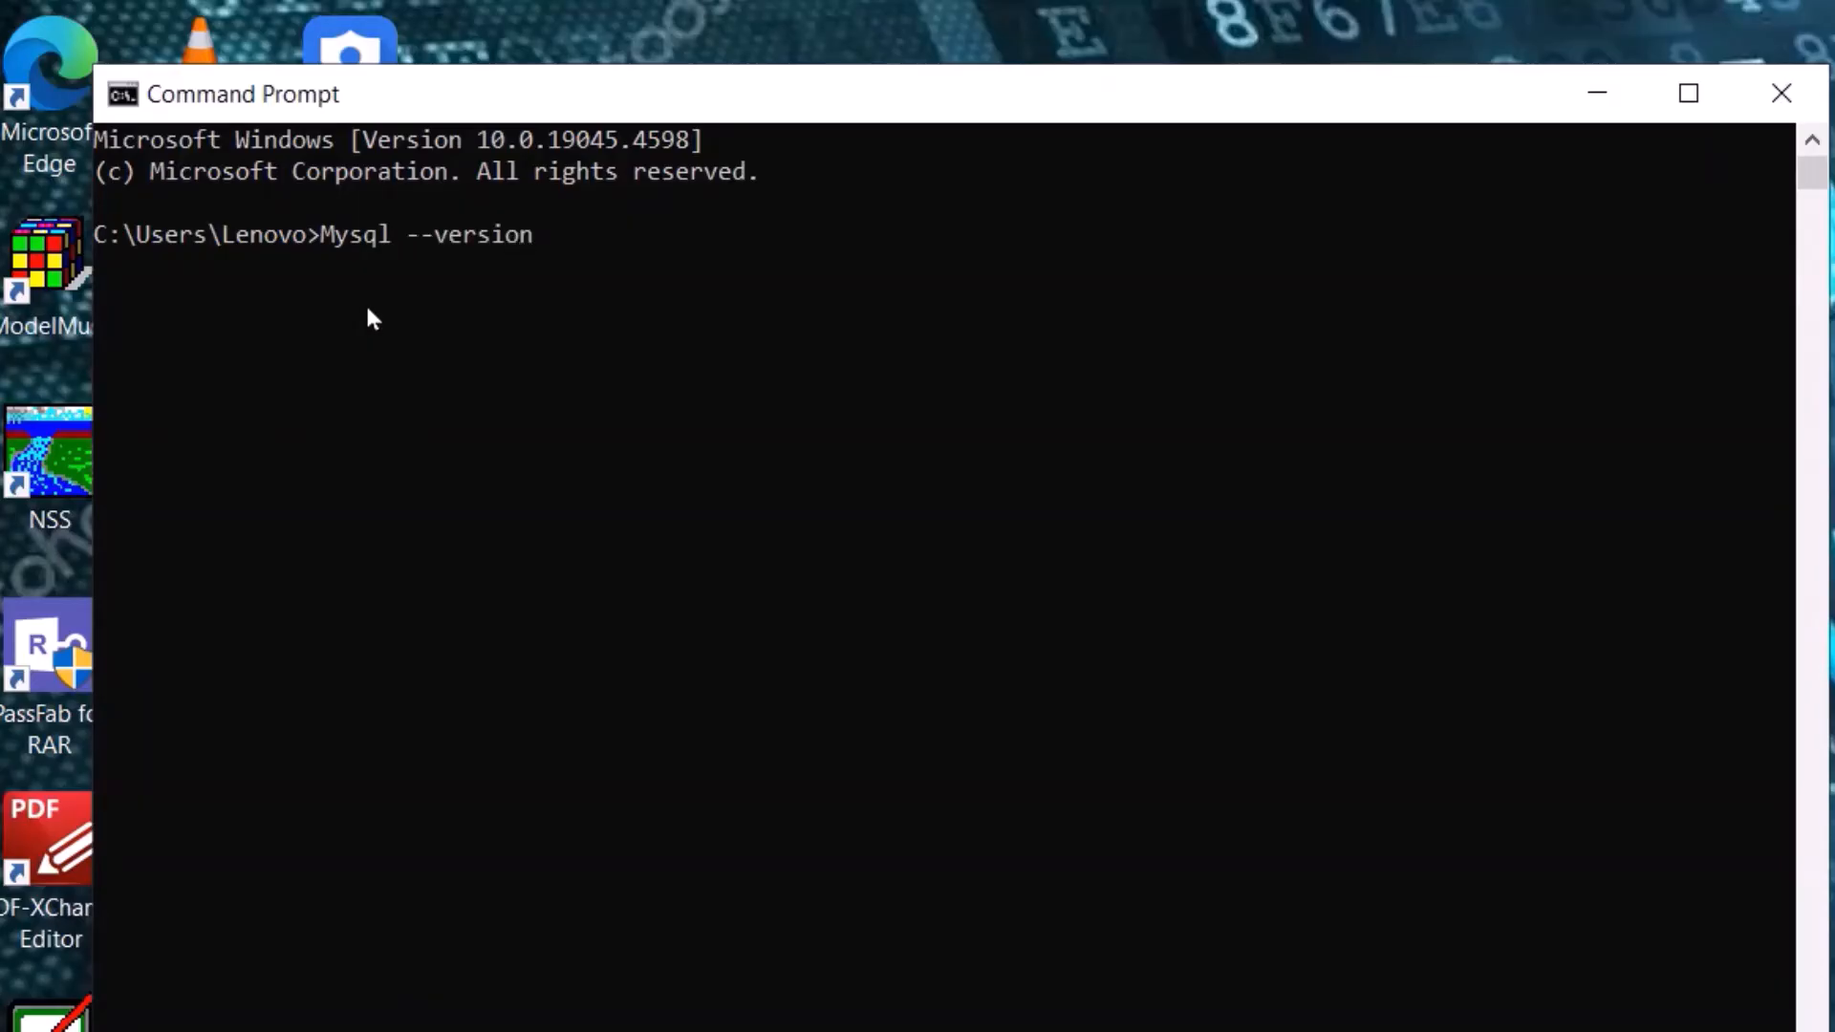
key("Enter")
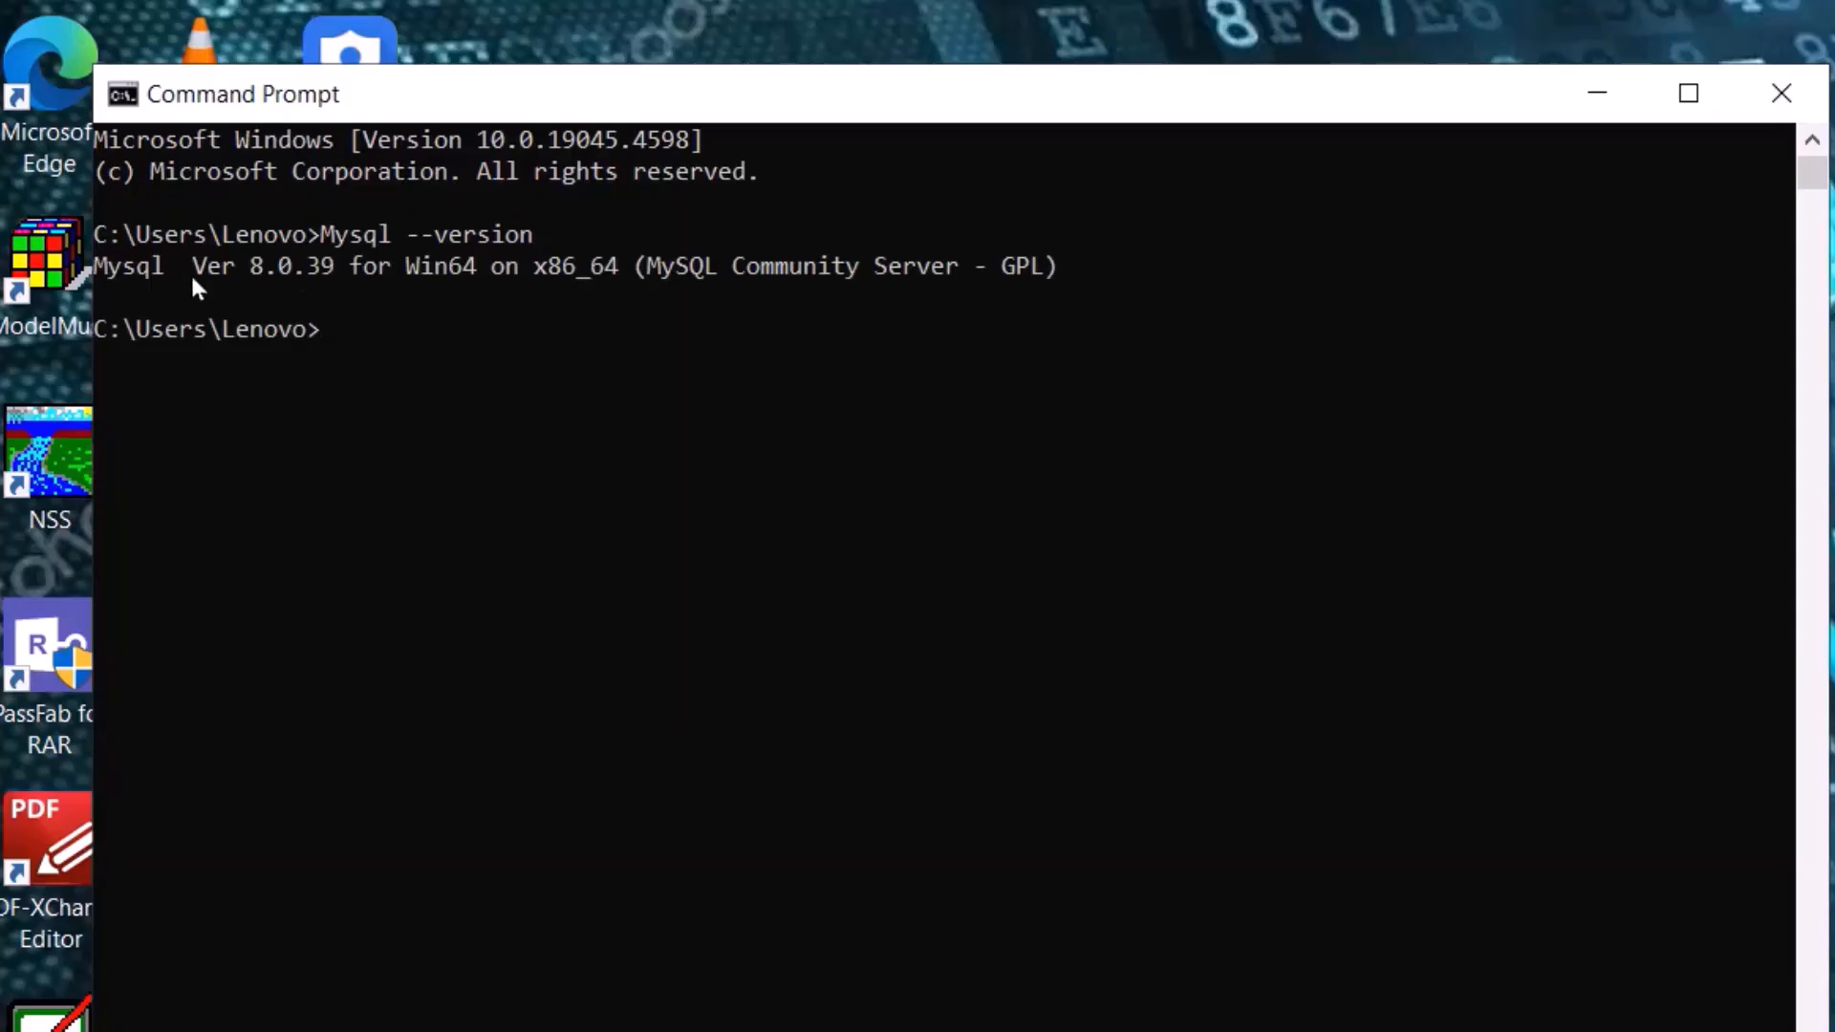
mouse_move(299, 294)
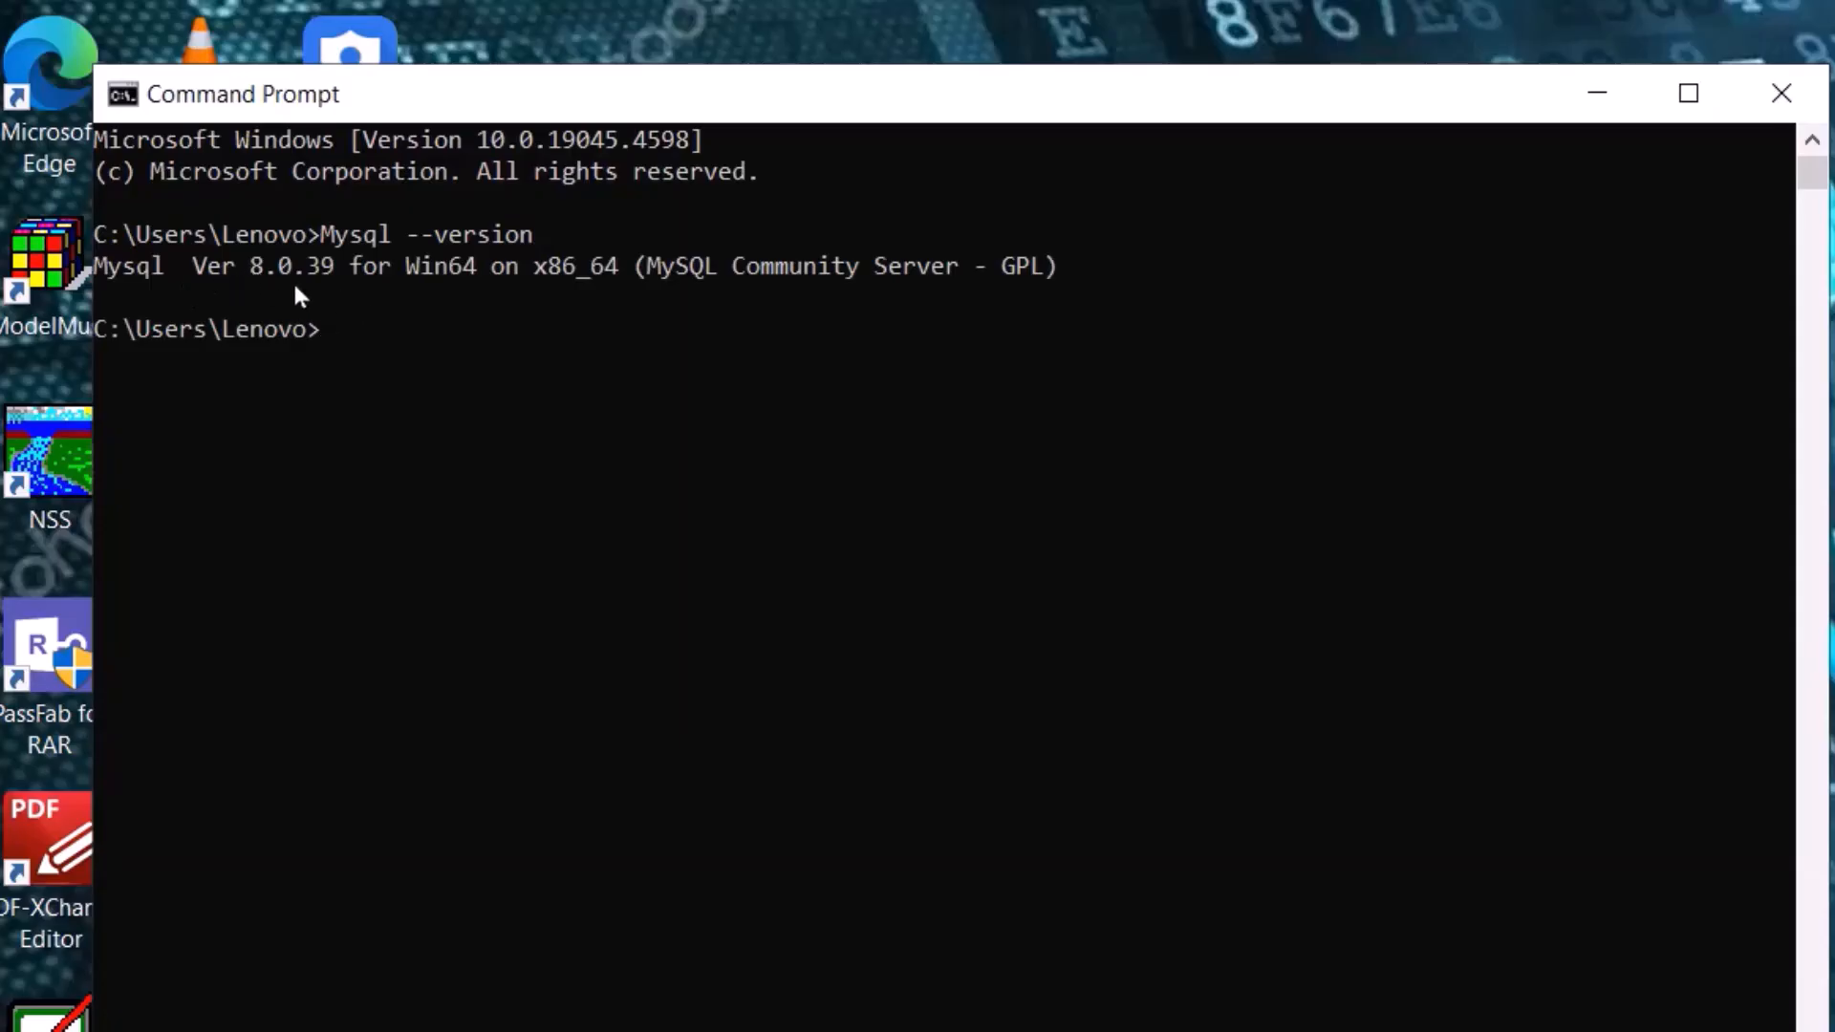
mouse_move(466, 302)
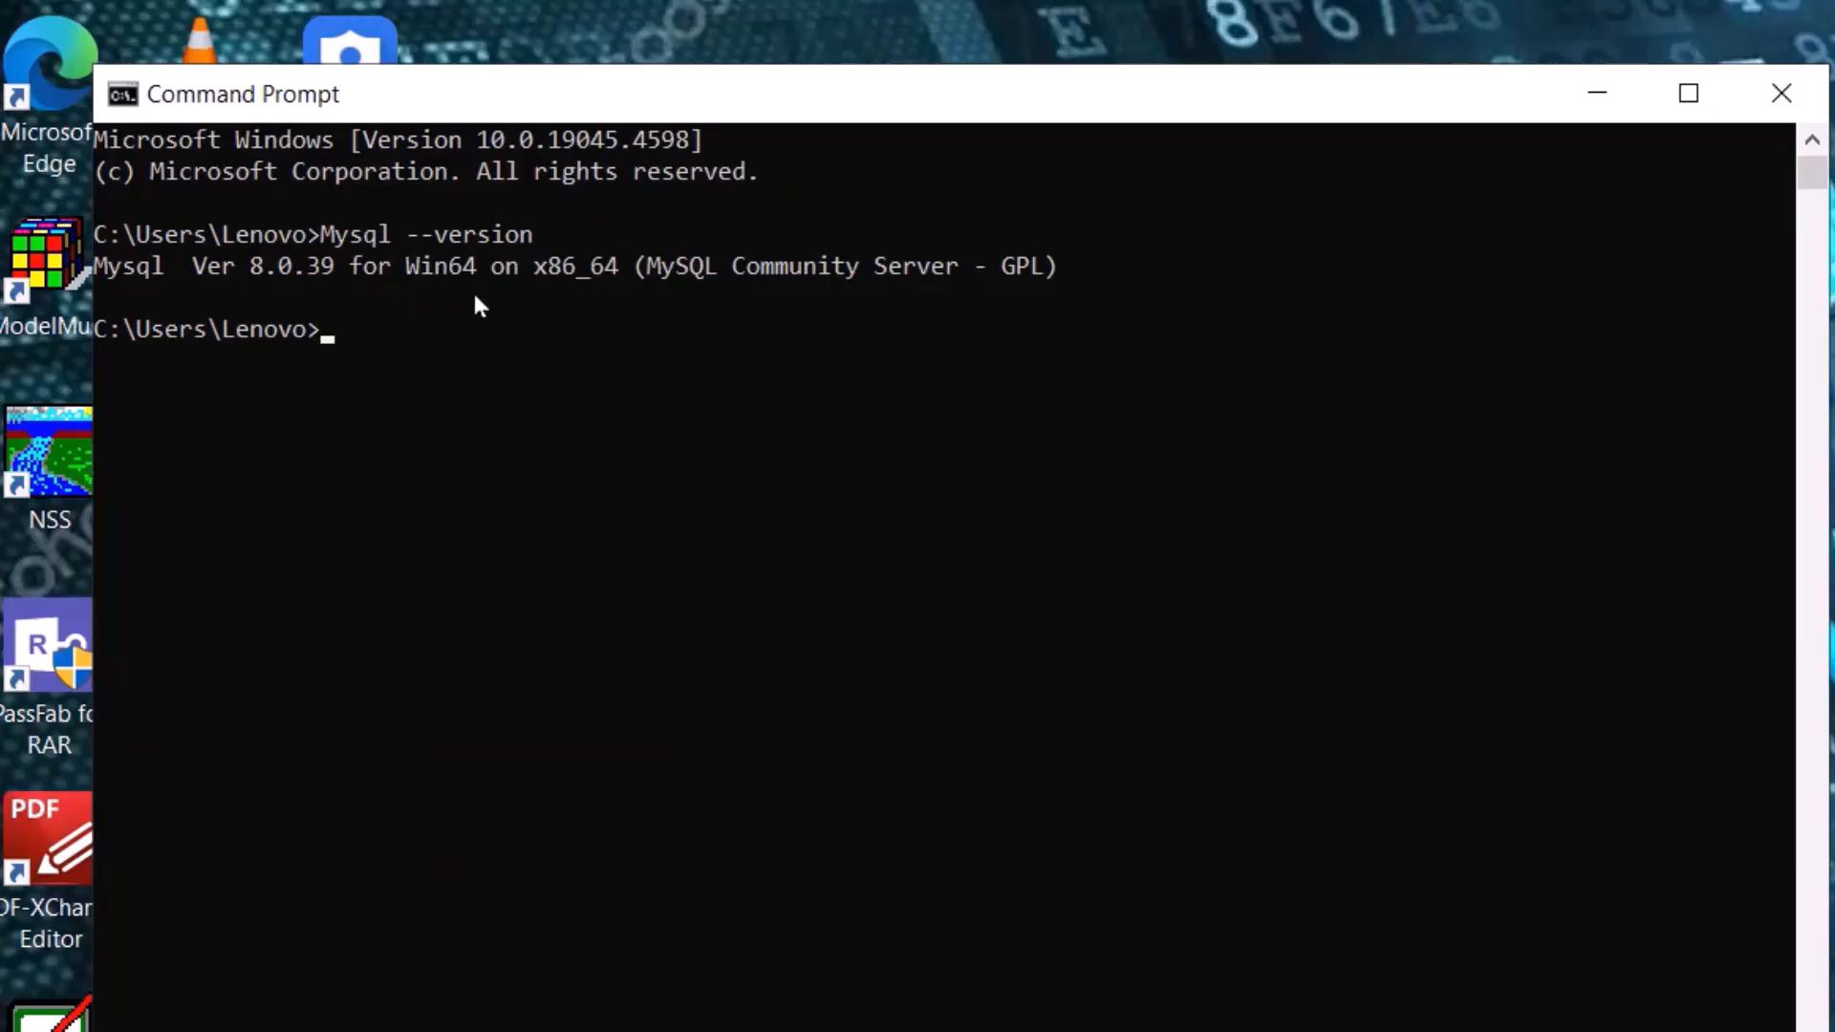
mouse_move(483, 333)
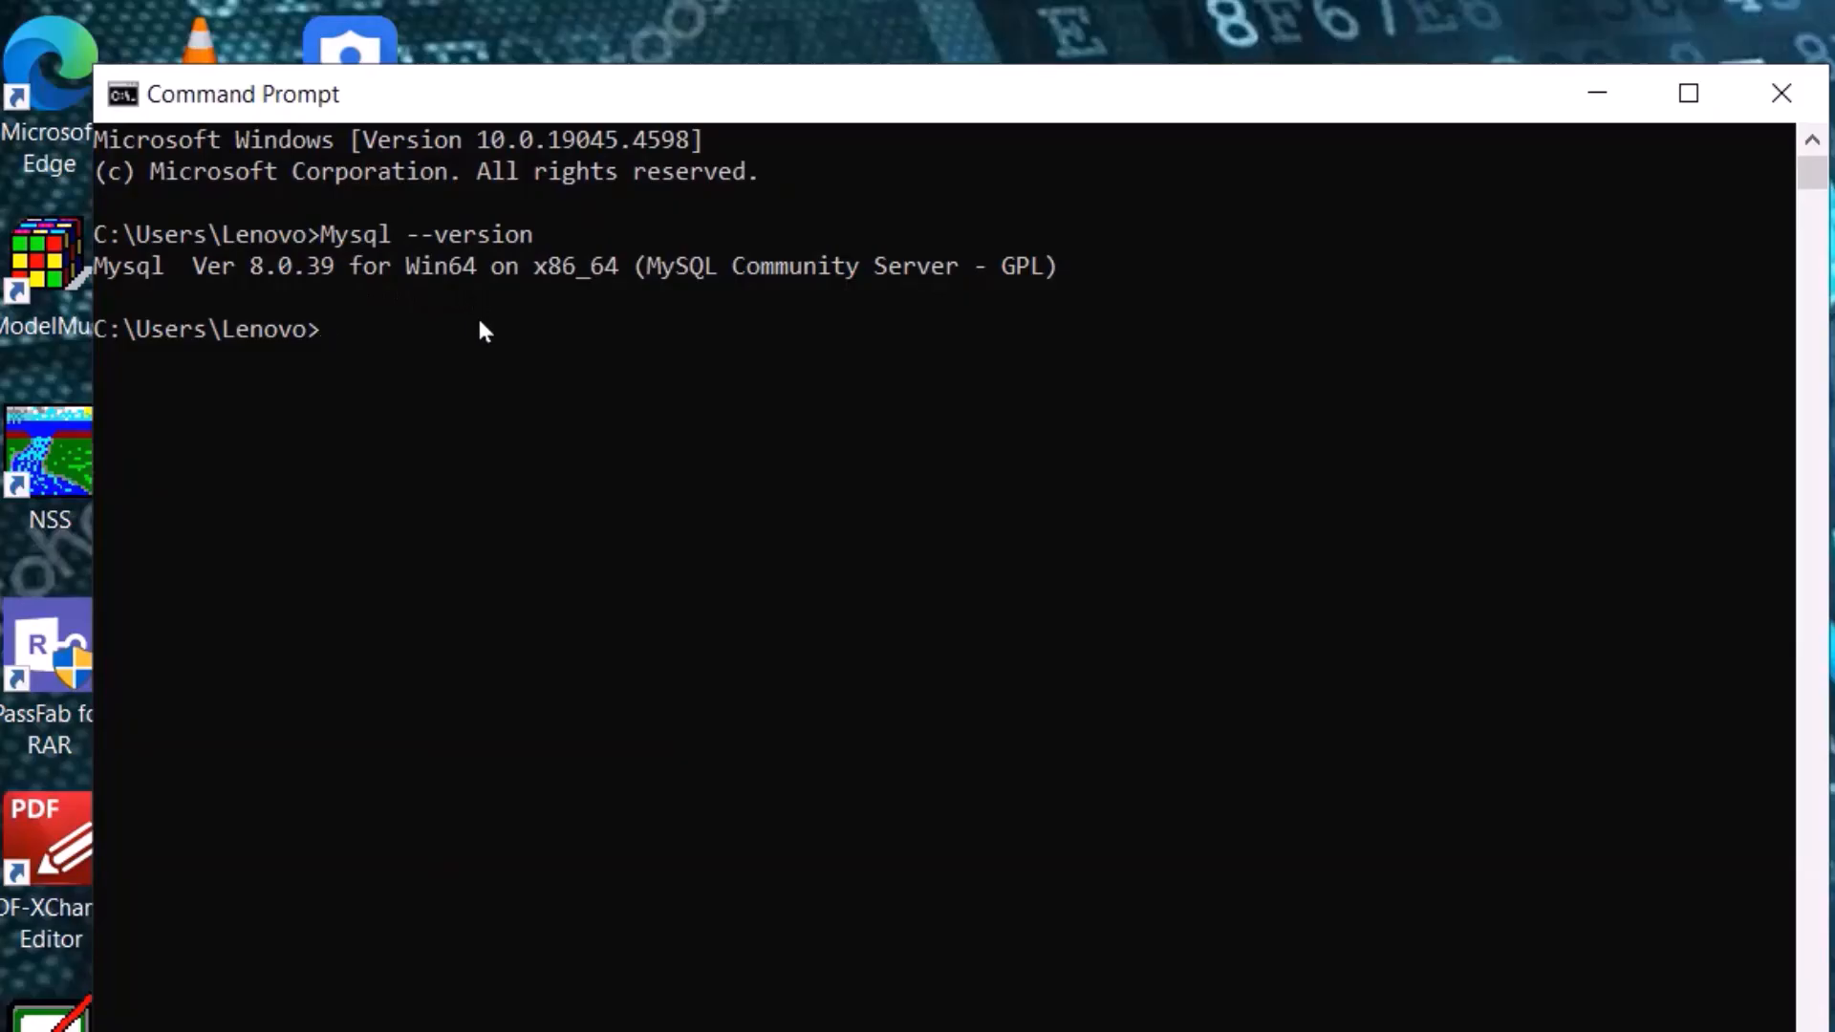